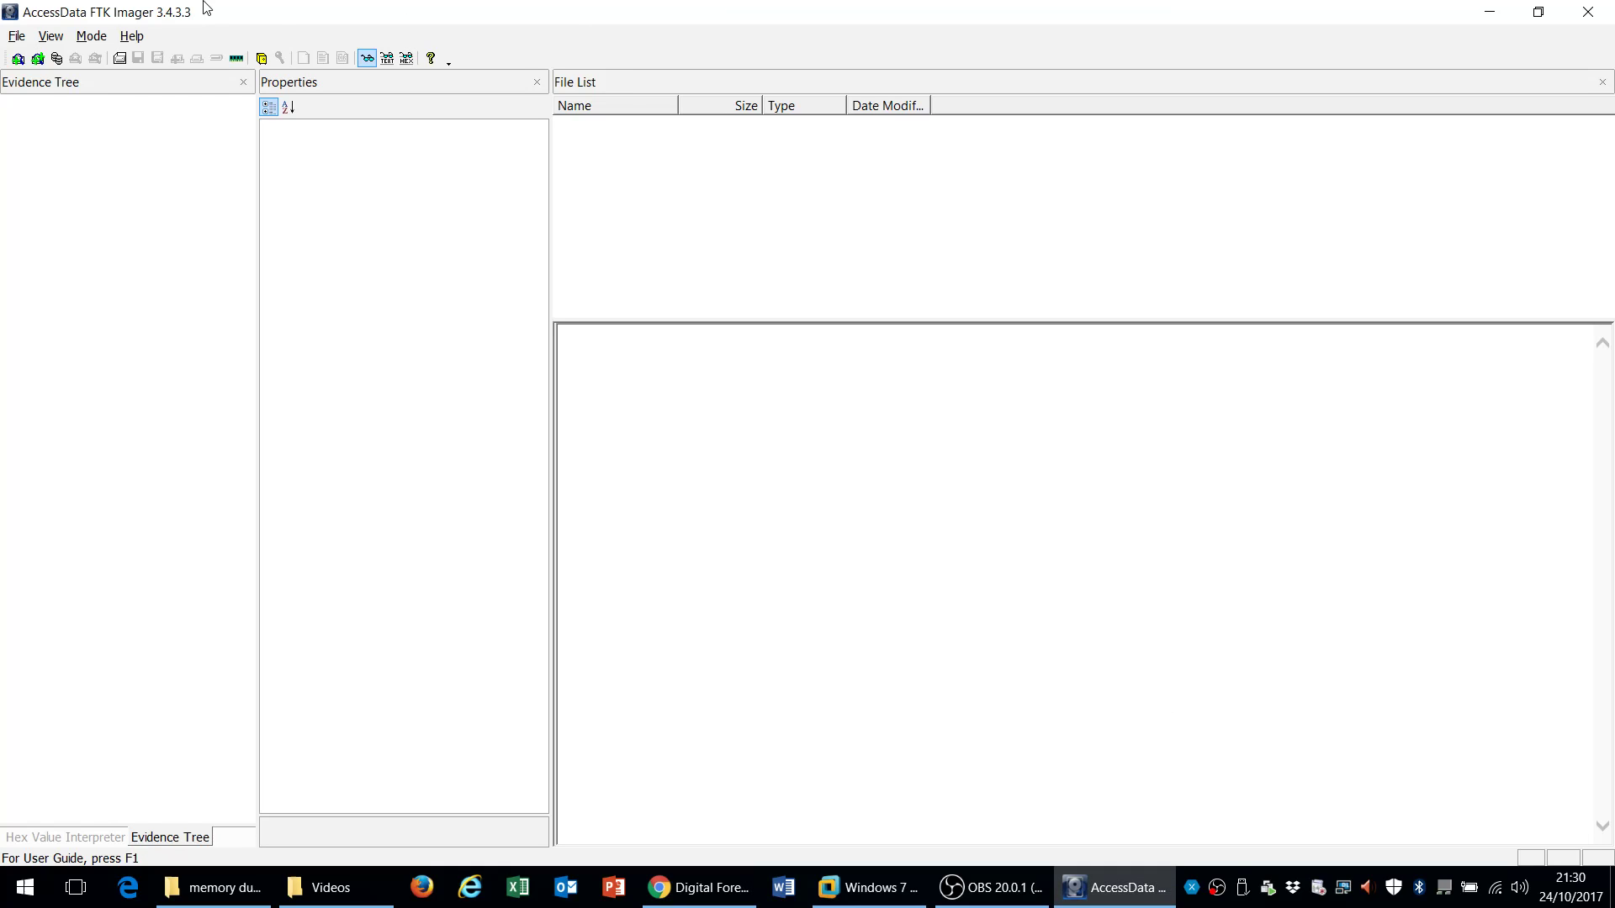
{"action": "mouse_move", "coordinate": [228, 13]}
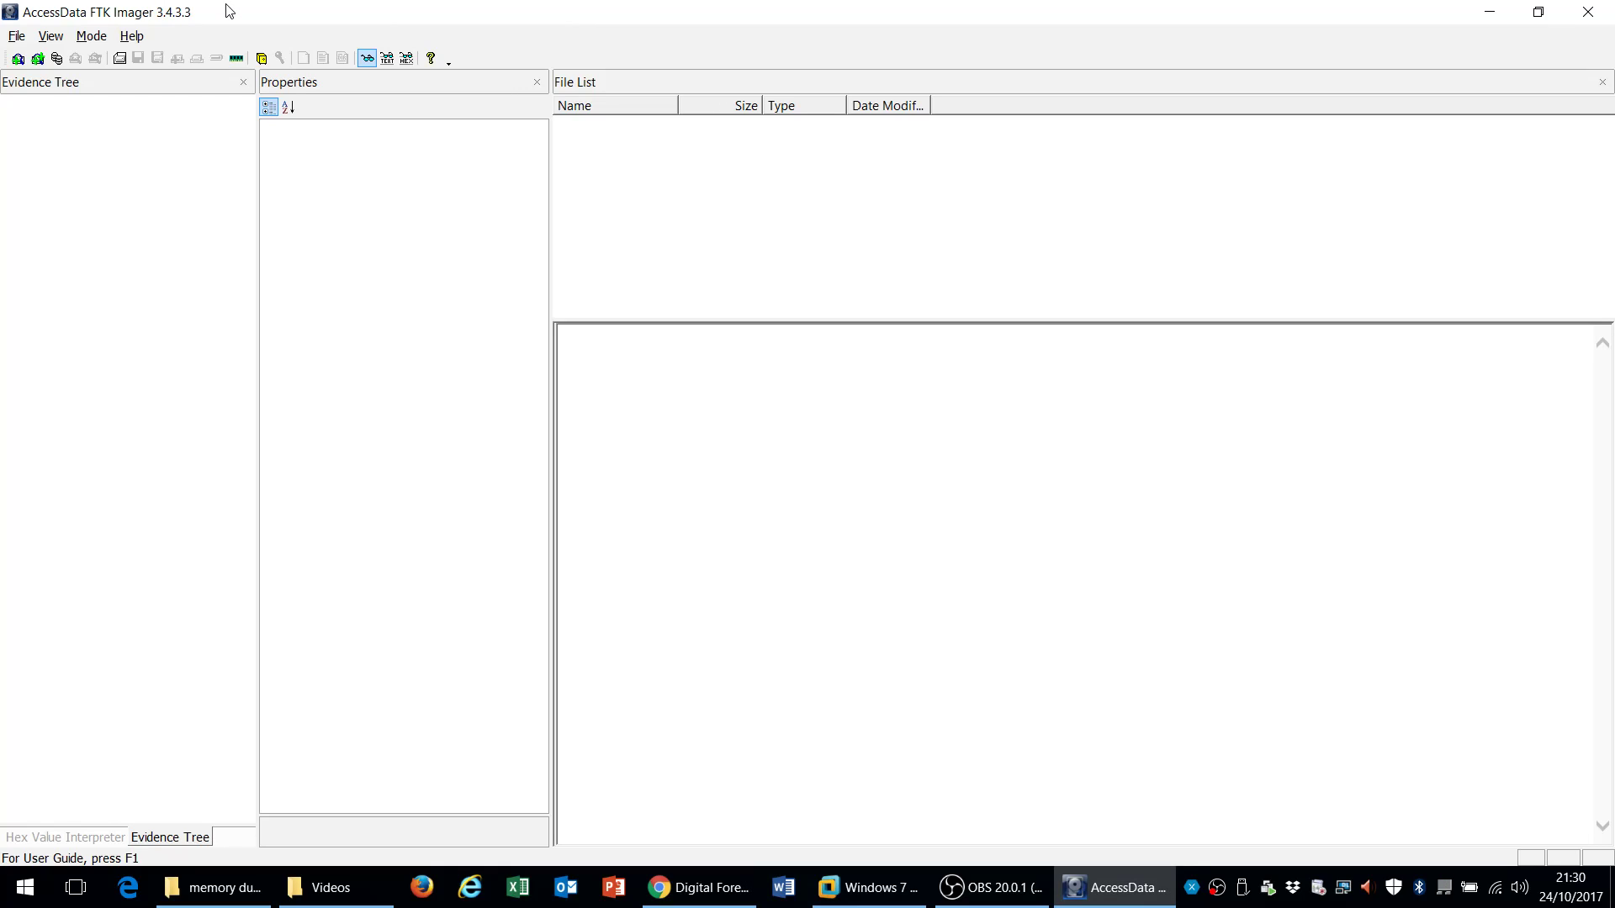
Start a memory capture with filename memdump.mem and Include pagefile ticked
{"action": "left_click", "coordinate": [15, 36]}
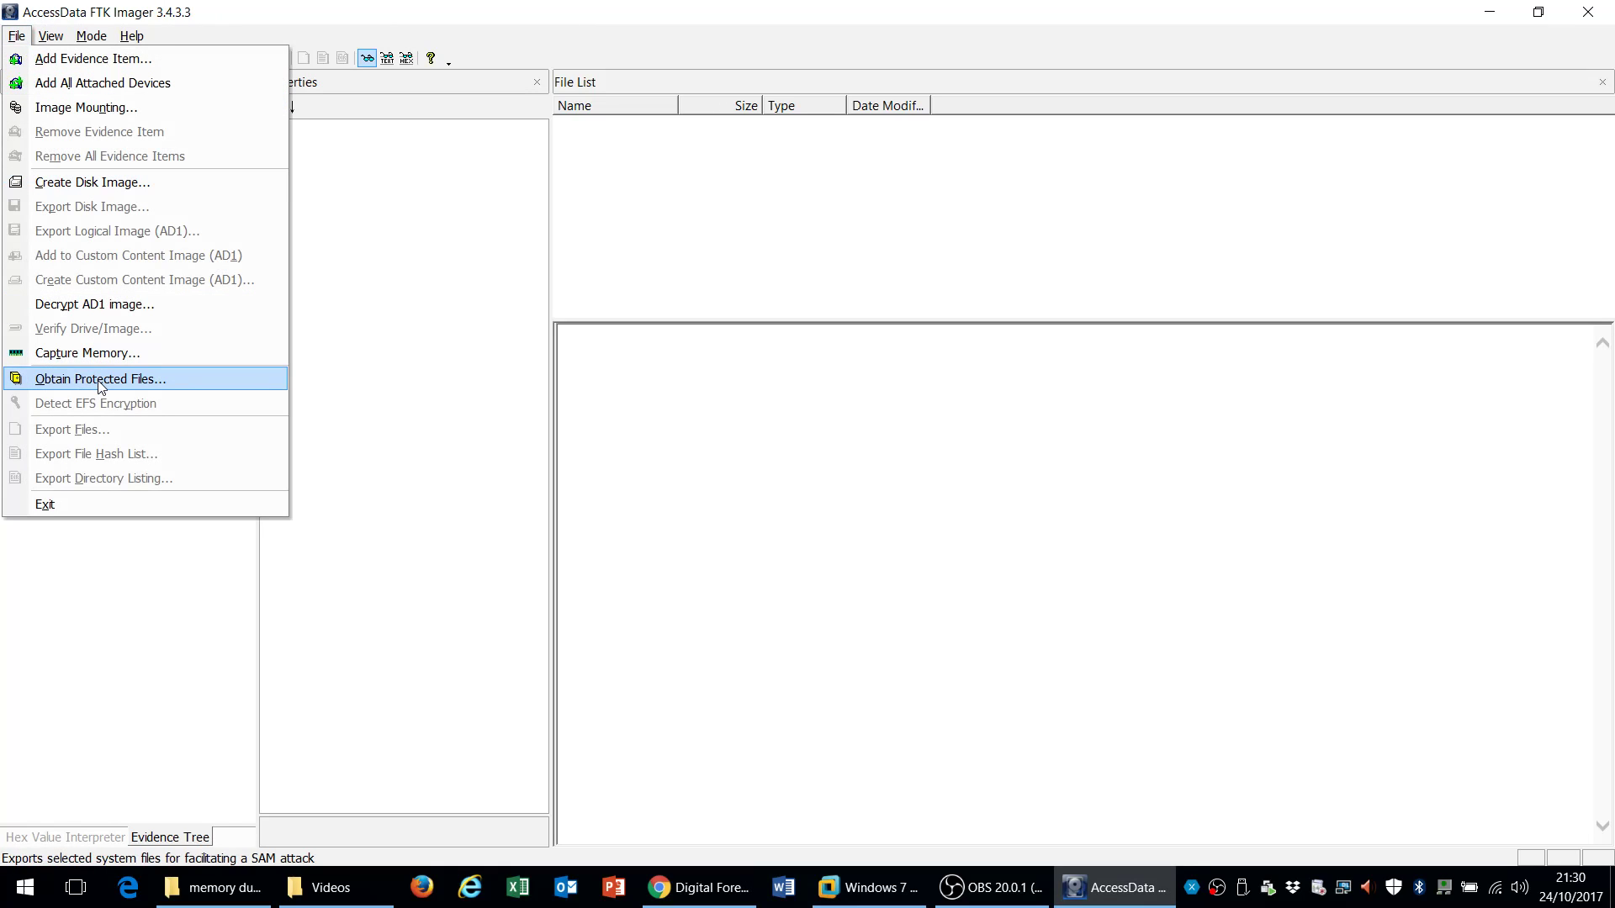
{"action": "left_click", "coordinate": [89, 354]}
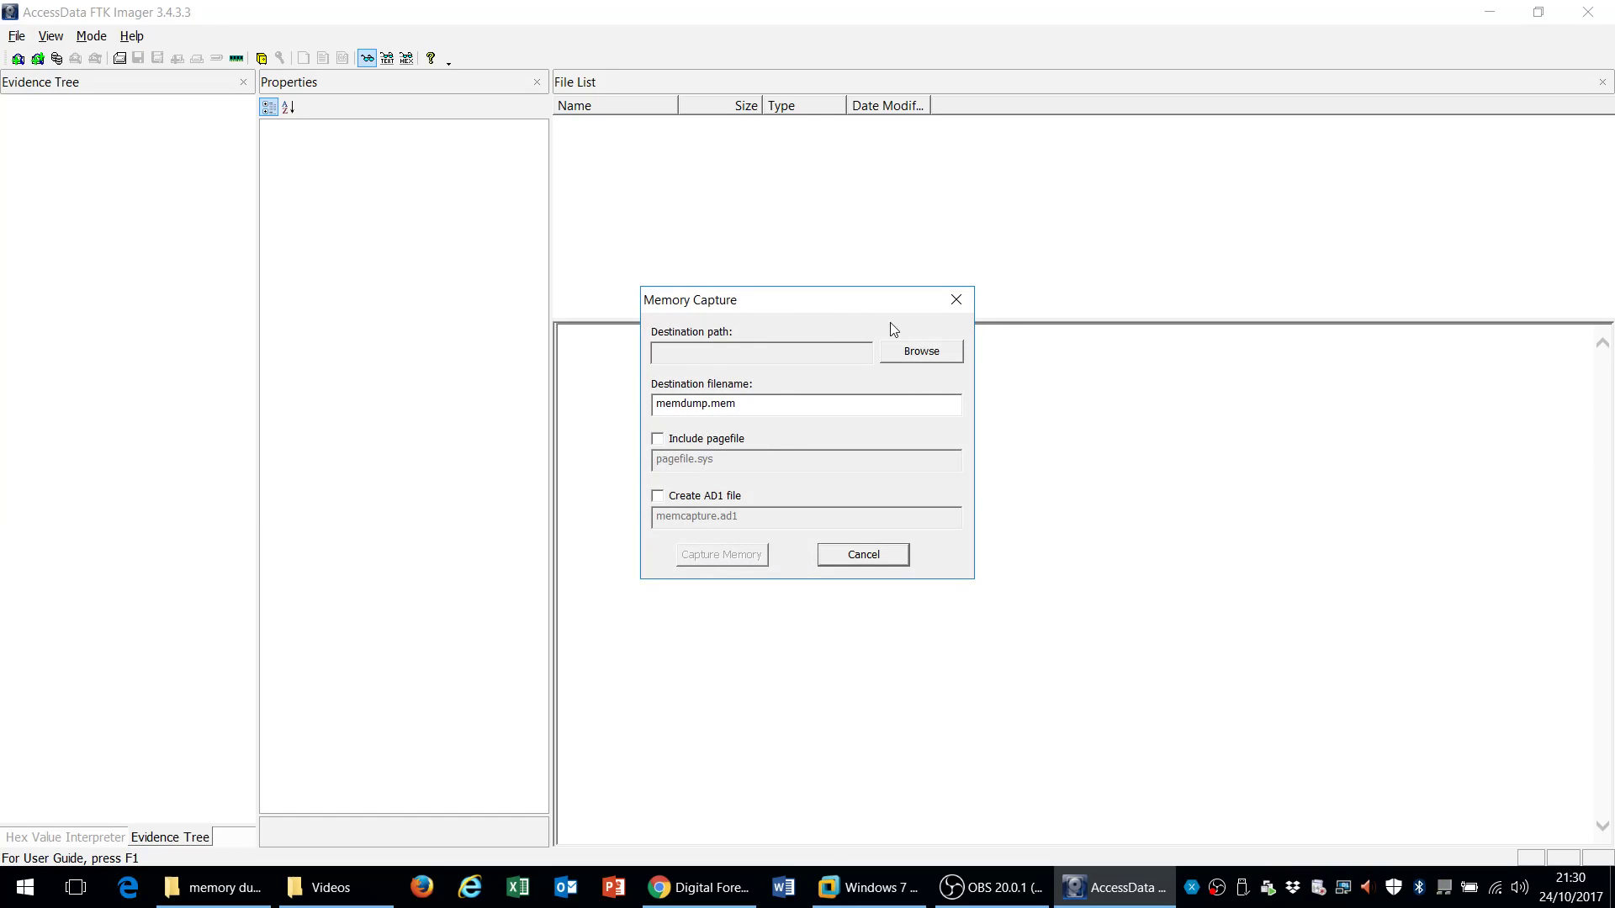
{"action": "left_click", "coordinate": [921, 351]}
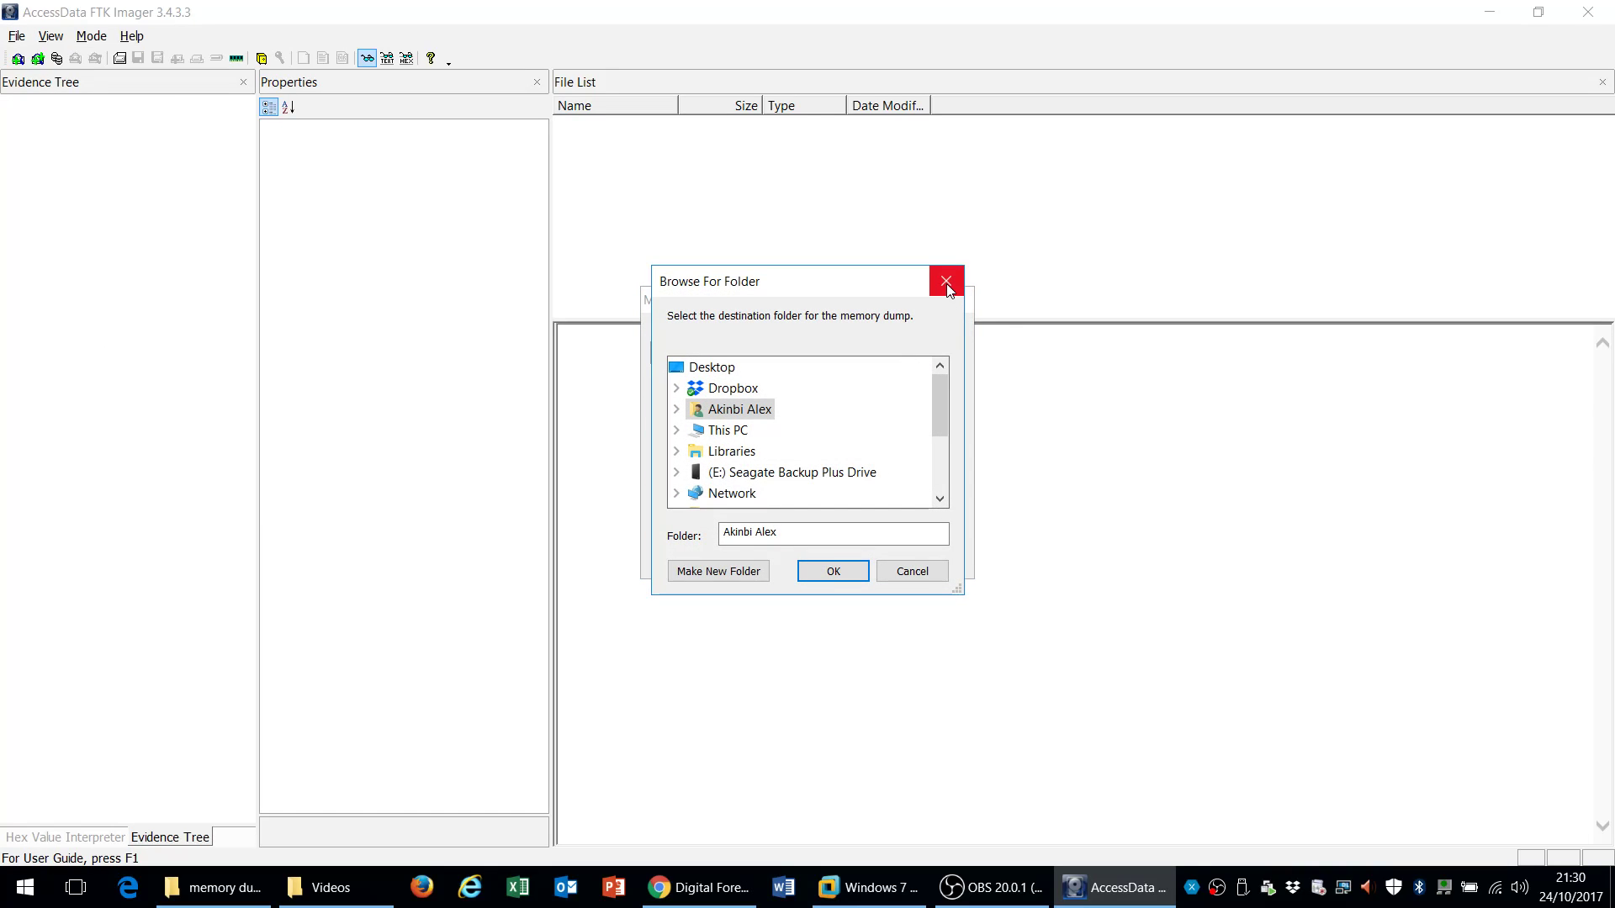
{"action": "left_click", "coordinate": [946, 281]}
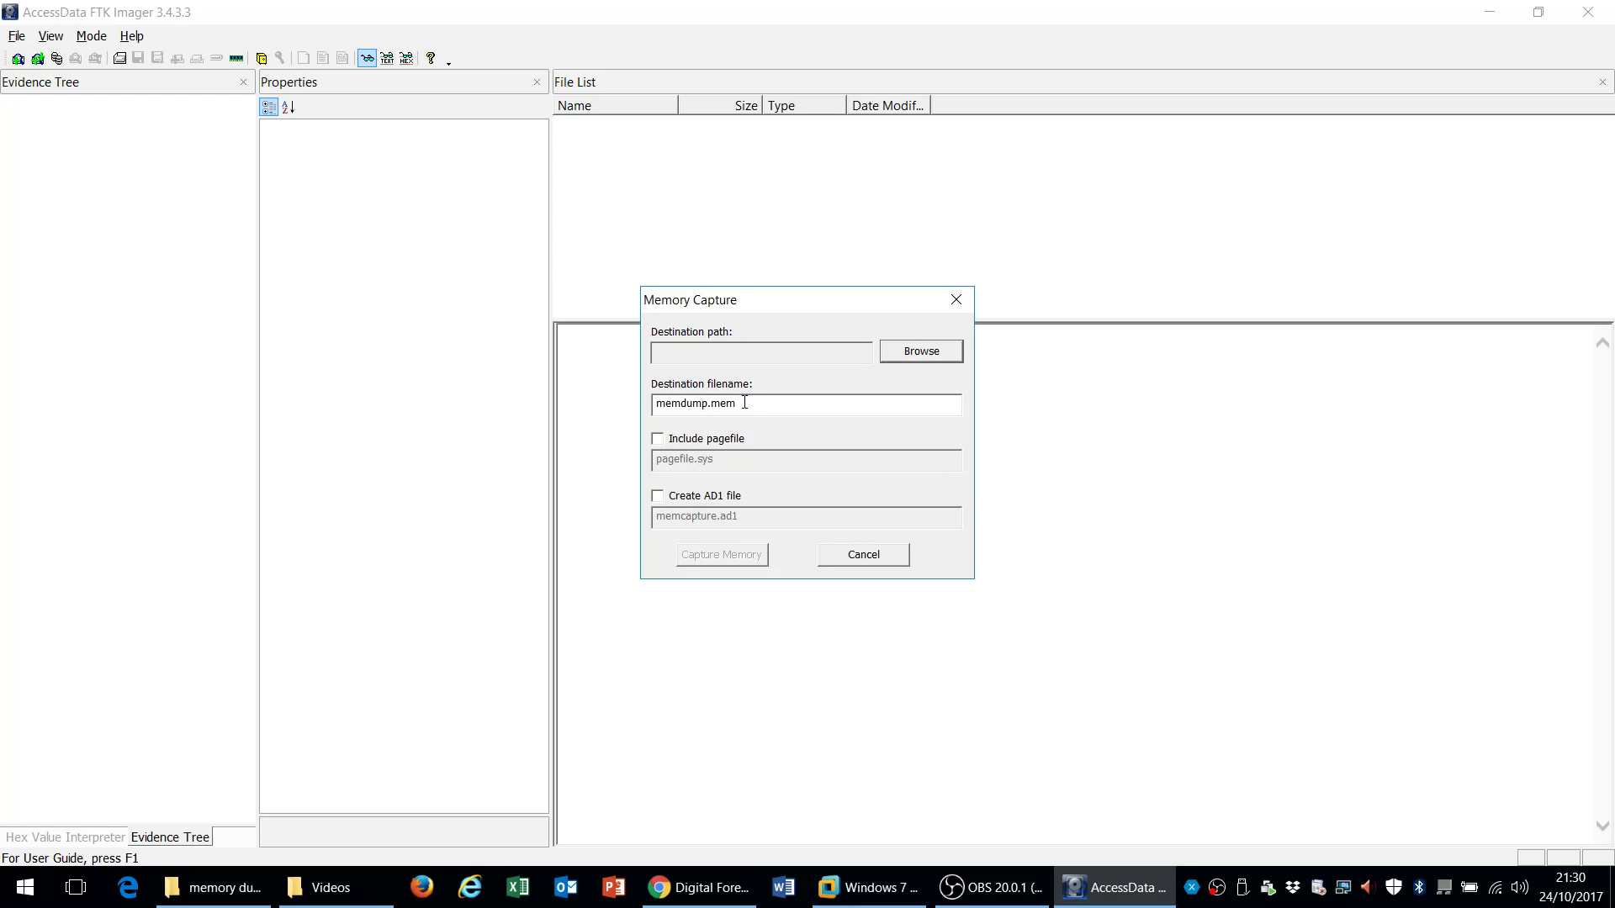
{"action": "double_click", "coordinate": [685, 403]}
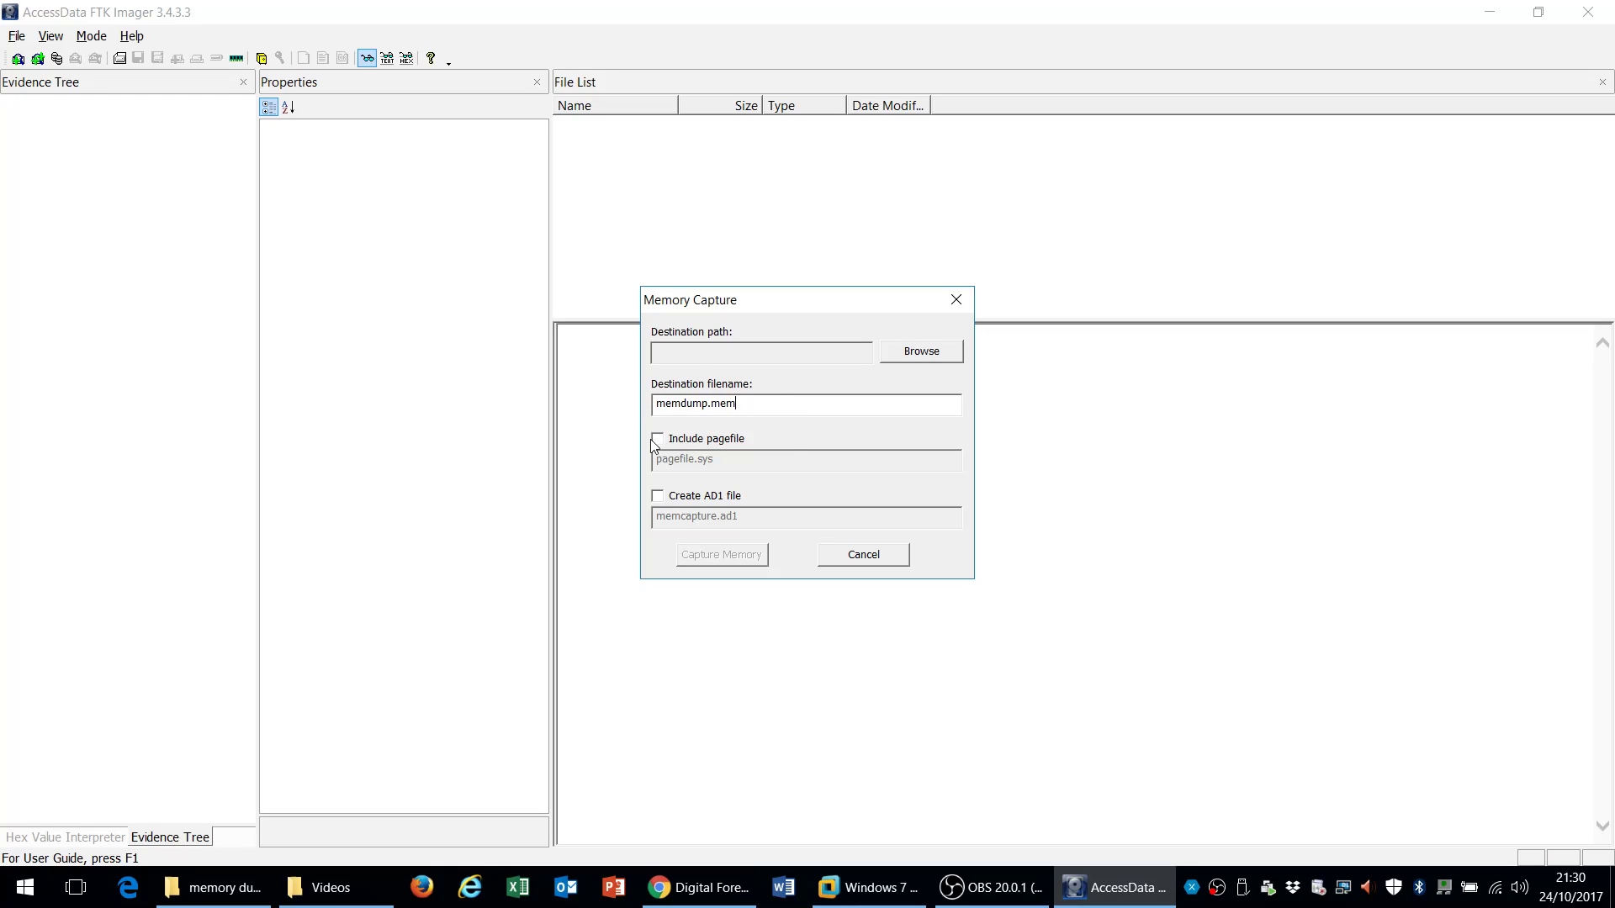
{"action": "left_click", "coordinate": [657, 438]}
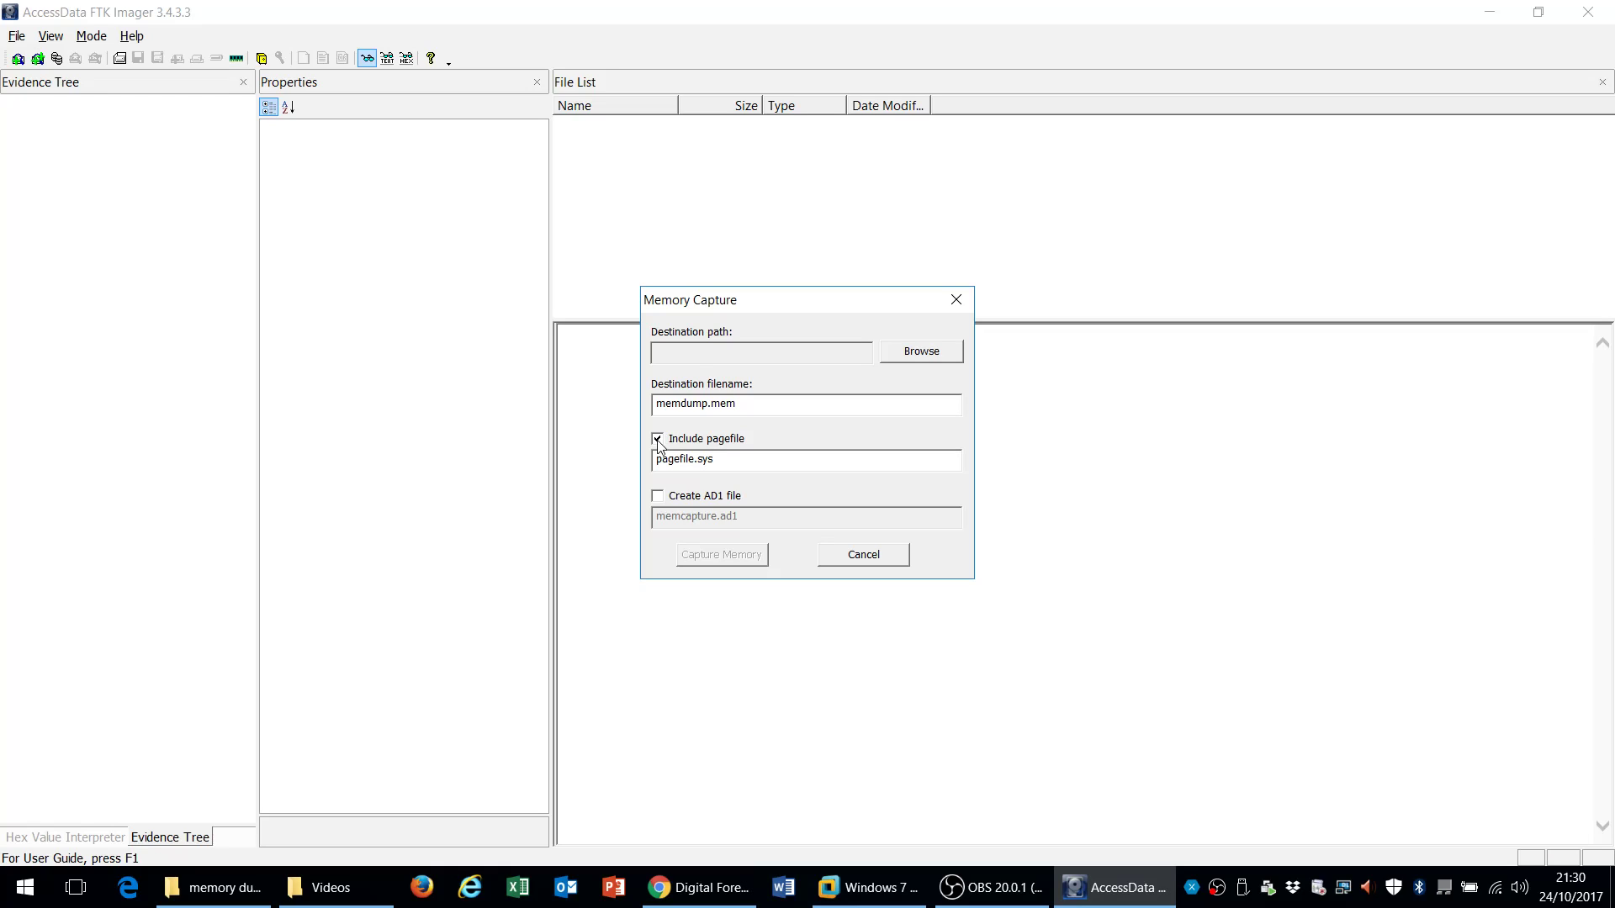
{"action": "left_click", "coordinate": [657, 438]}
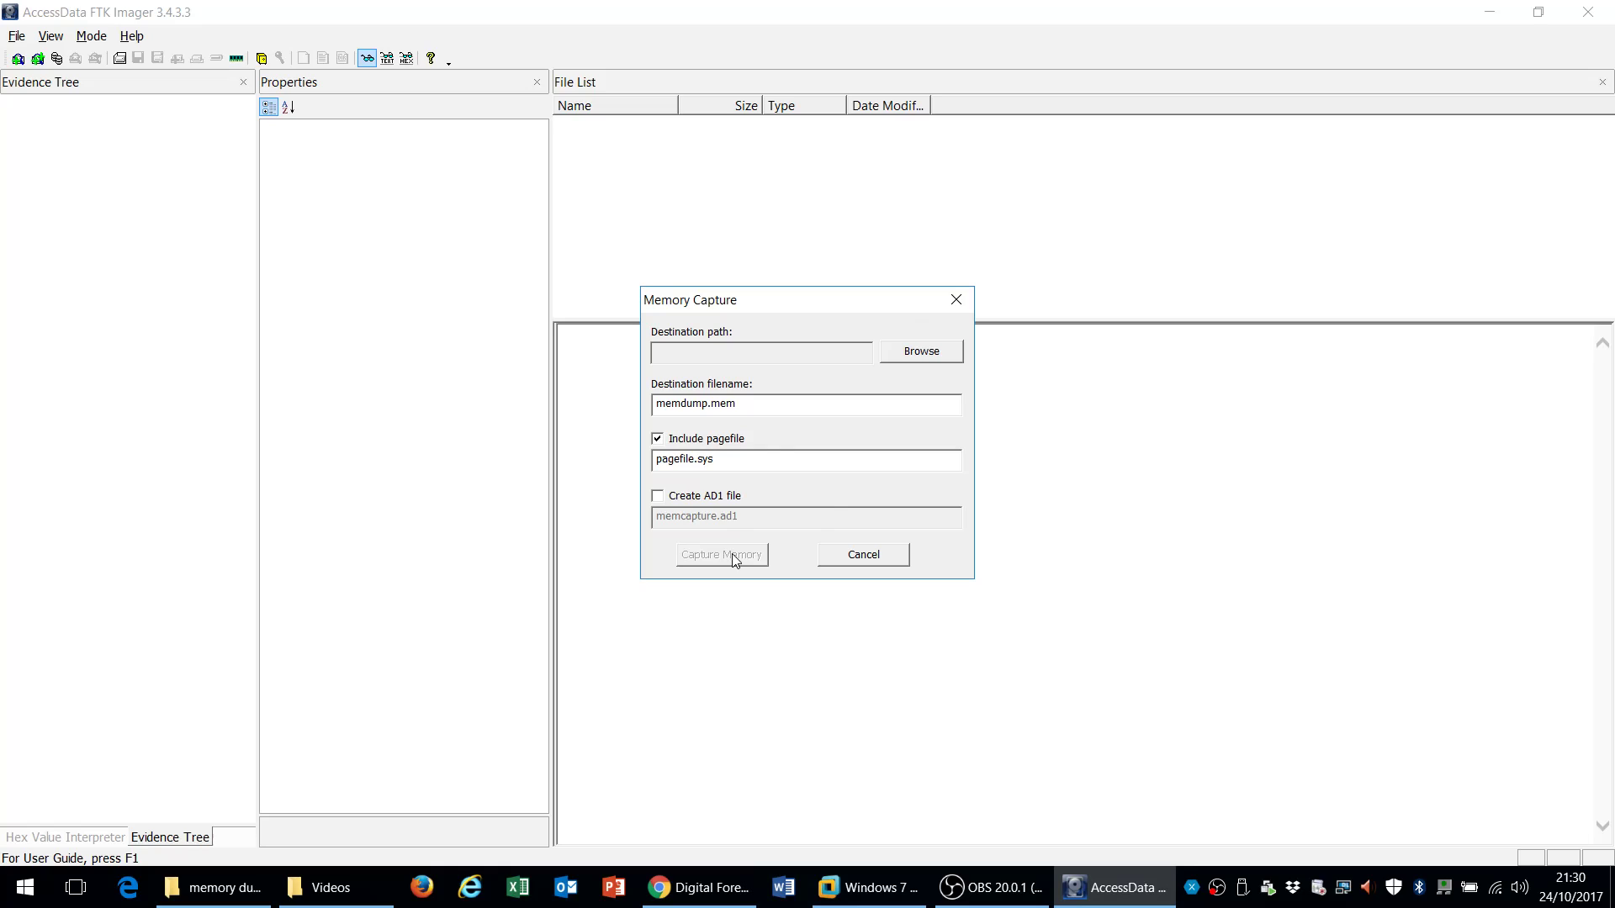
{"action": "mouse_move", "coordinate": [943, 300]}
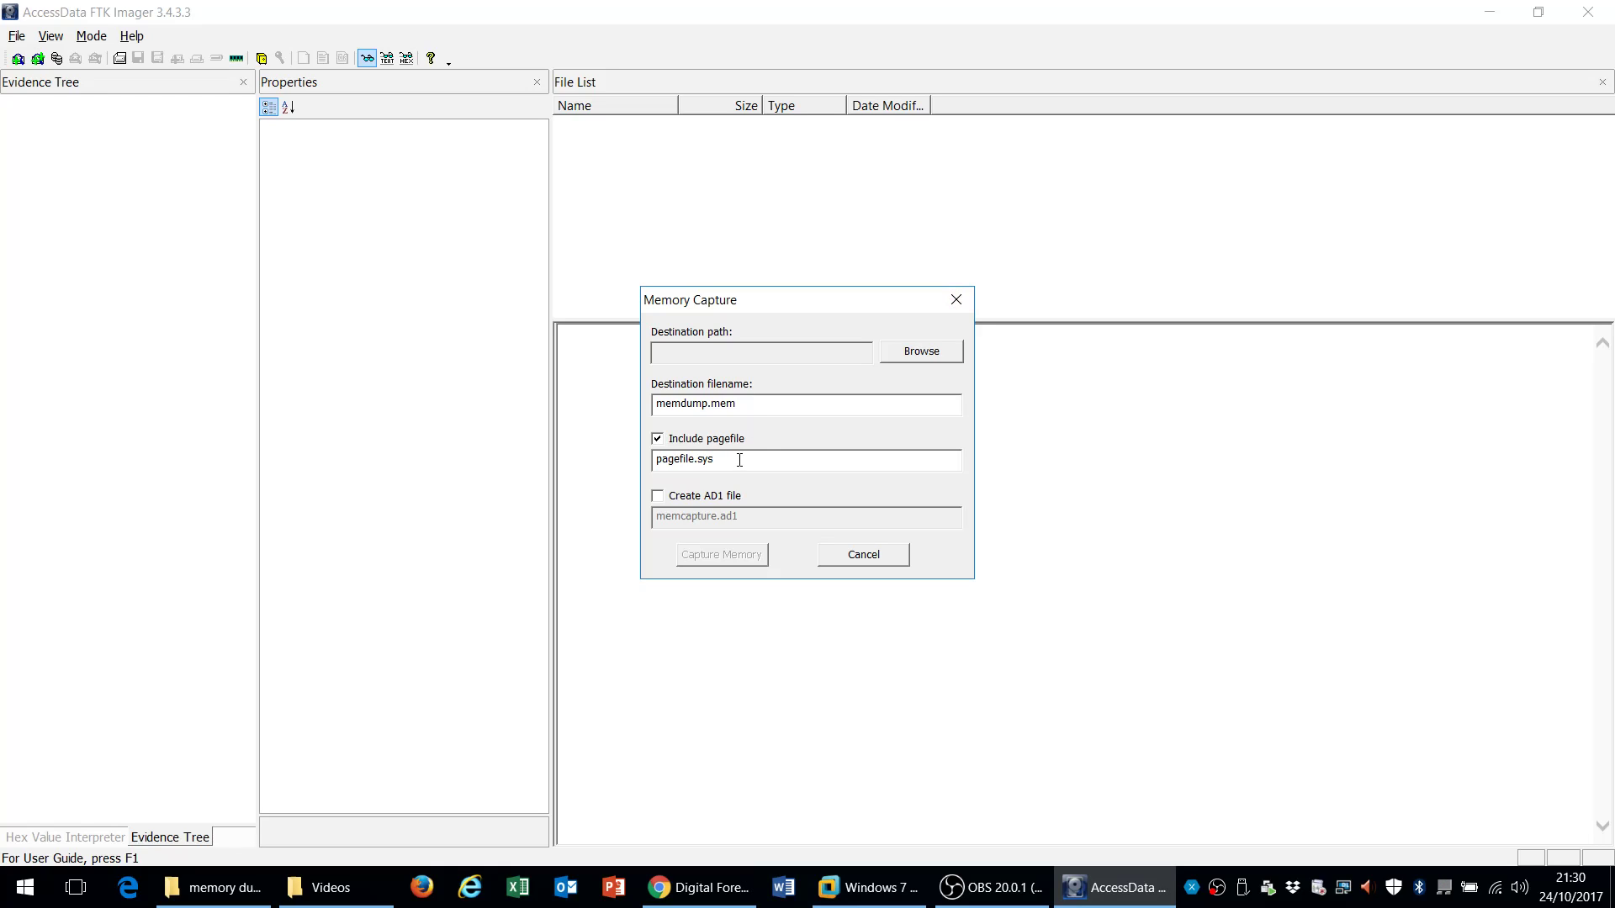
{"action": "mouse_move", "coordinate": [954, 301]}
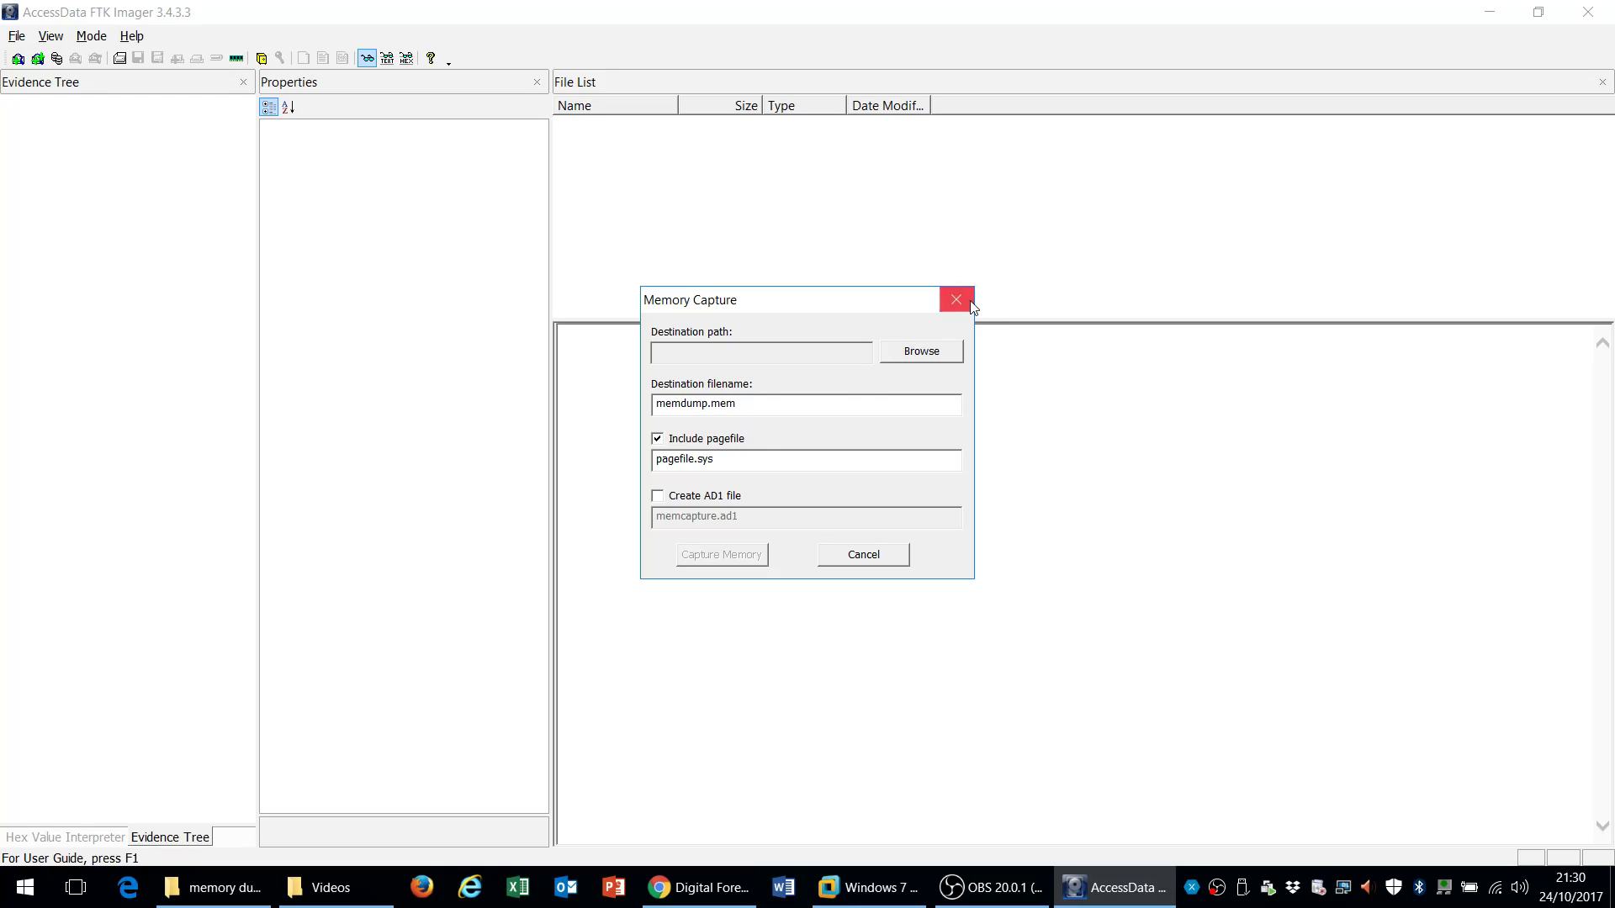
{"action": "mouse_move", "coordinate": [966, 305]}
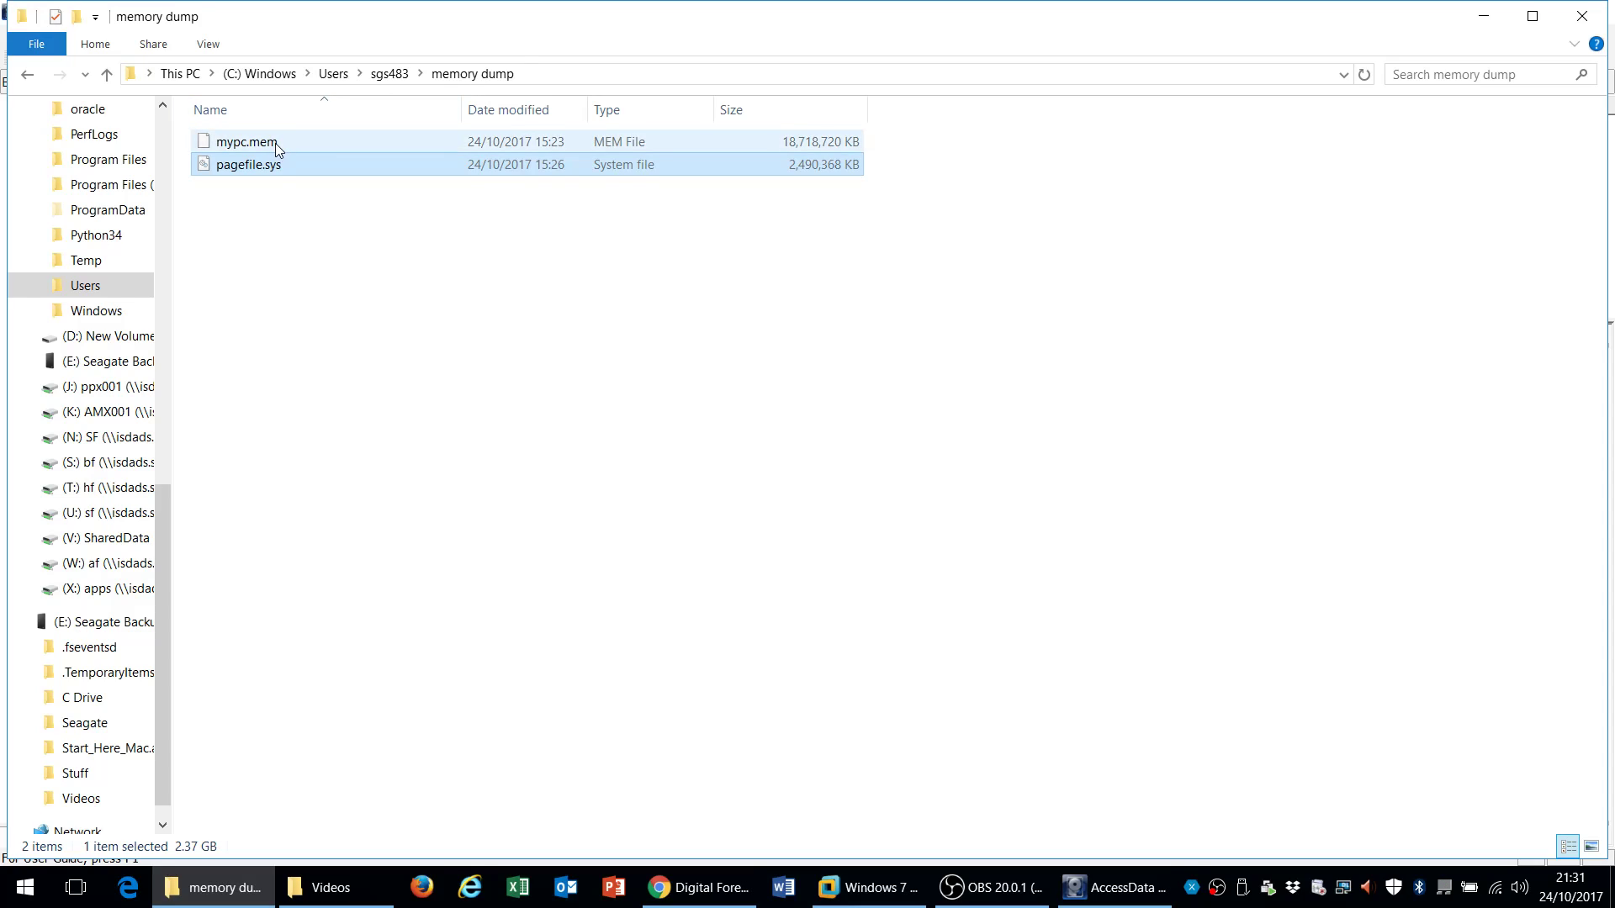
Check the sizes of mypc.mem and pagefile.sys, then return to FTK Imager
{"action": "left_click", "coordinate": [245, 141]}
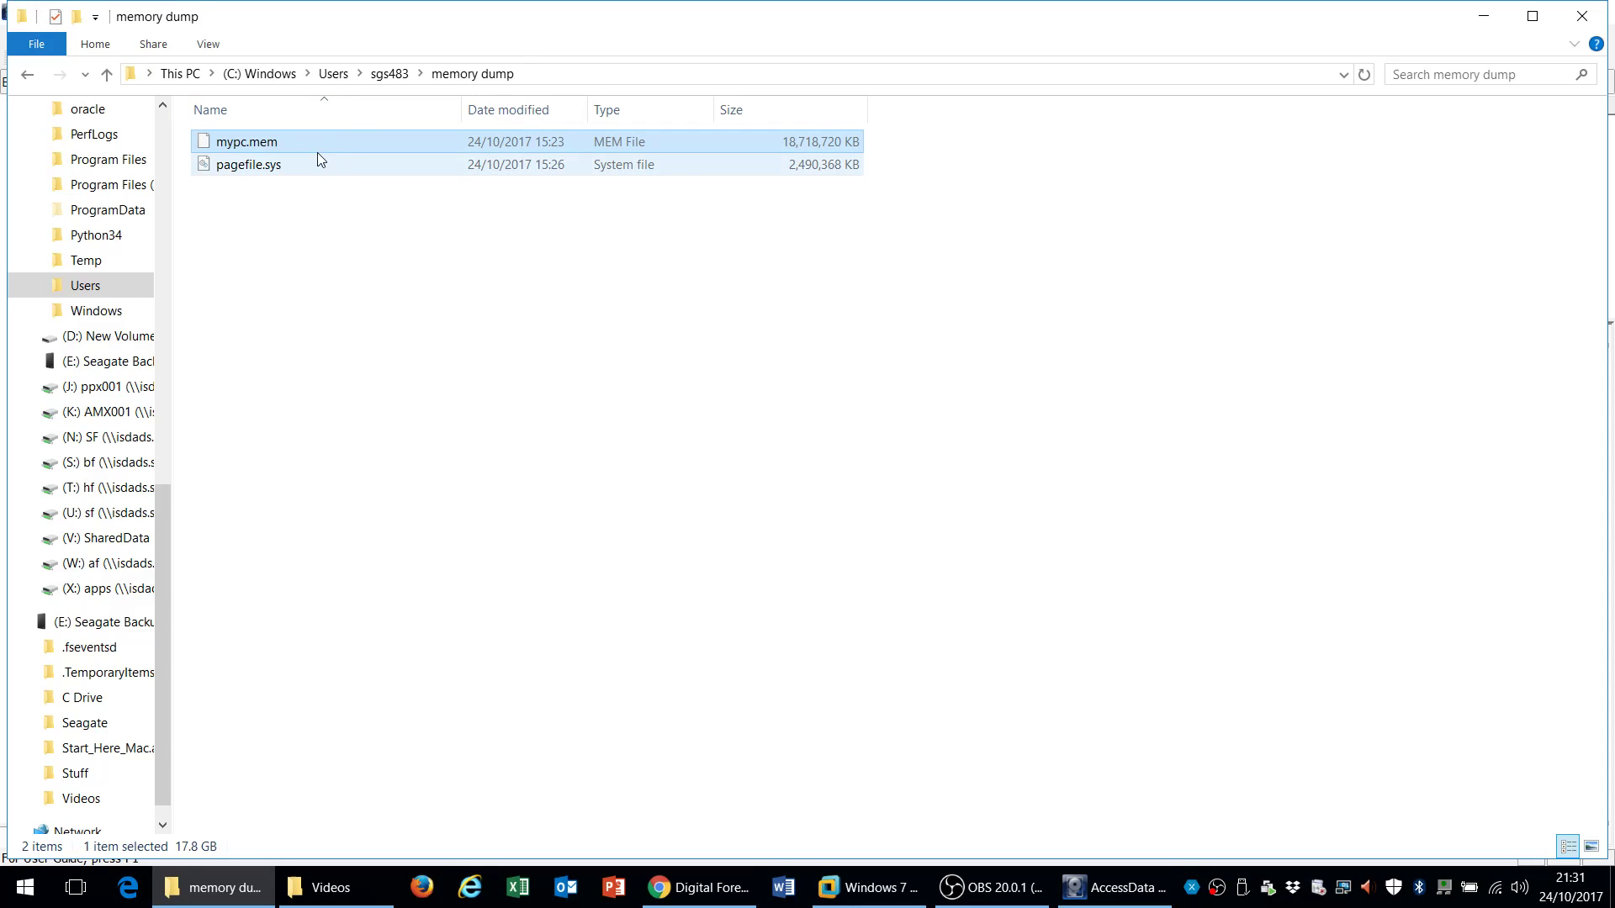
{"action": "mouse_move", "coordinate": [347, 142]}
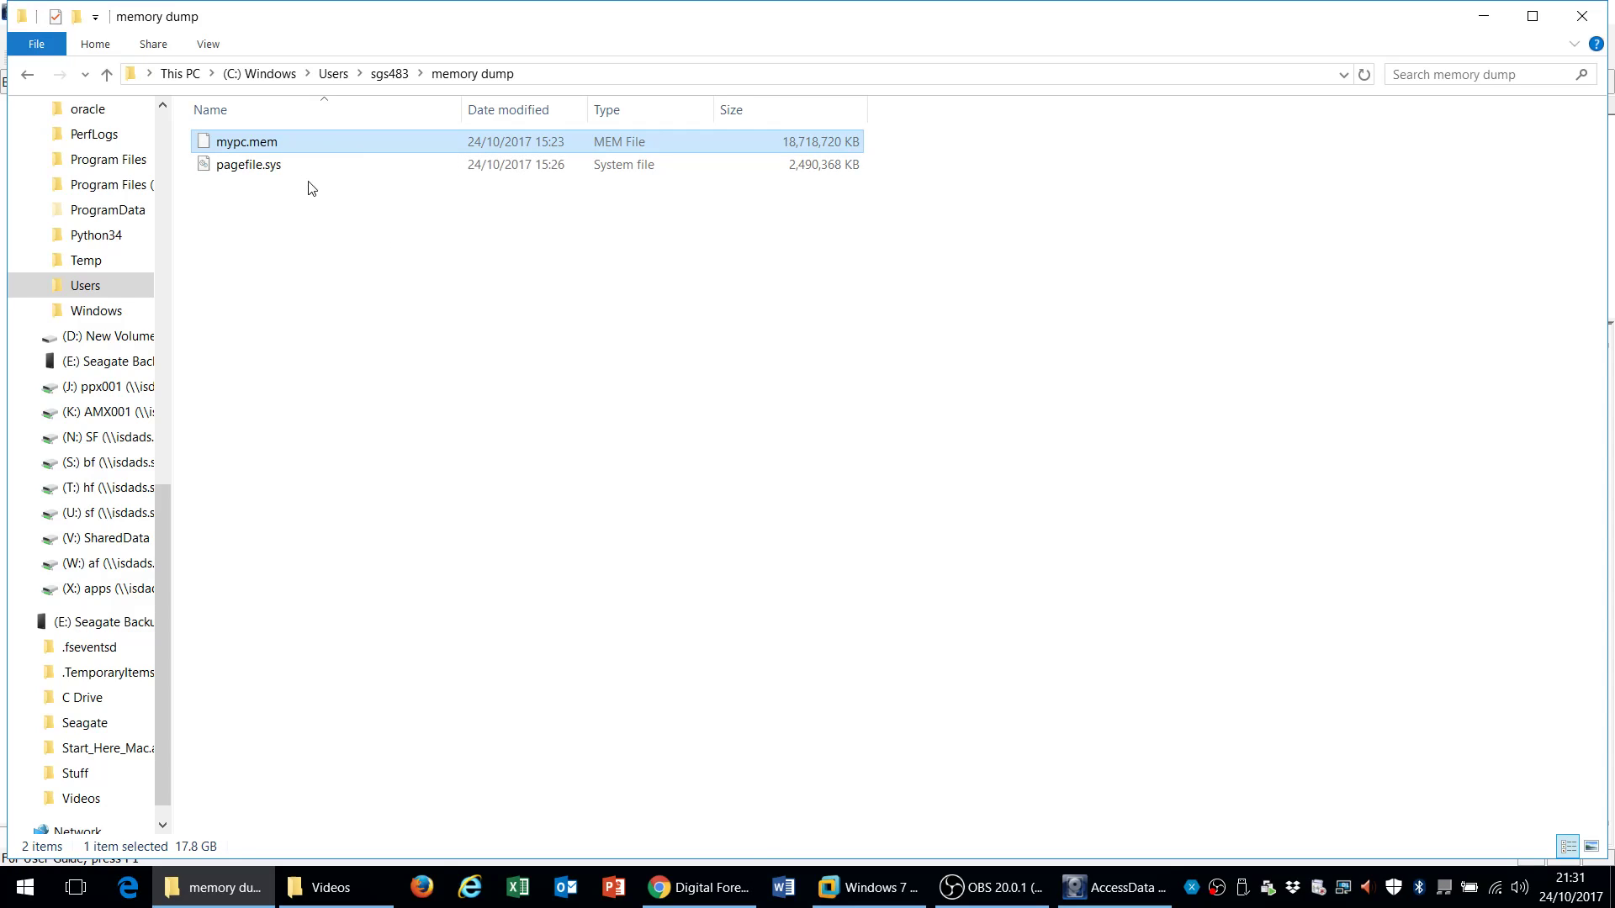
{"action": "mouse_move", "coordinate": [271, 169]}
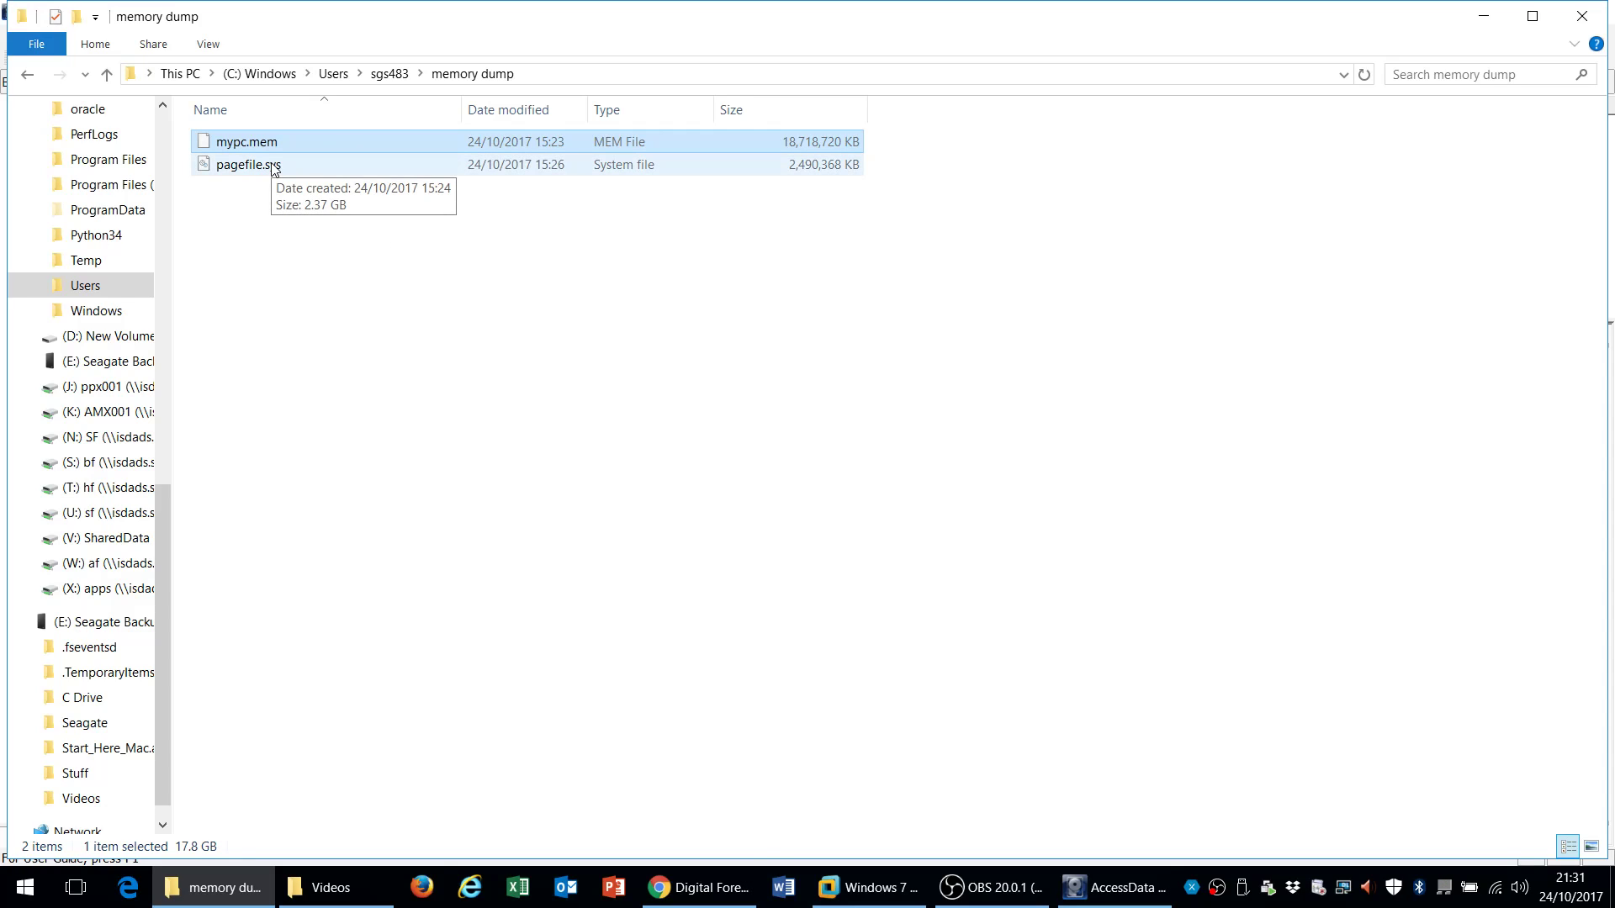
{"action": "left_click", "coordinate": [246, 165]}
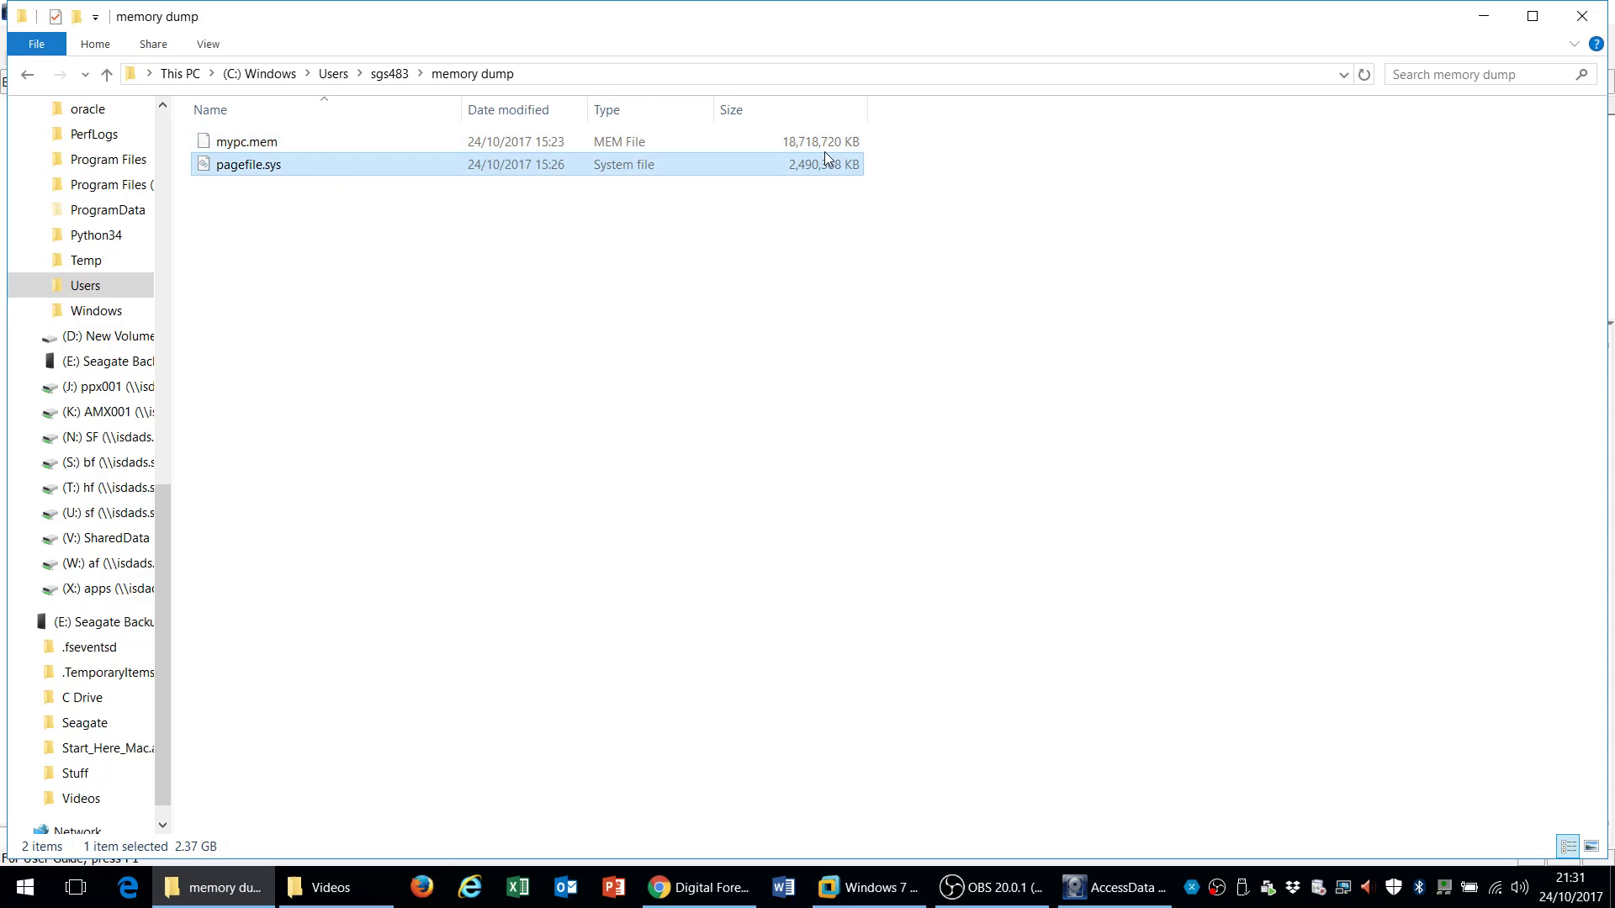
{"action": "left_click", "coordinate": [736, 285]}
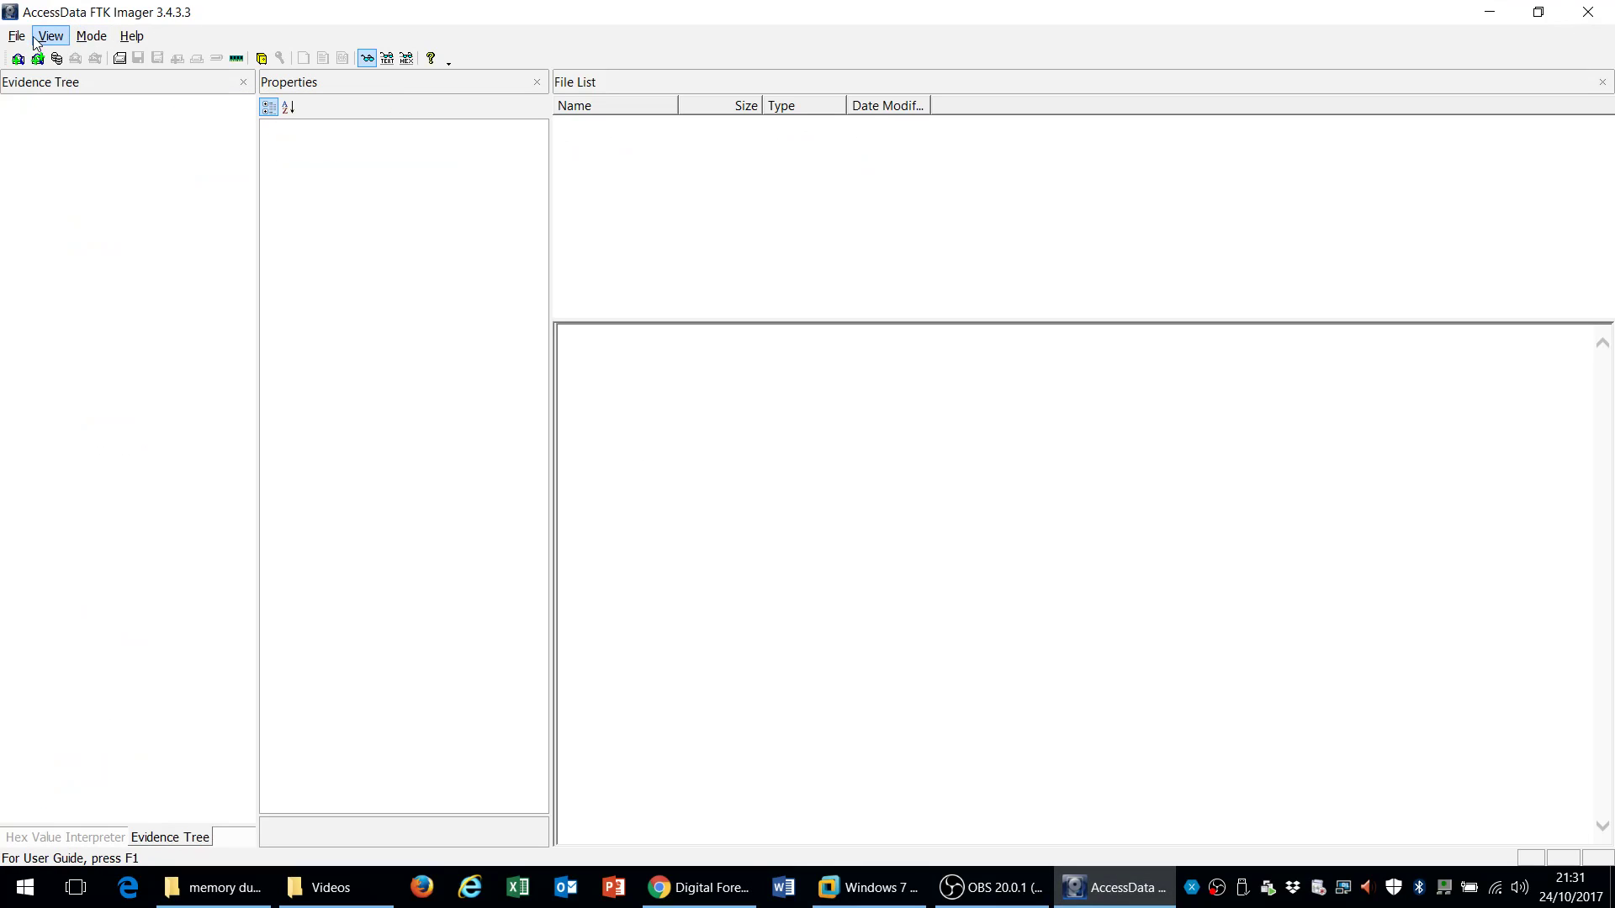
Add all attached devices as evidence from the File menu
{"action": "left_click", "coordinate": [13, 36]}
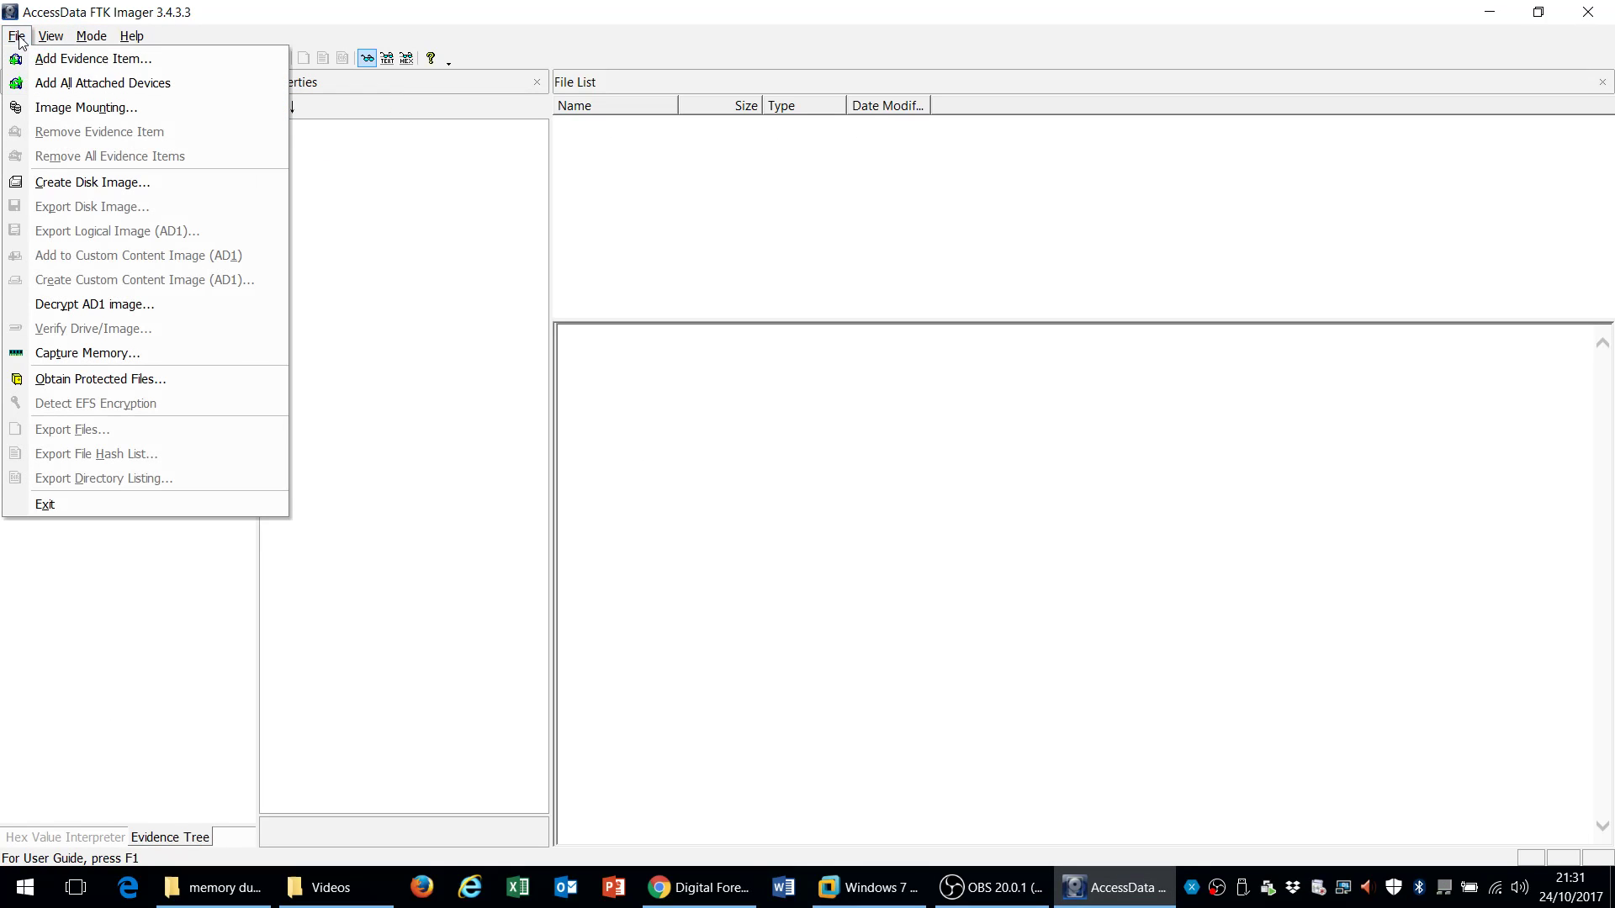
{"action": "left_click", "coordinate": [15, 36]}
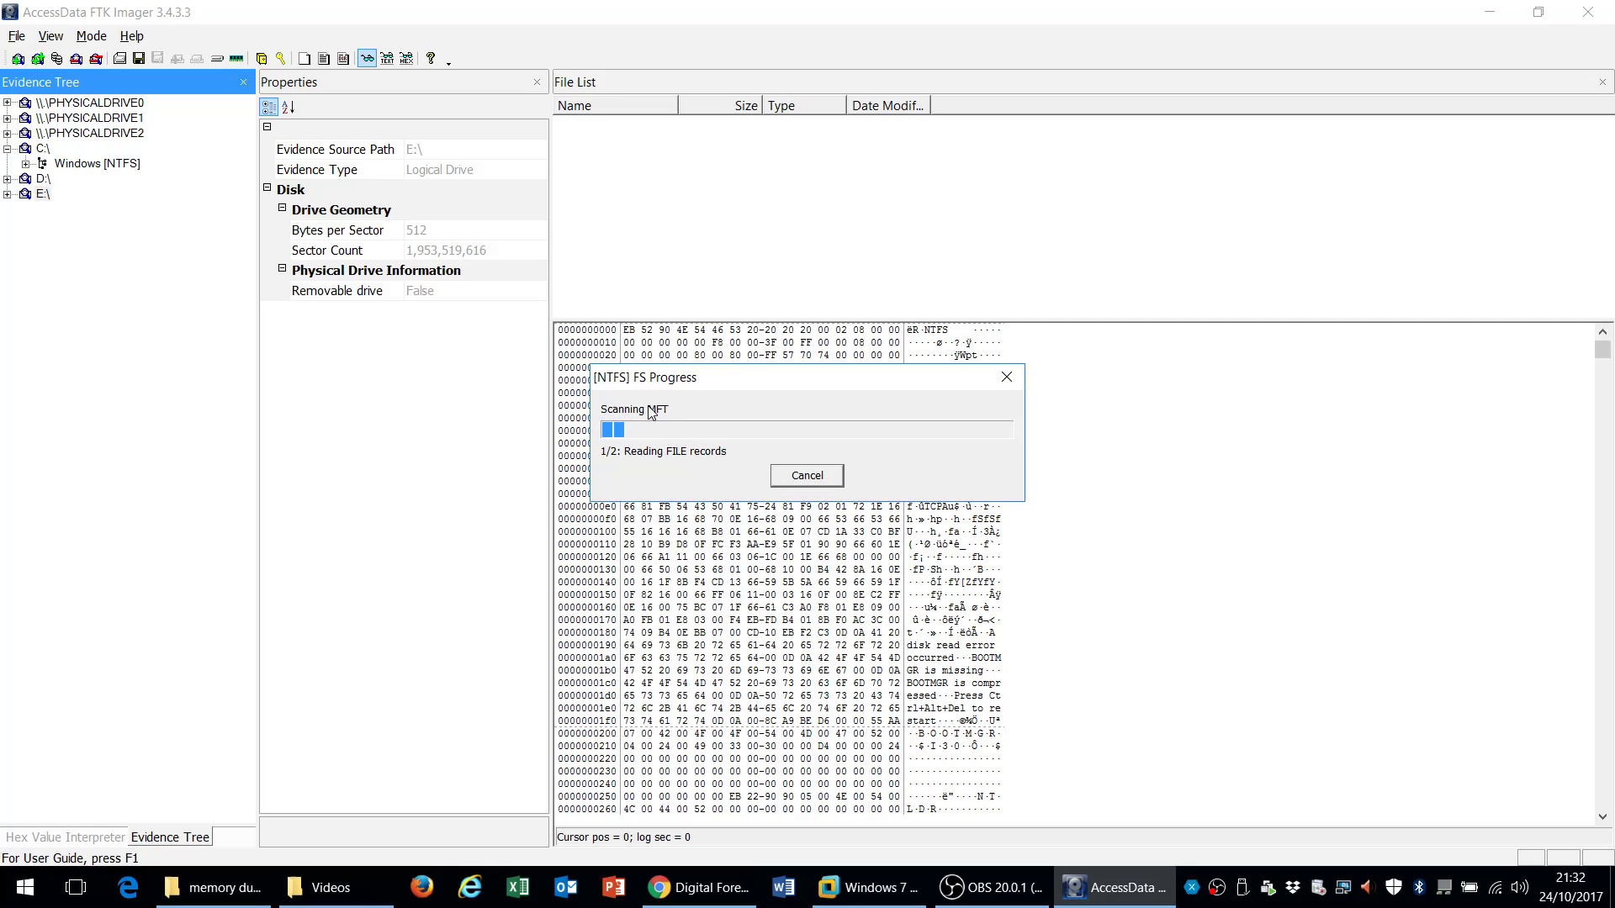
{"action": "mouse_move", "coordinate": [738, 451]}
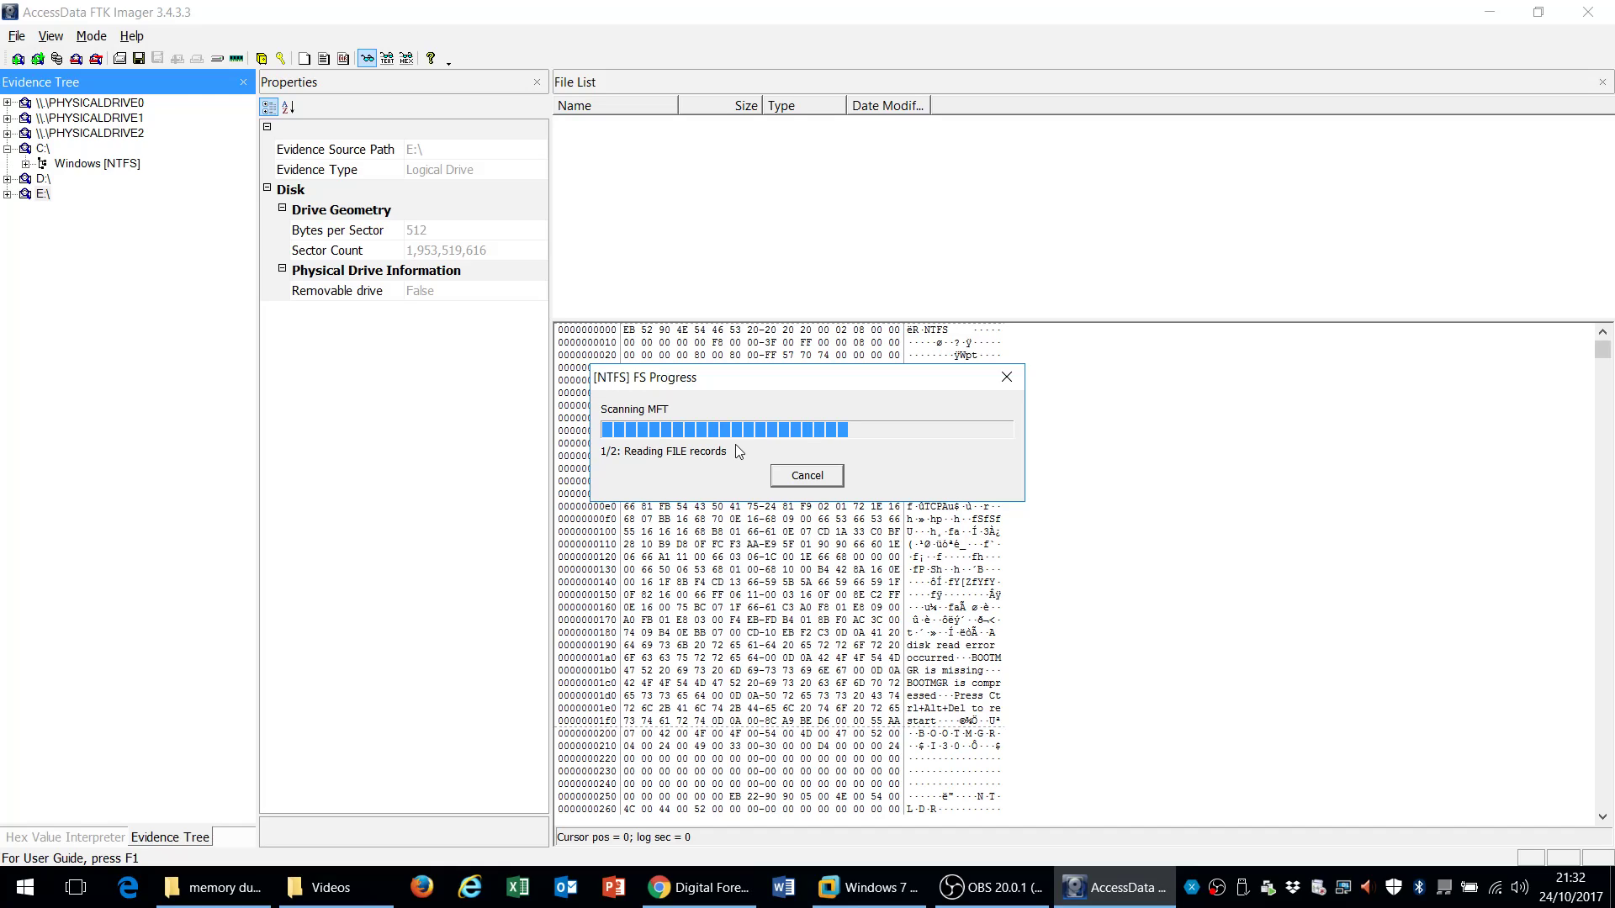
{"action": "mouse_move", "coordinate": [343, 146]}
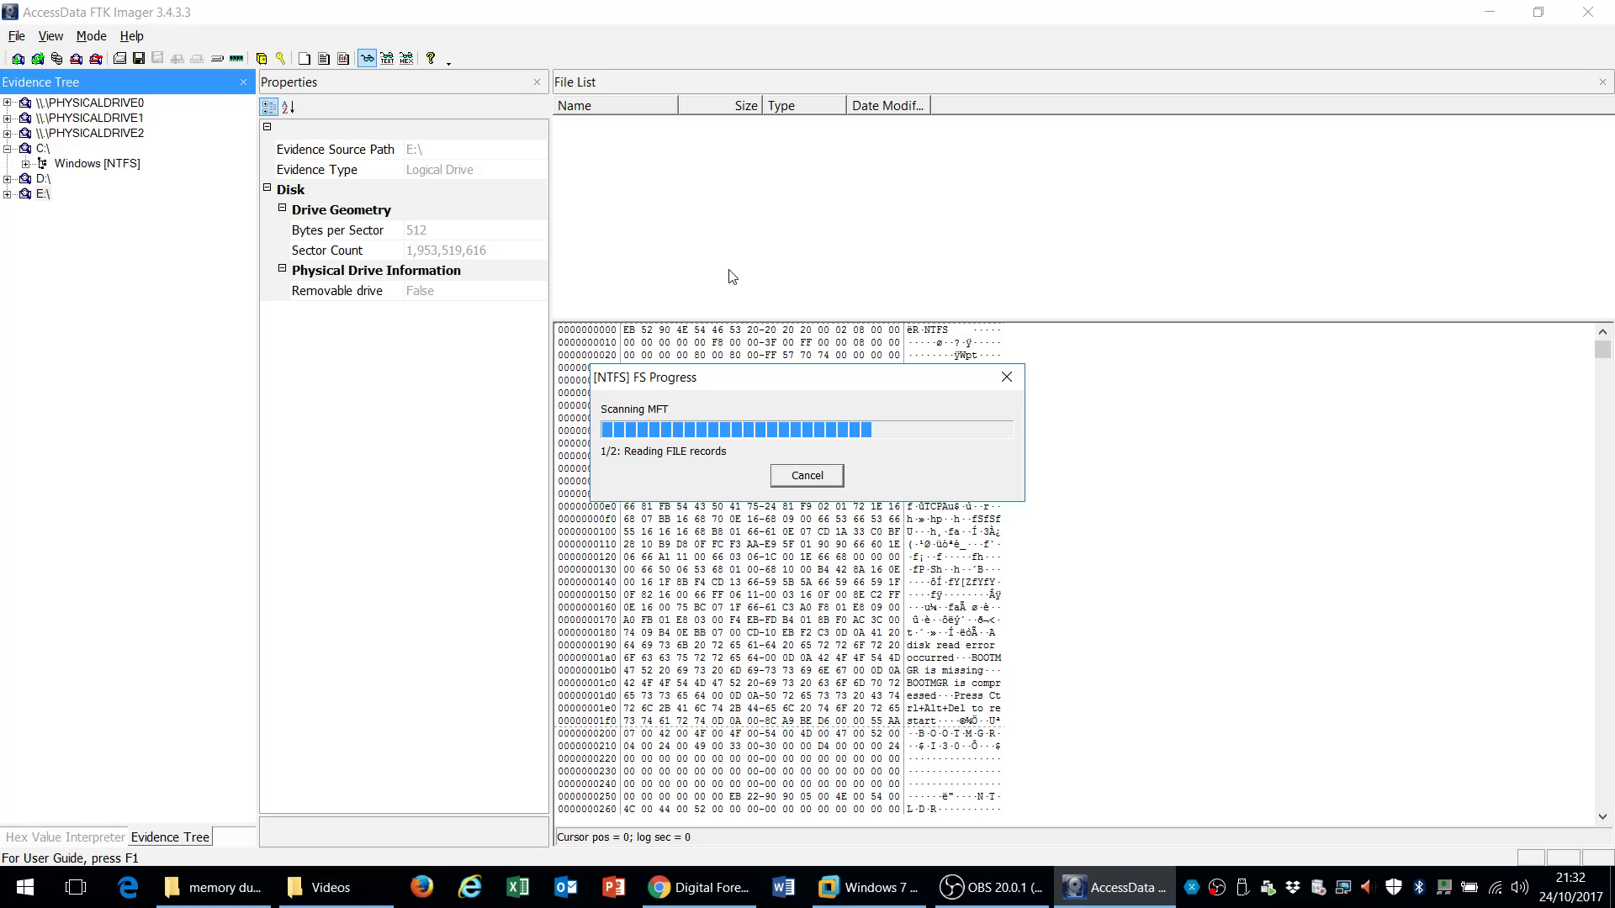
{"action": "mouse_move", "coordinate": [709, 181]}
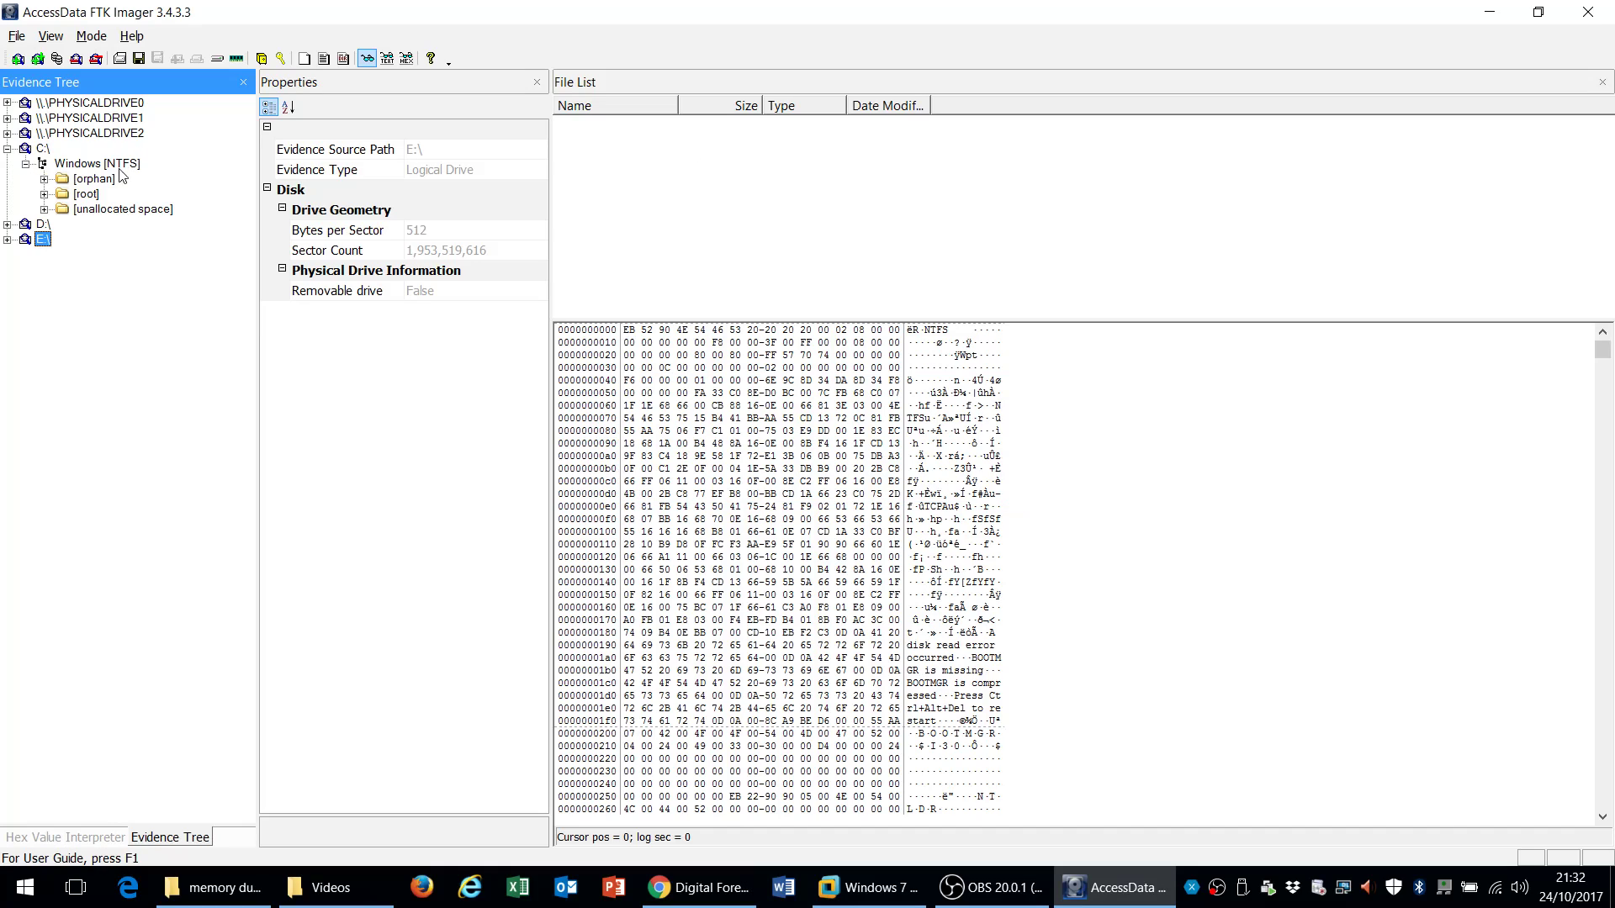
Expand the C: root, check swapfile.sys export options, then view pagefile.sys properties
{"action": "left_click", "coordinate": [75, 194]}
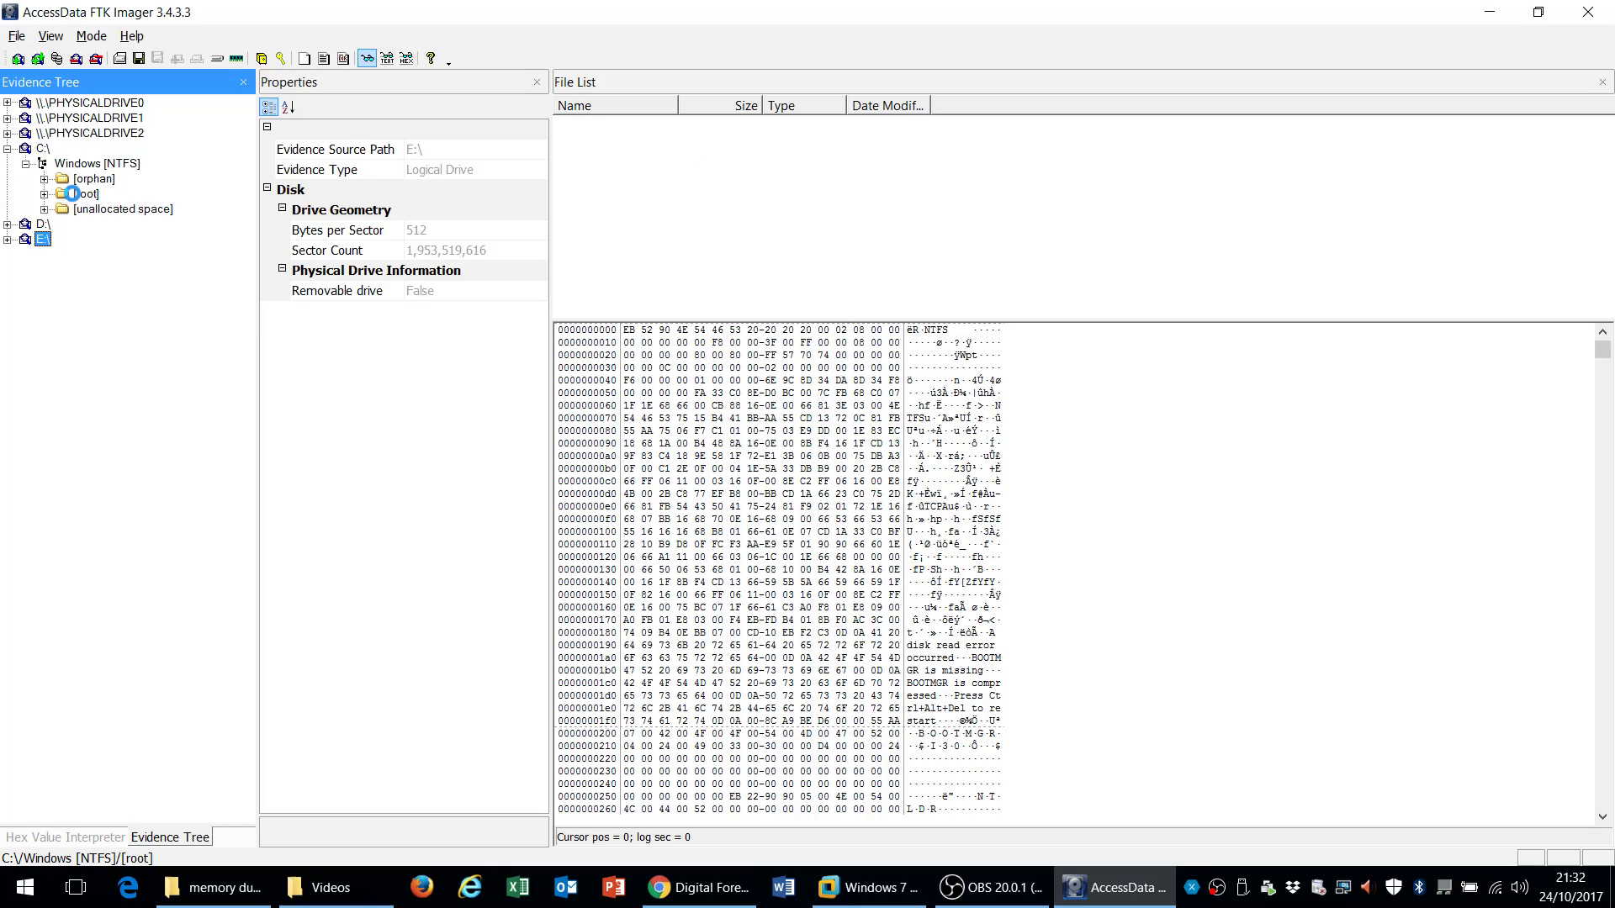
{"action": "left_click", "coordinate": [71, 193]}
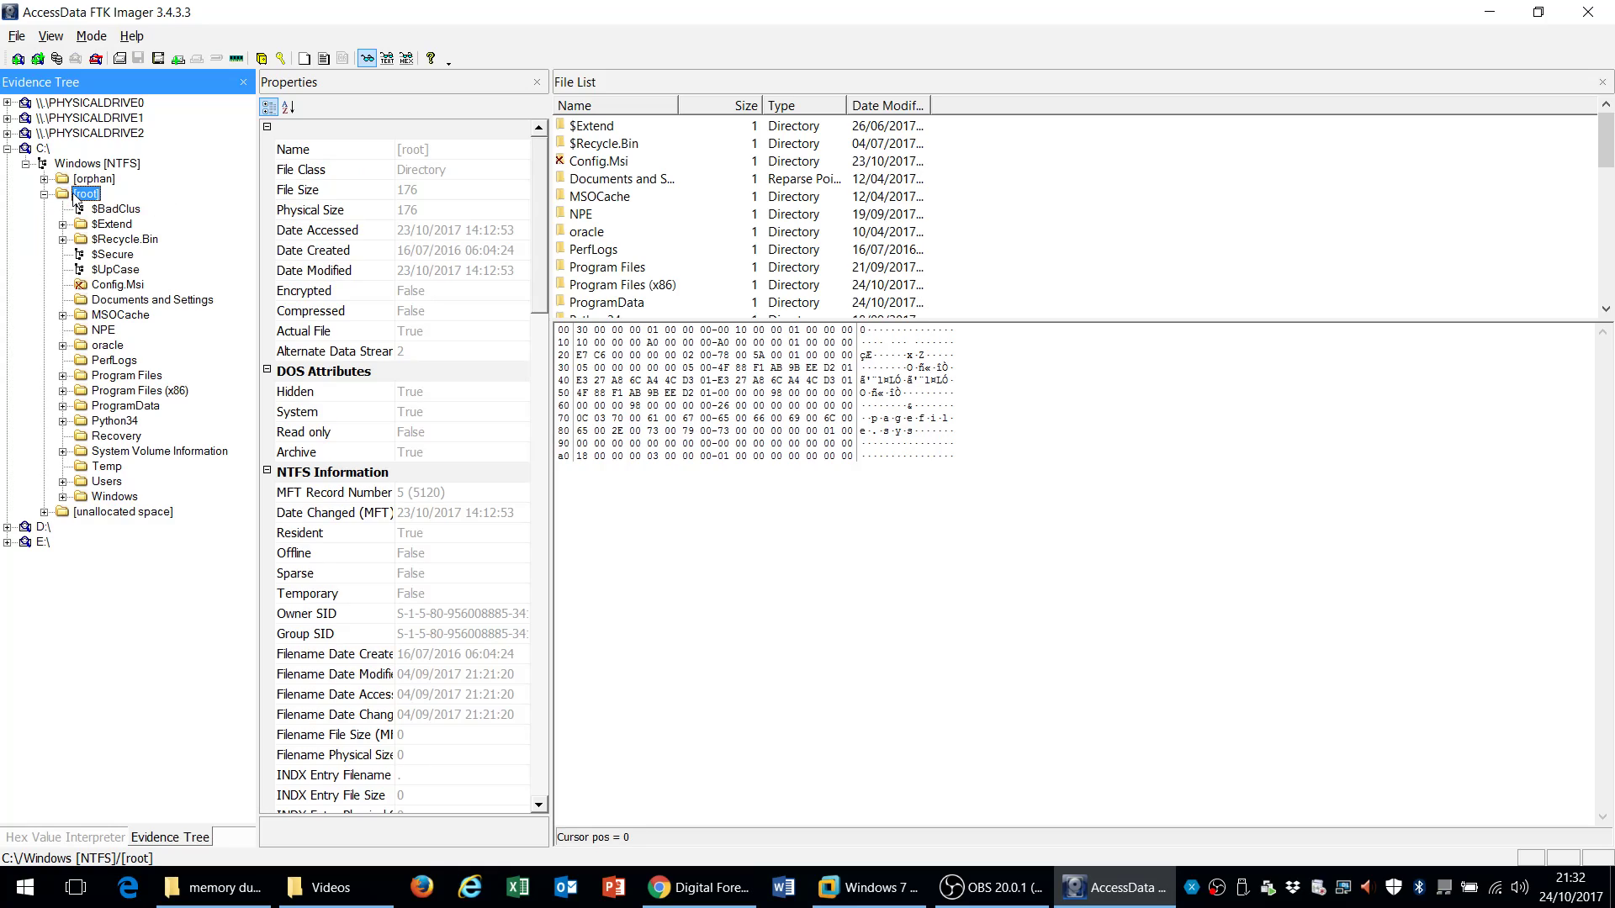
{"action": "mouse_move", "coordinate": [1505, 185]}
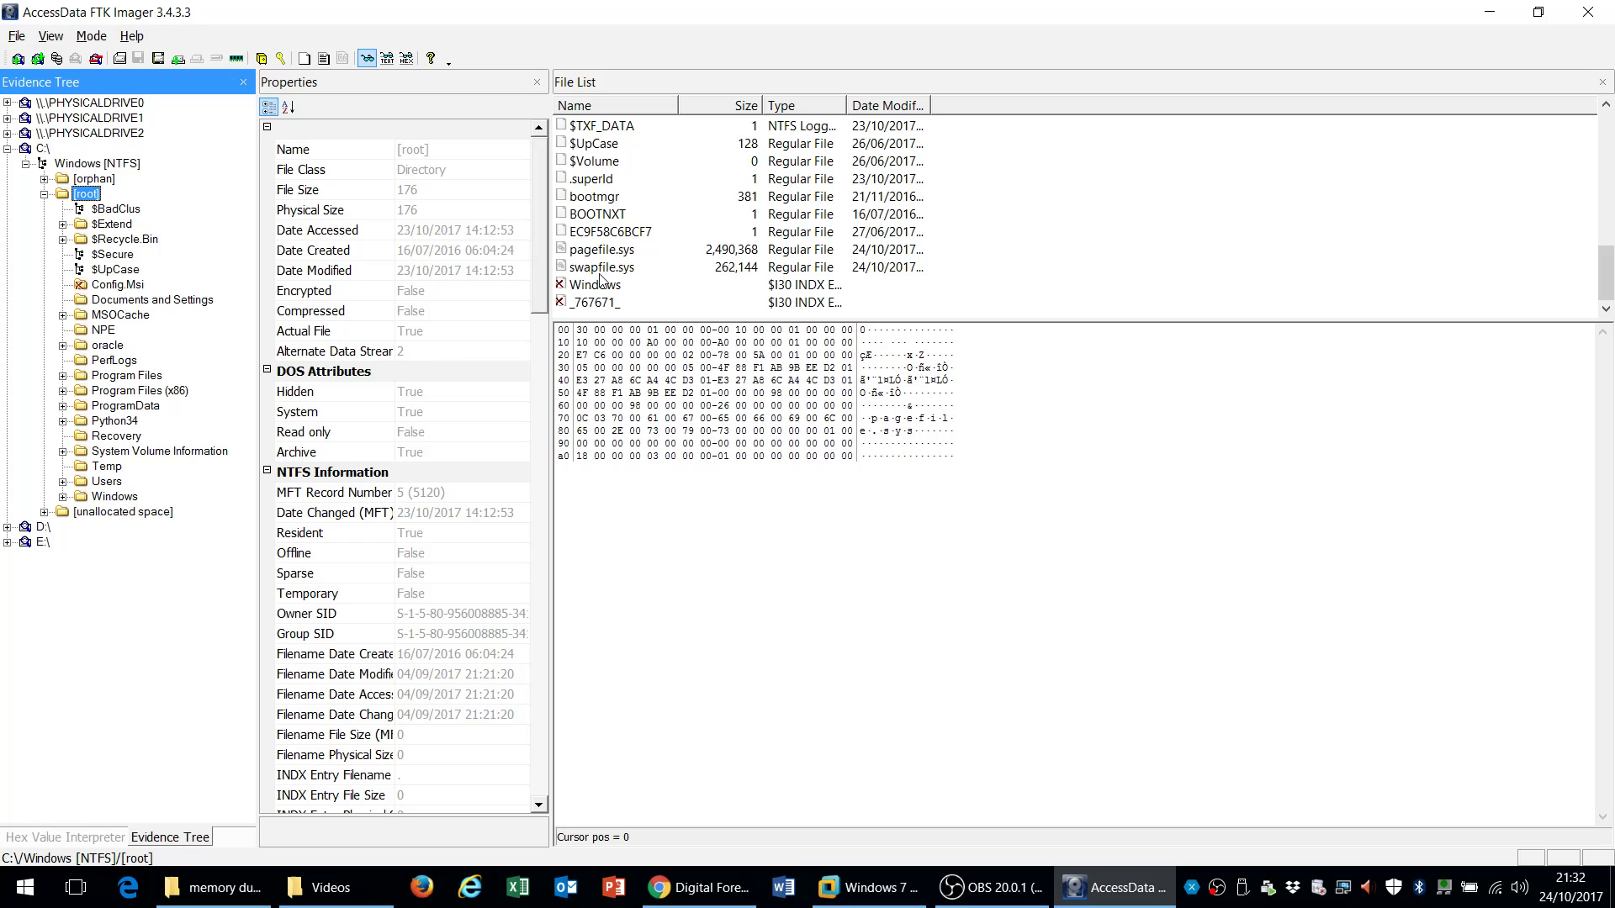
{"action": "left_click", "coordinate": [605, 266]}
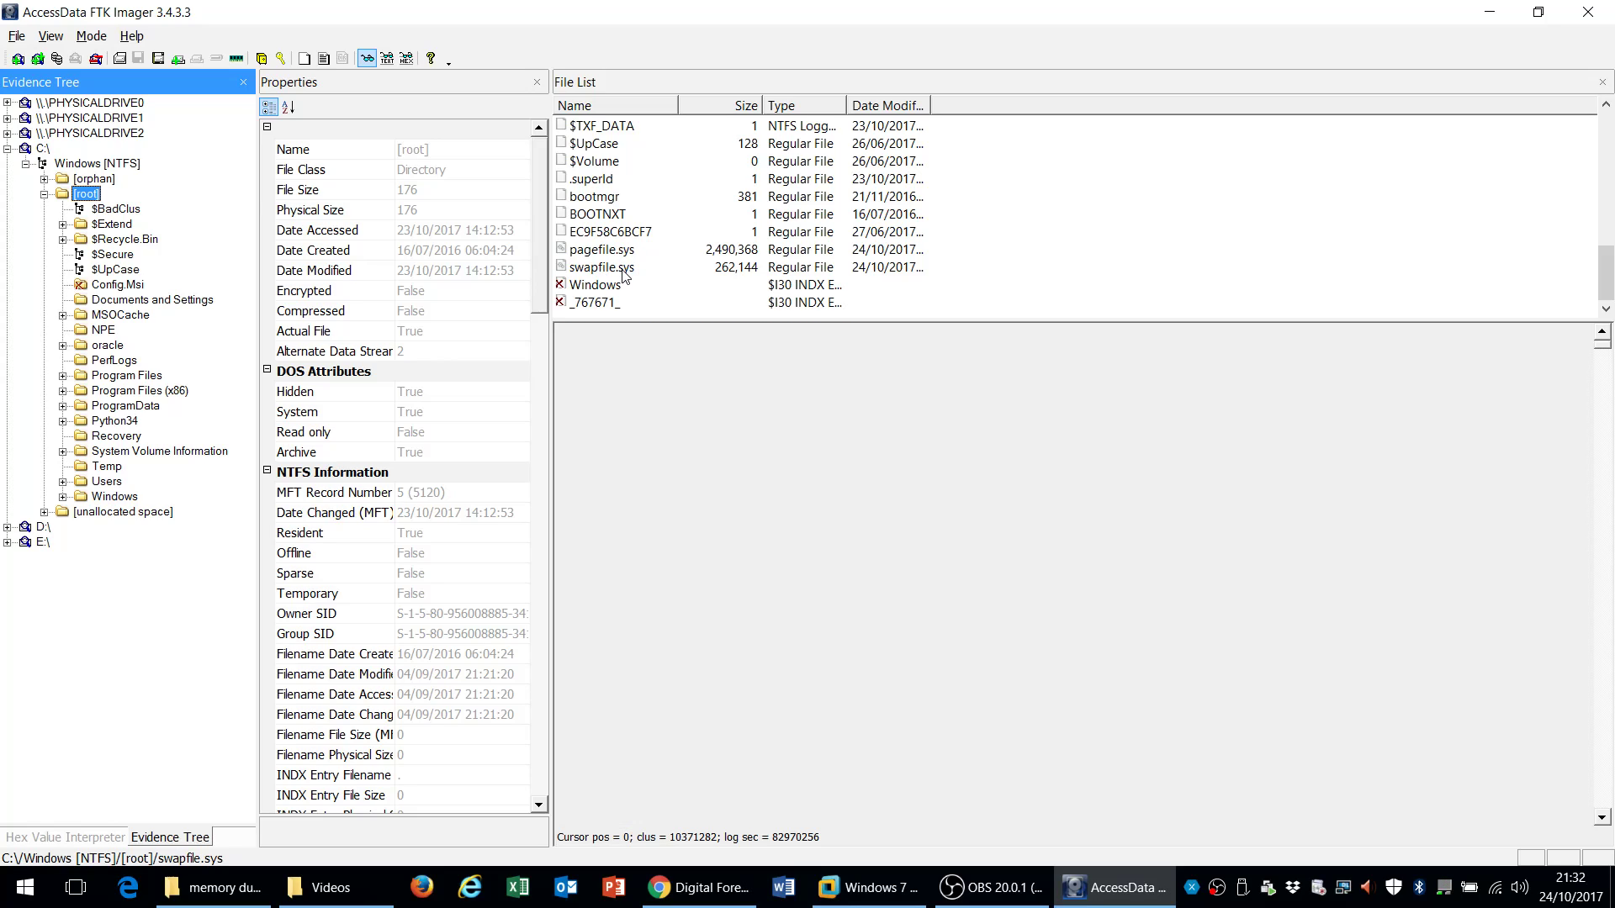
{"action": "right_click", "coordinate": [601, 266]}
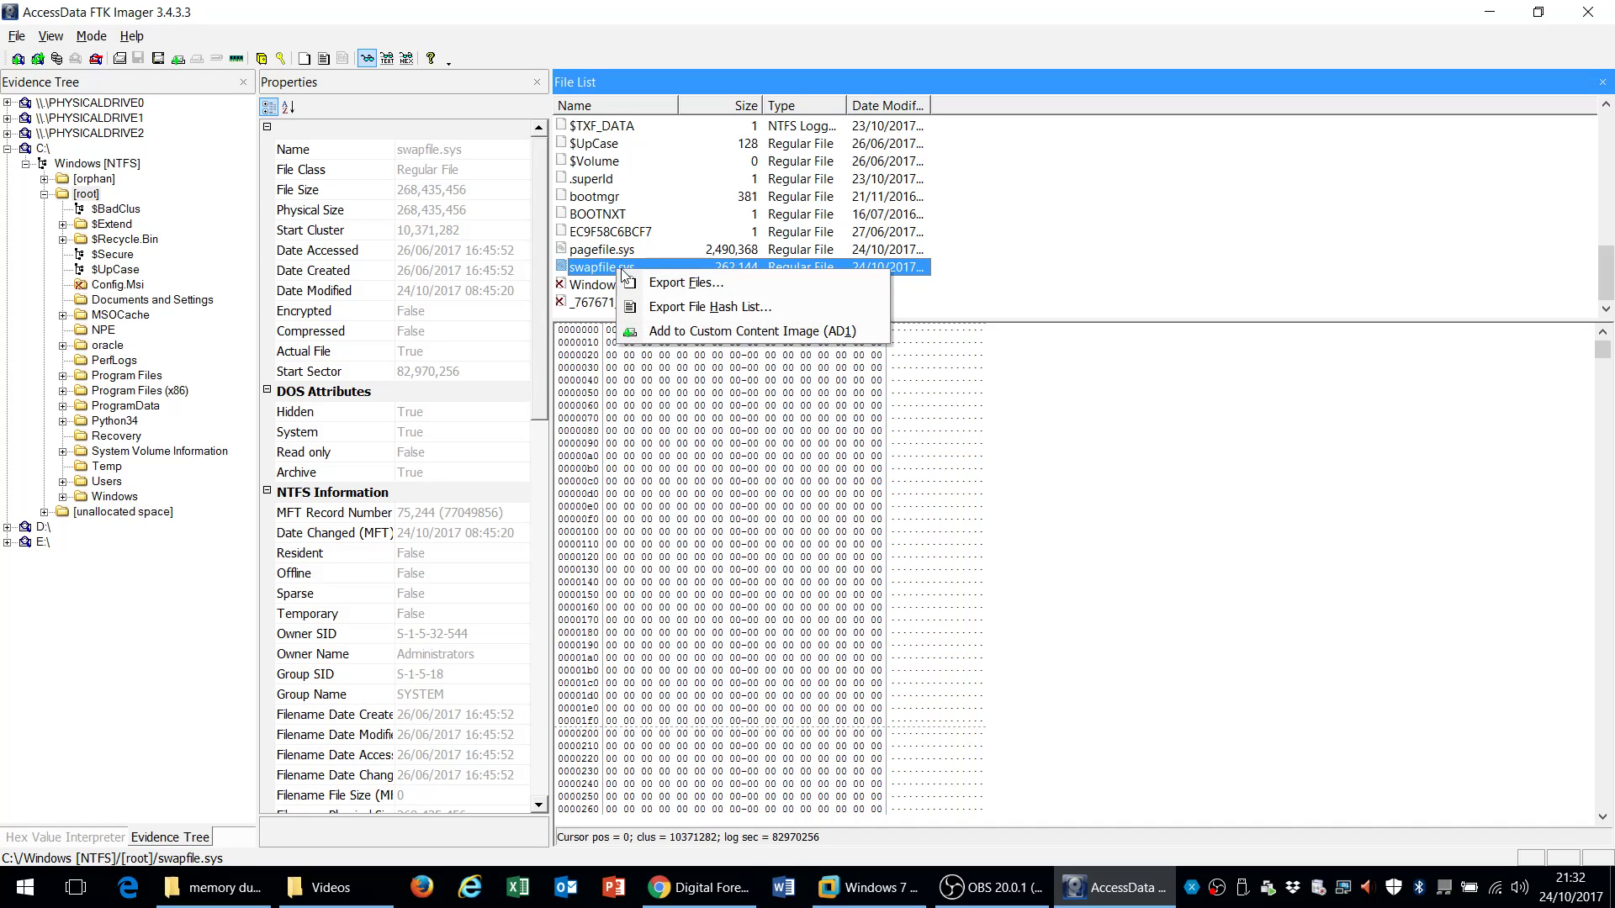
{"action": "left_click", "coordinate": [599, 250]}
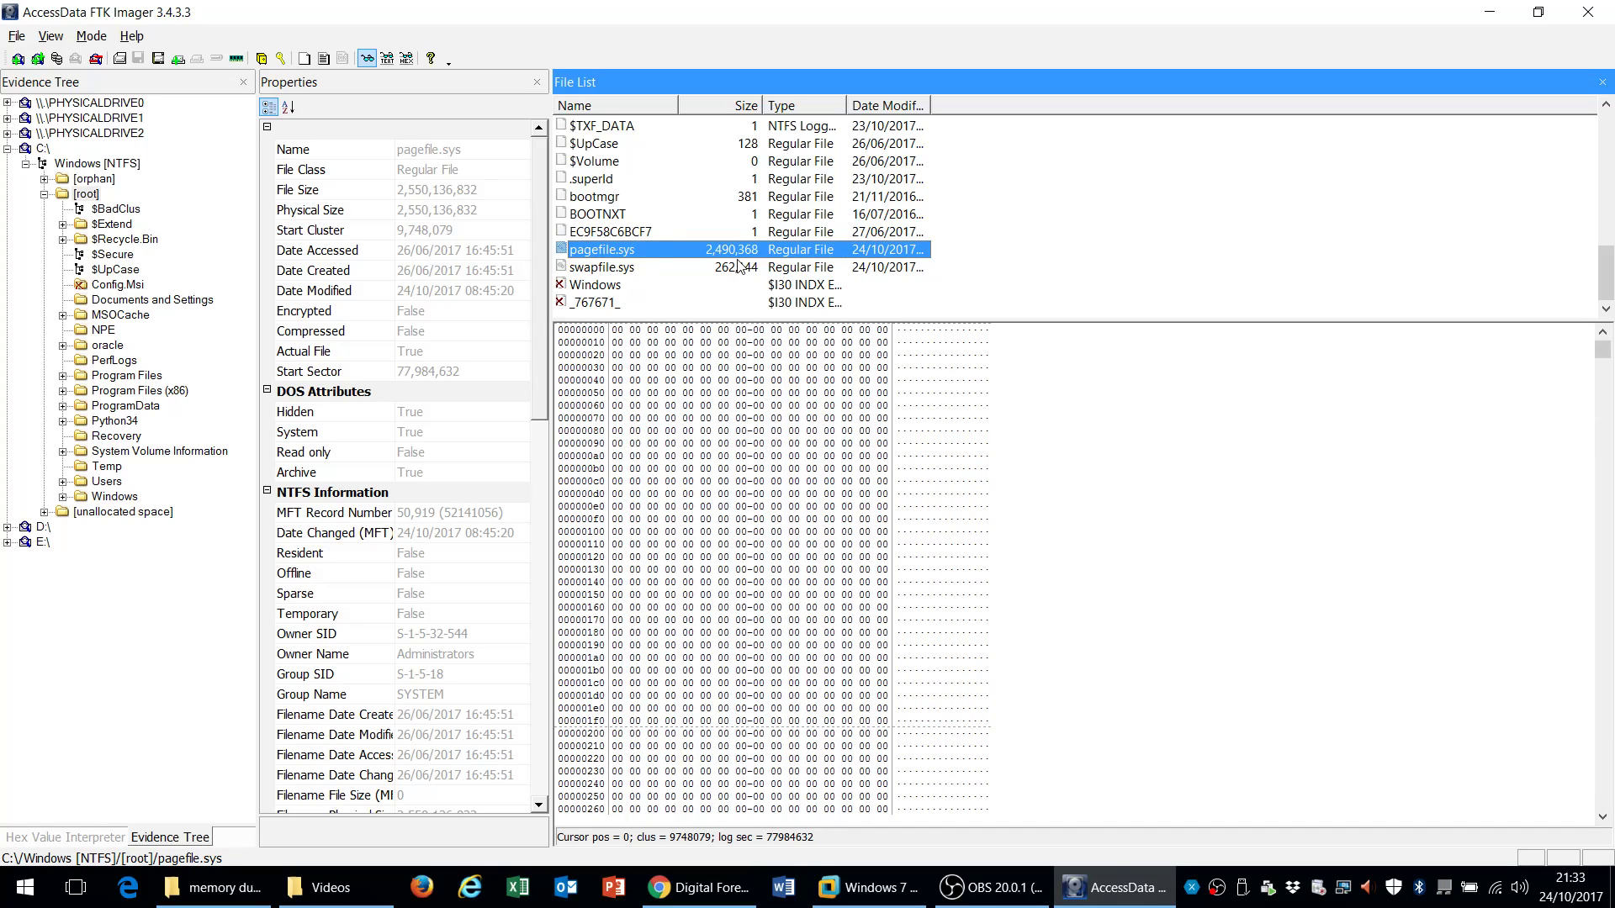
{"action": "mouse_move", "coordinate": [700, 257]}
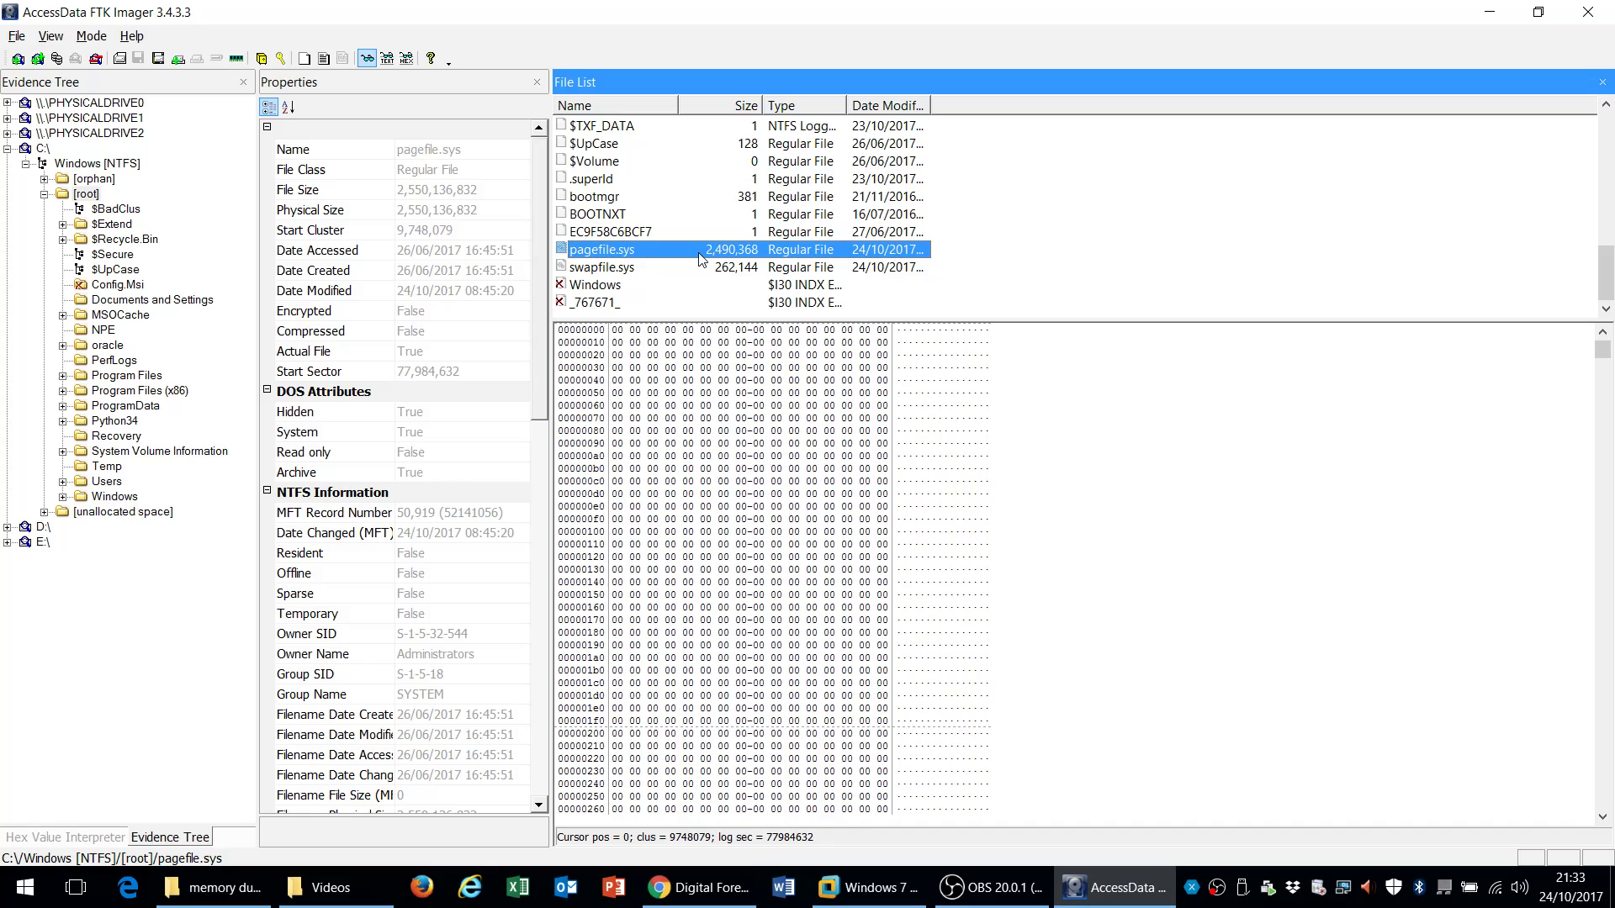
{"action": "mouse_move", "coordinate": [627, 269]}
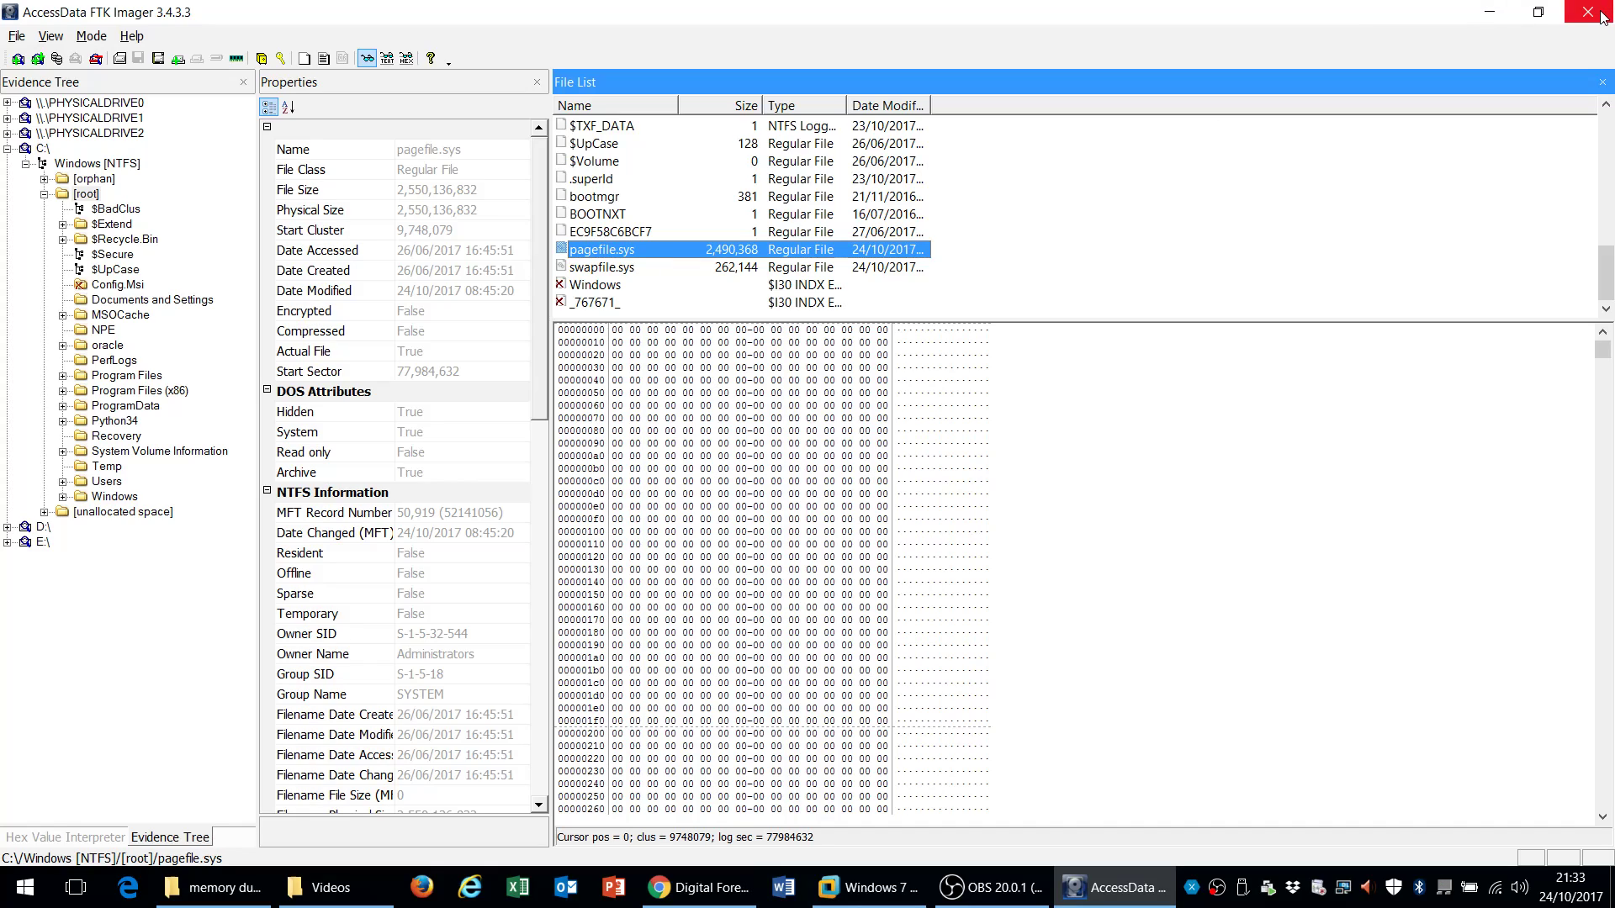
{"action": "mouse_move", "coordinate": [1585, 11]}
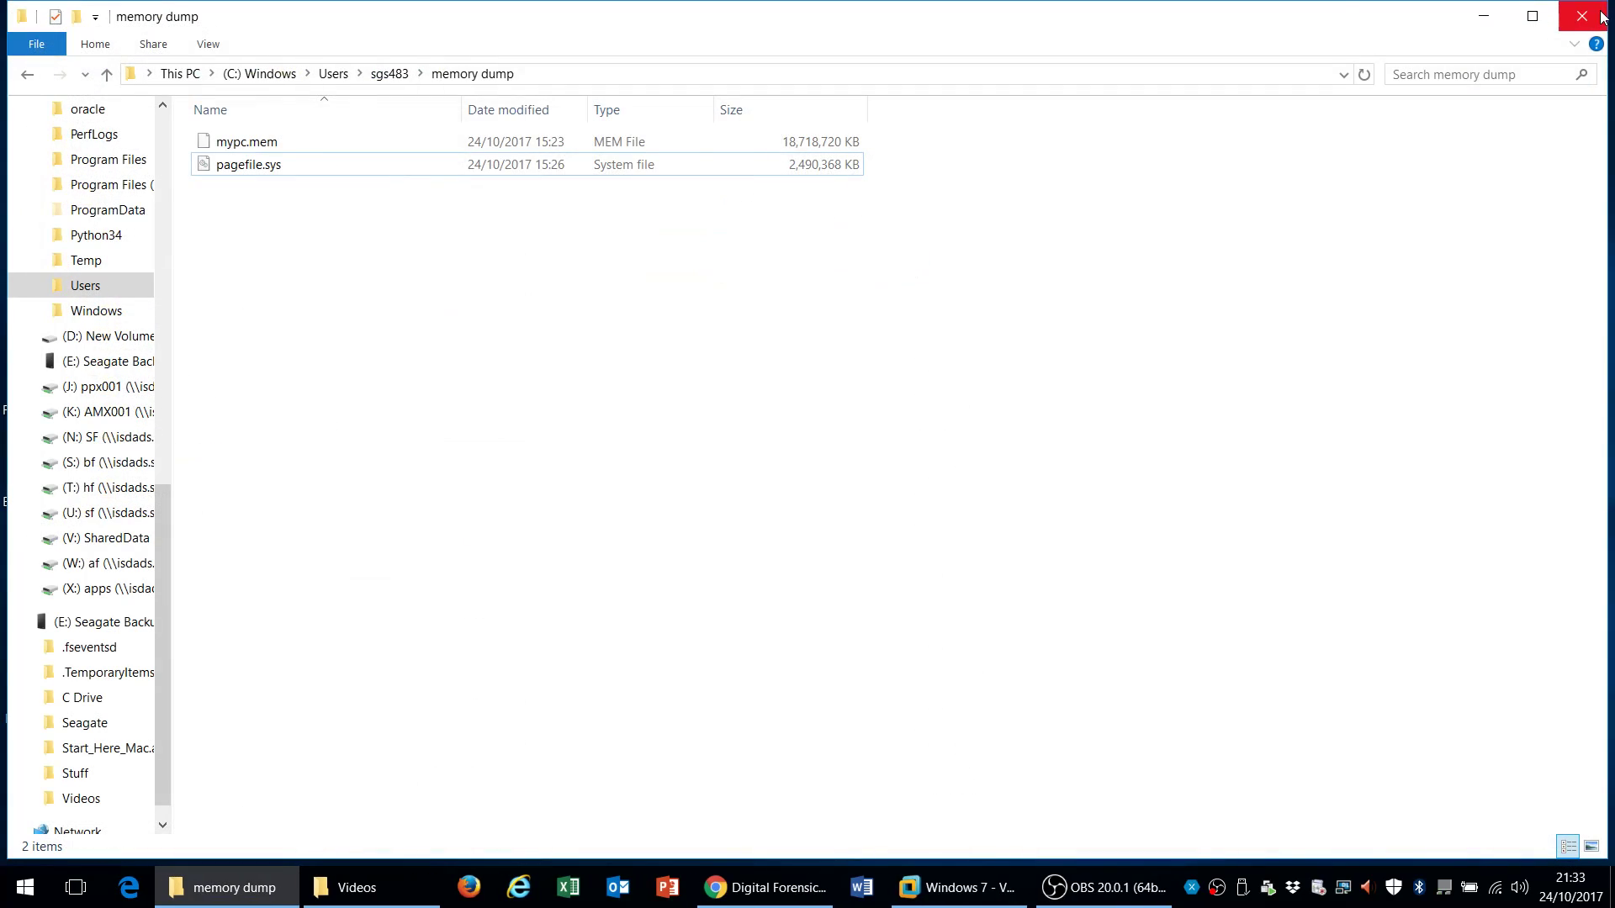
{"action": "mouse_move", "coordinate": [1578, 279]}
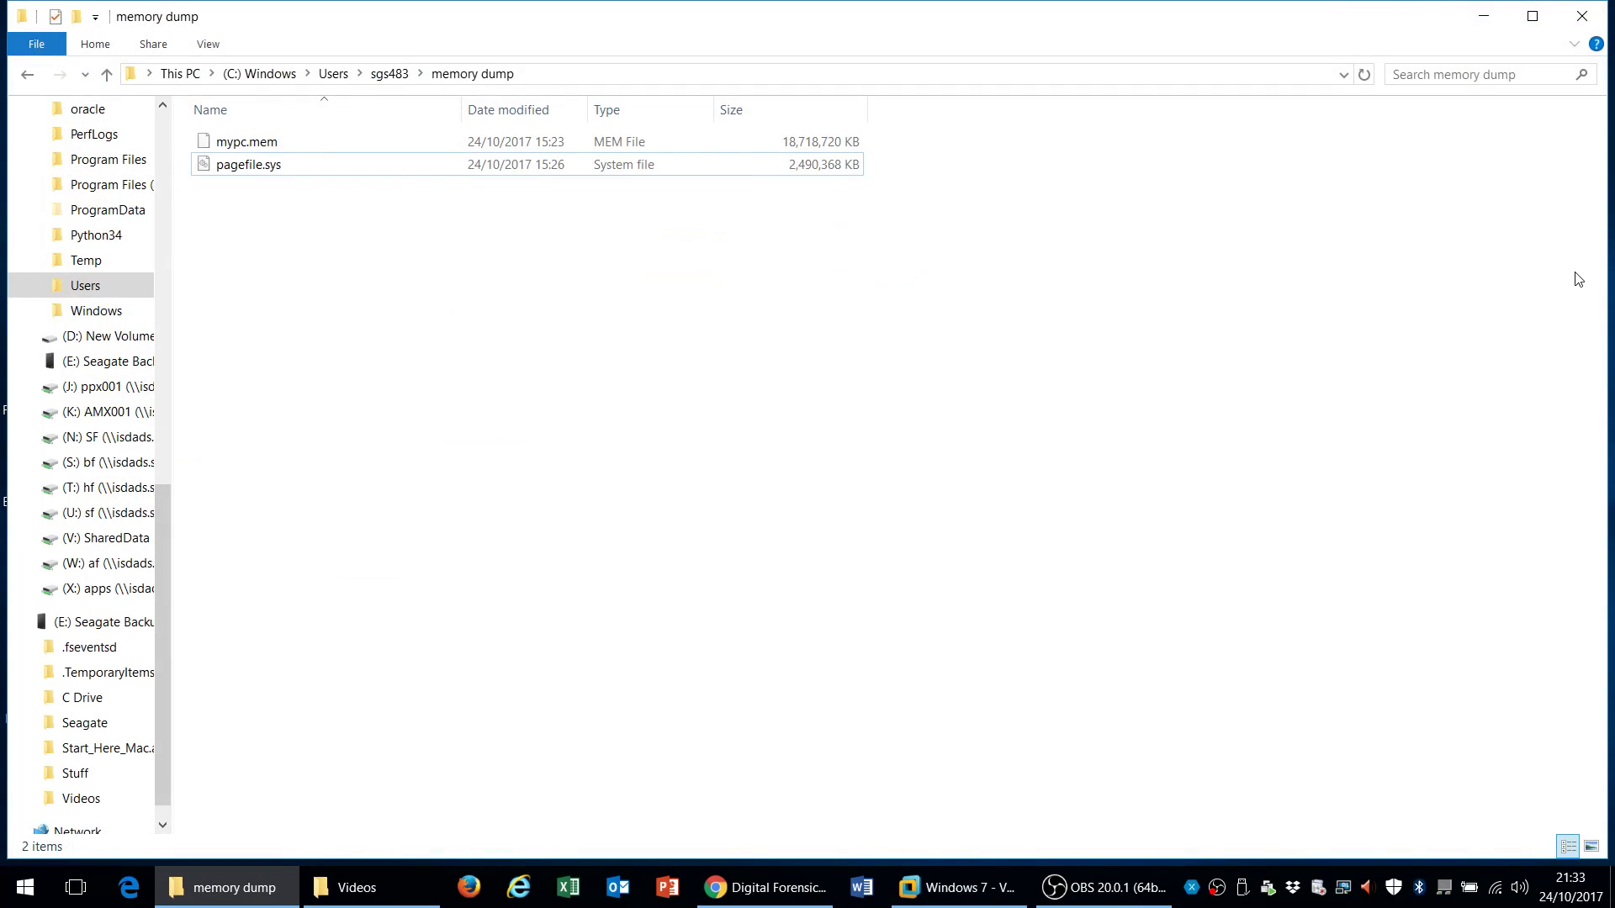
{"action": "mouse_move", "coordinate": [1484, 17]}
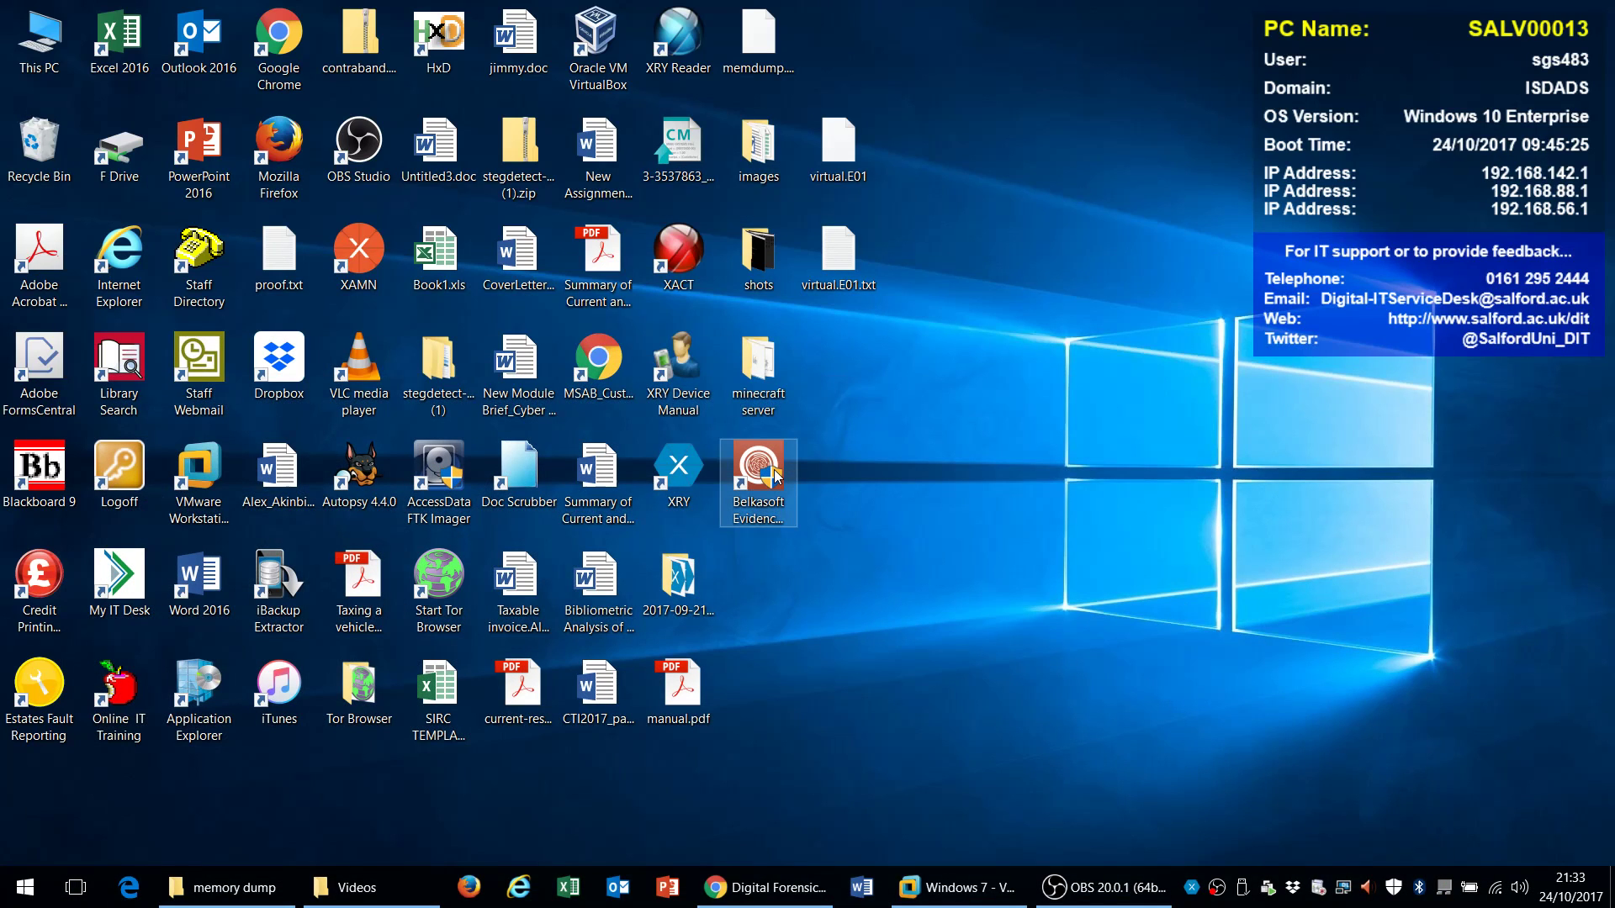
{"action": "mouse_move", "coordinate": [824, 458]}
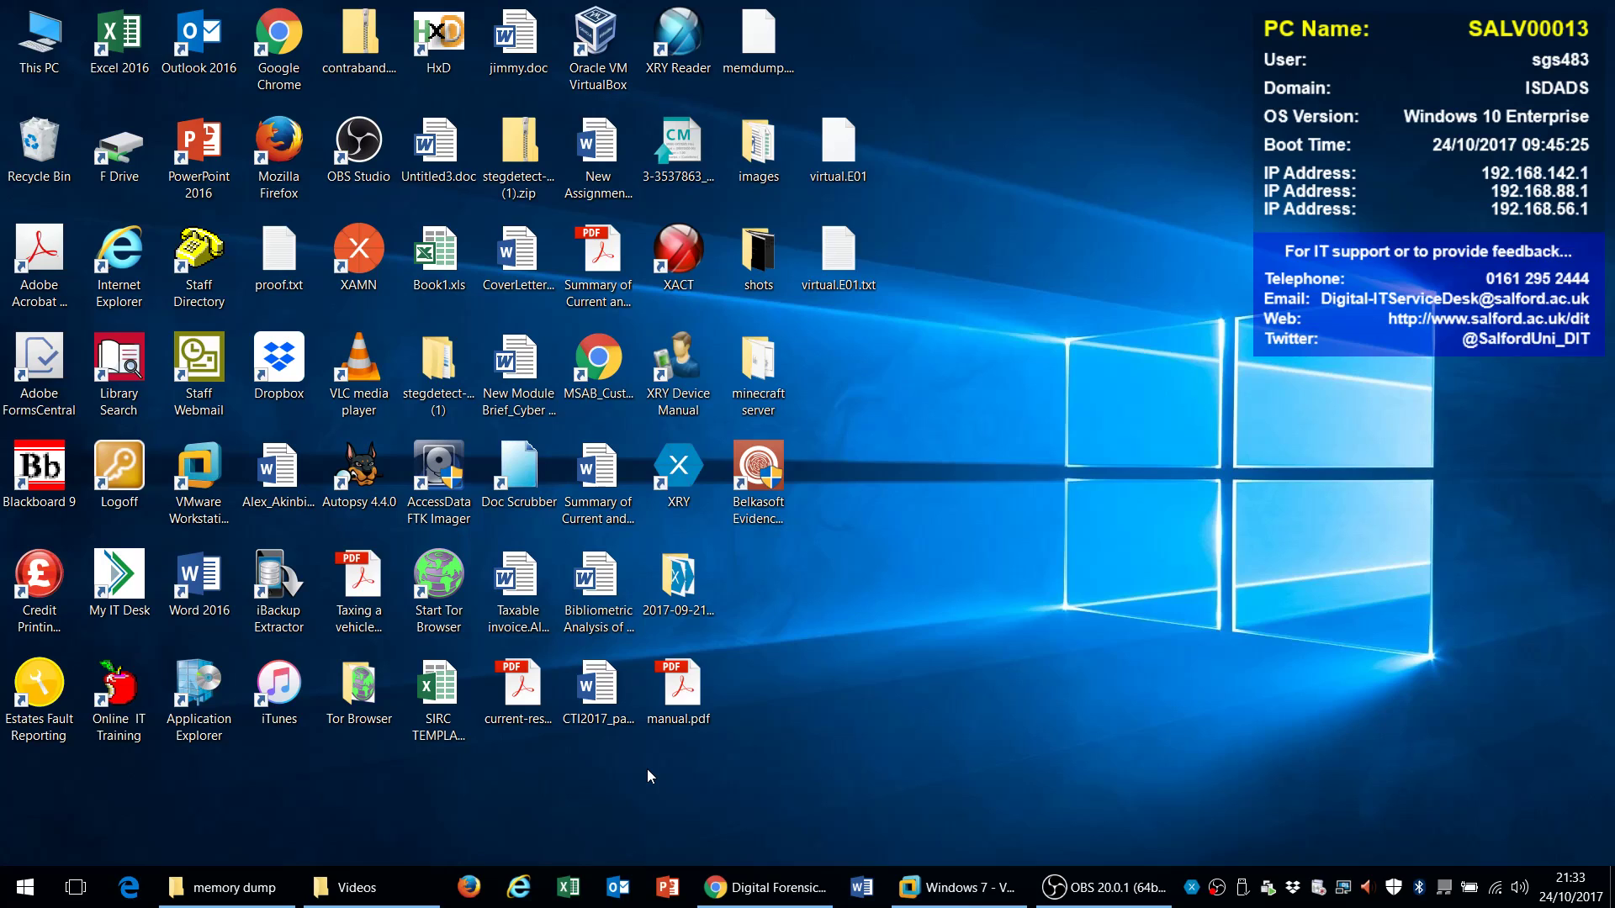
{"action": "mouse_move", "coordinate": [1031, 361]}
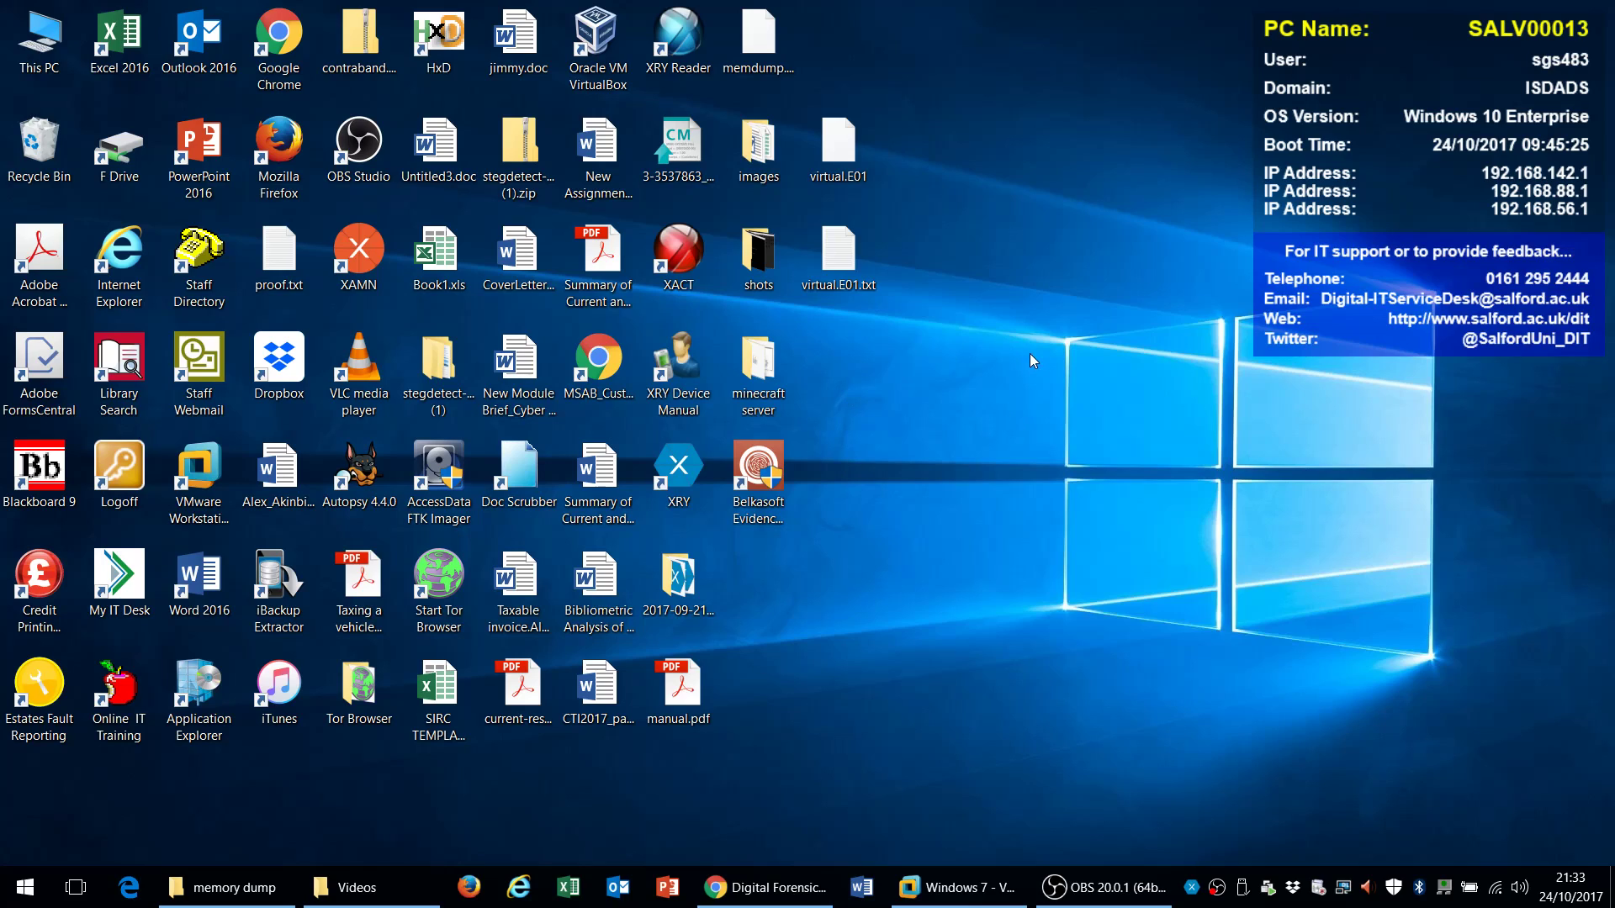
{"action": "mouse_move", "coordinate": [1060, 413]}
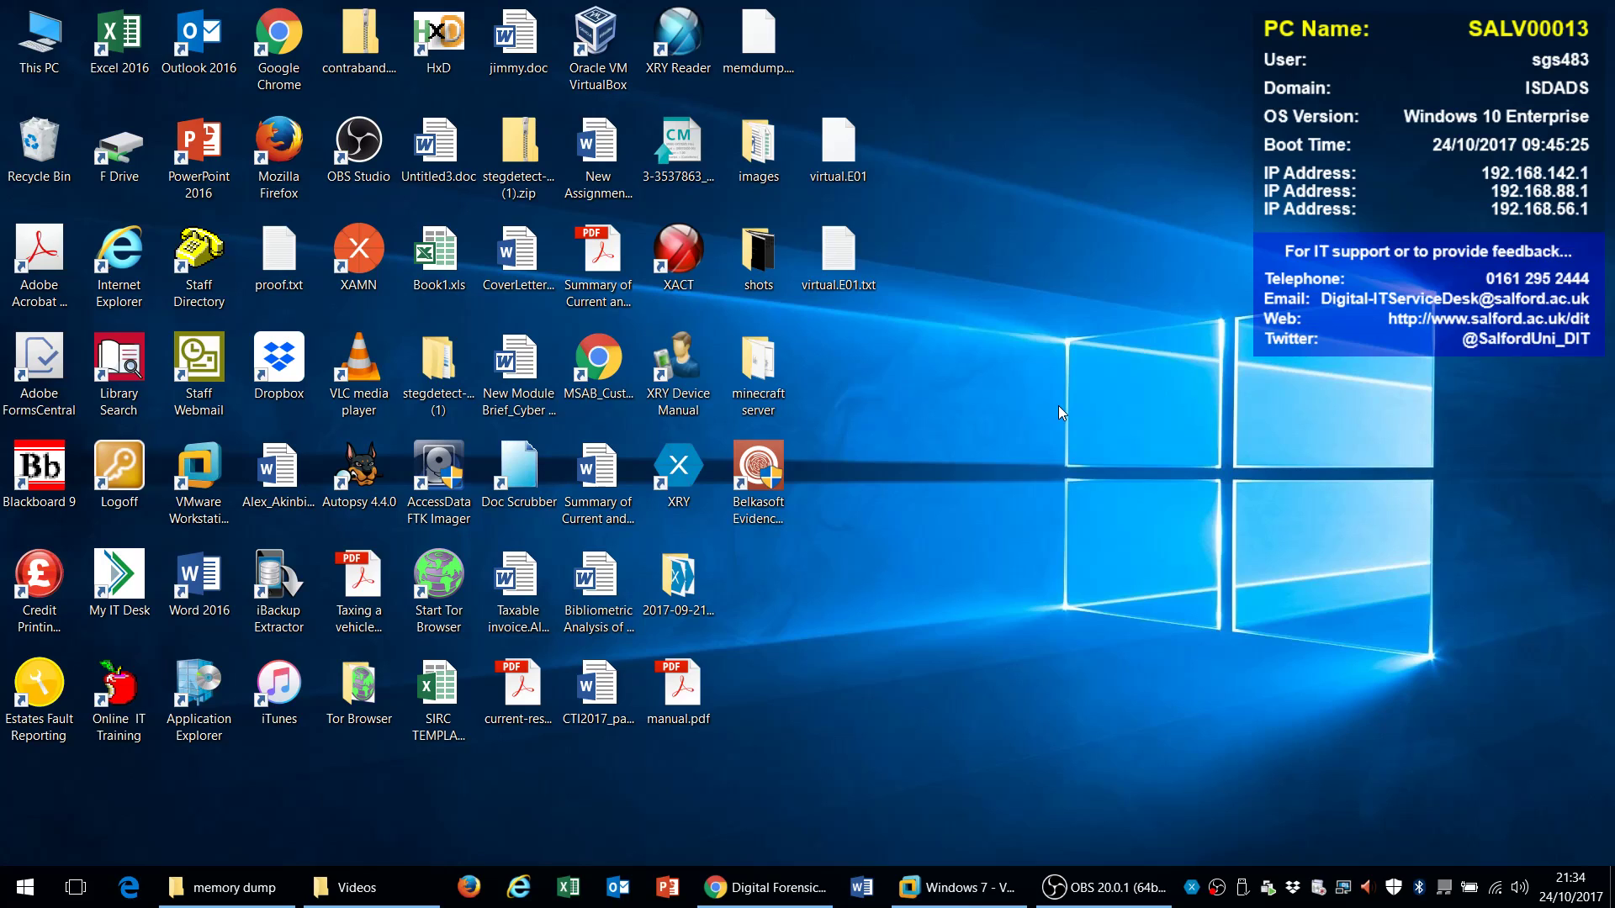
{"action": "mouse_move", "coordinate": [769, 440]}
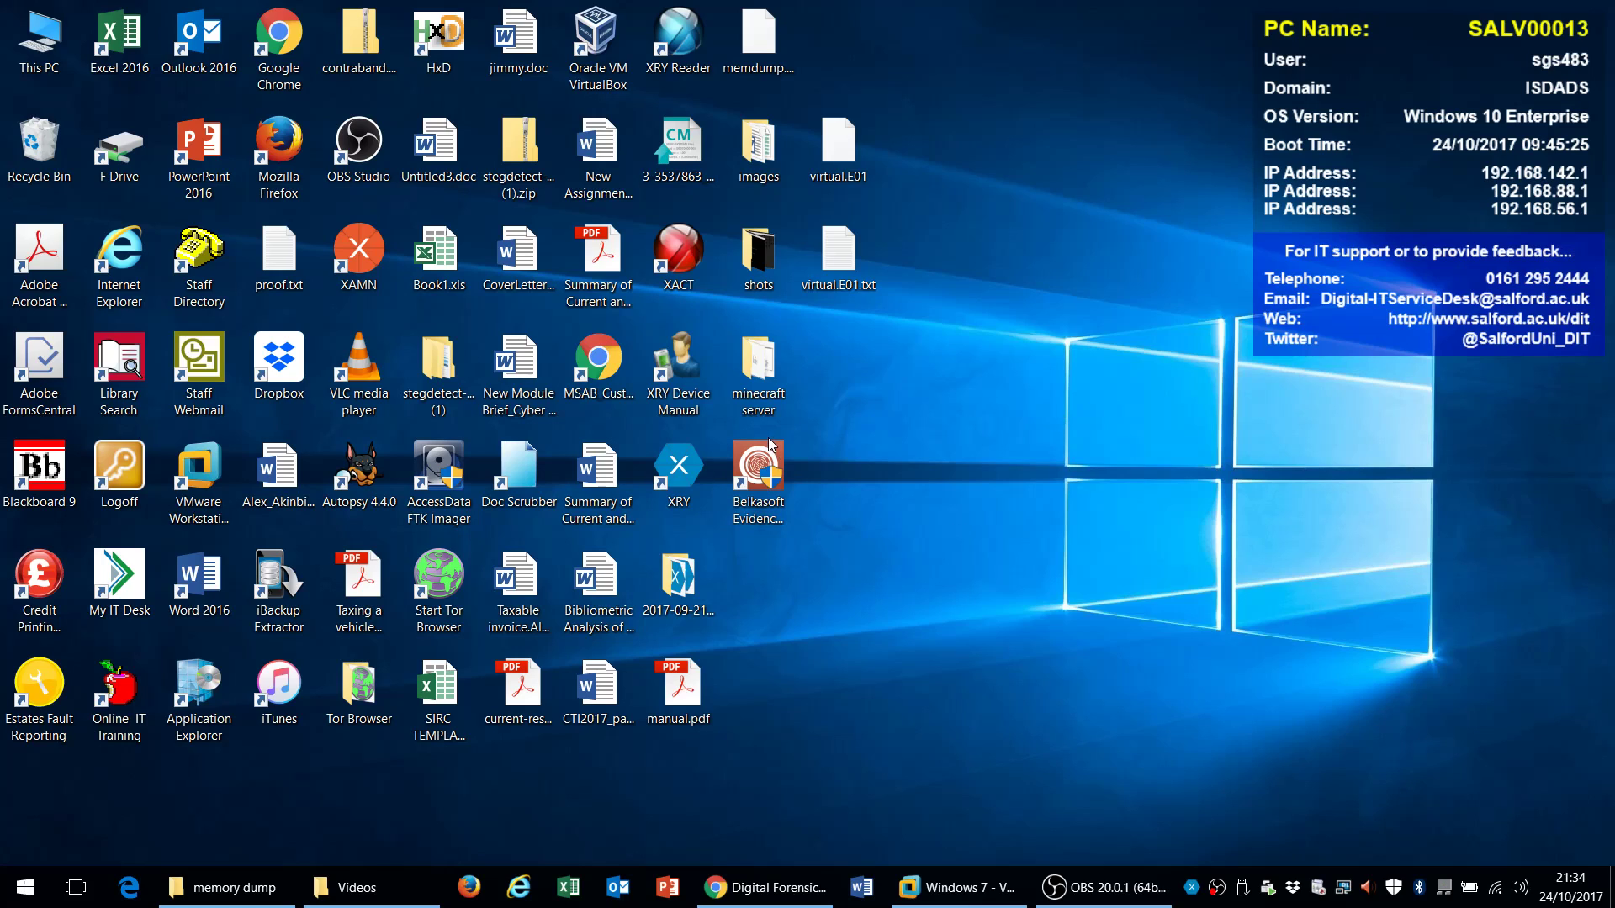
Launch Belkasoft Evidence Center from its desktop shortcut and begin a new case
{"action": "right_click", "coordinate": [757, 466]}
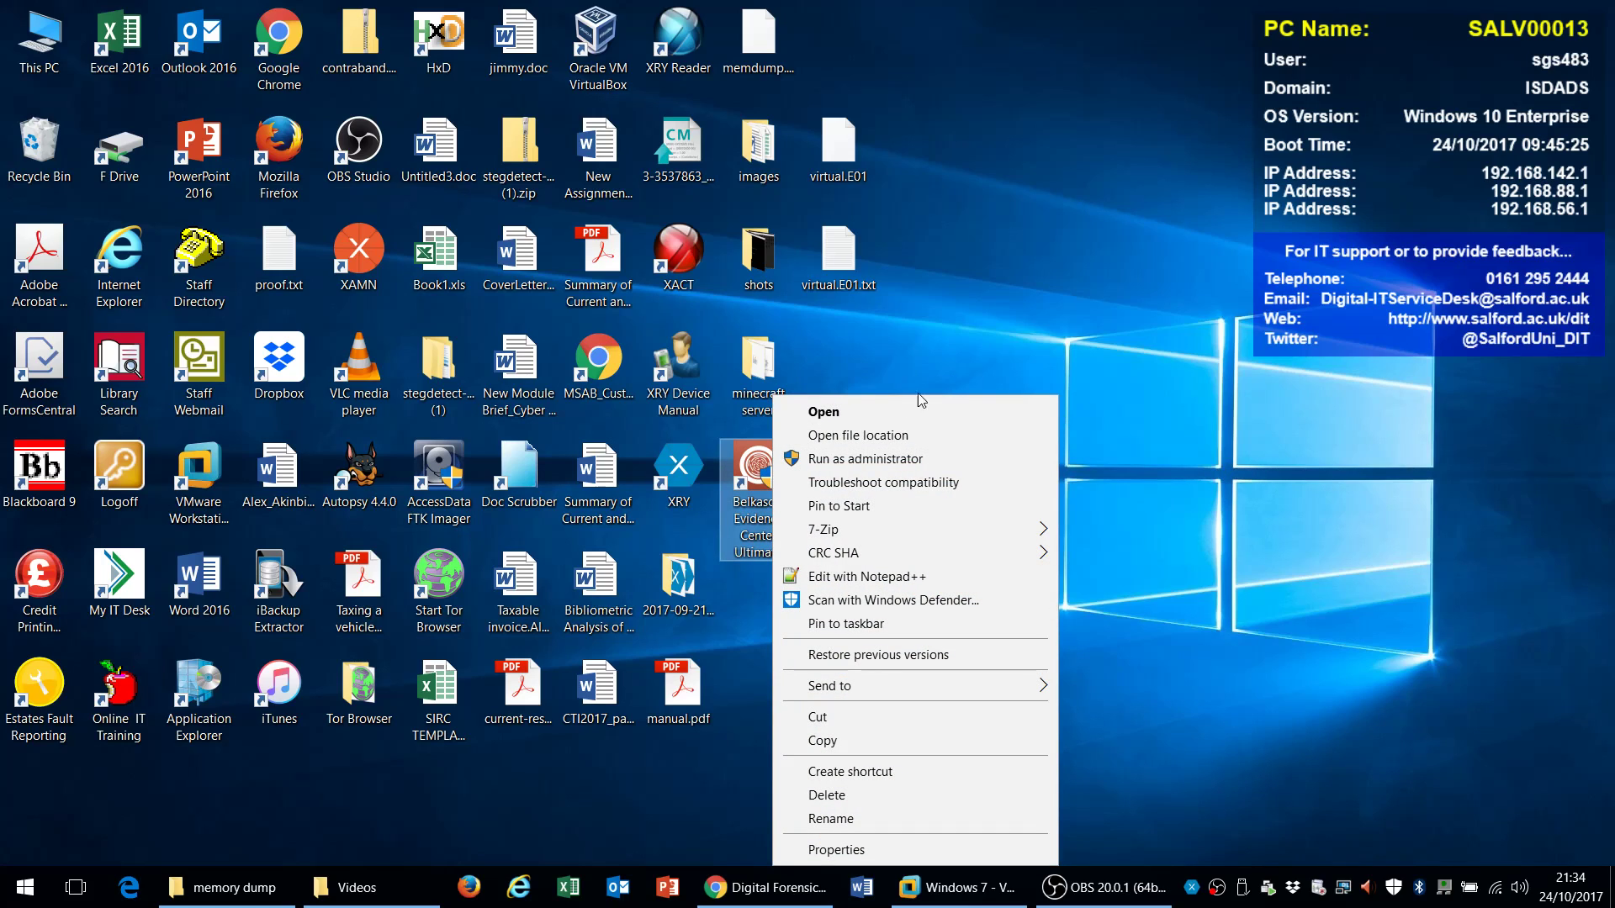
{"action": "left_click", "coordinate": [812, 668]}
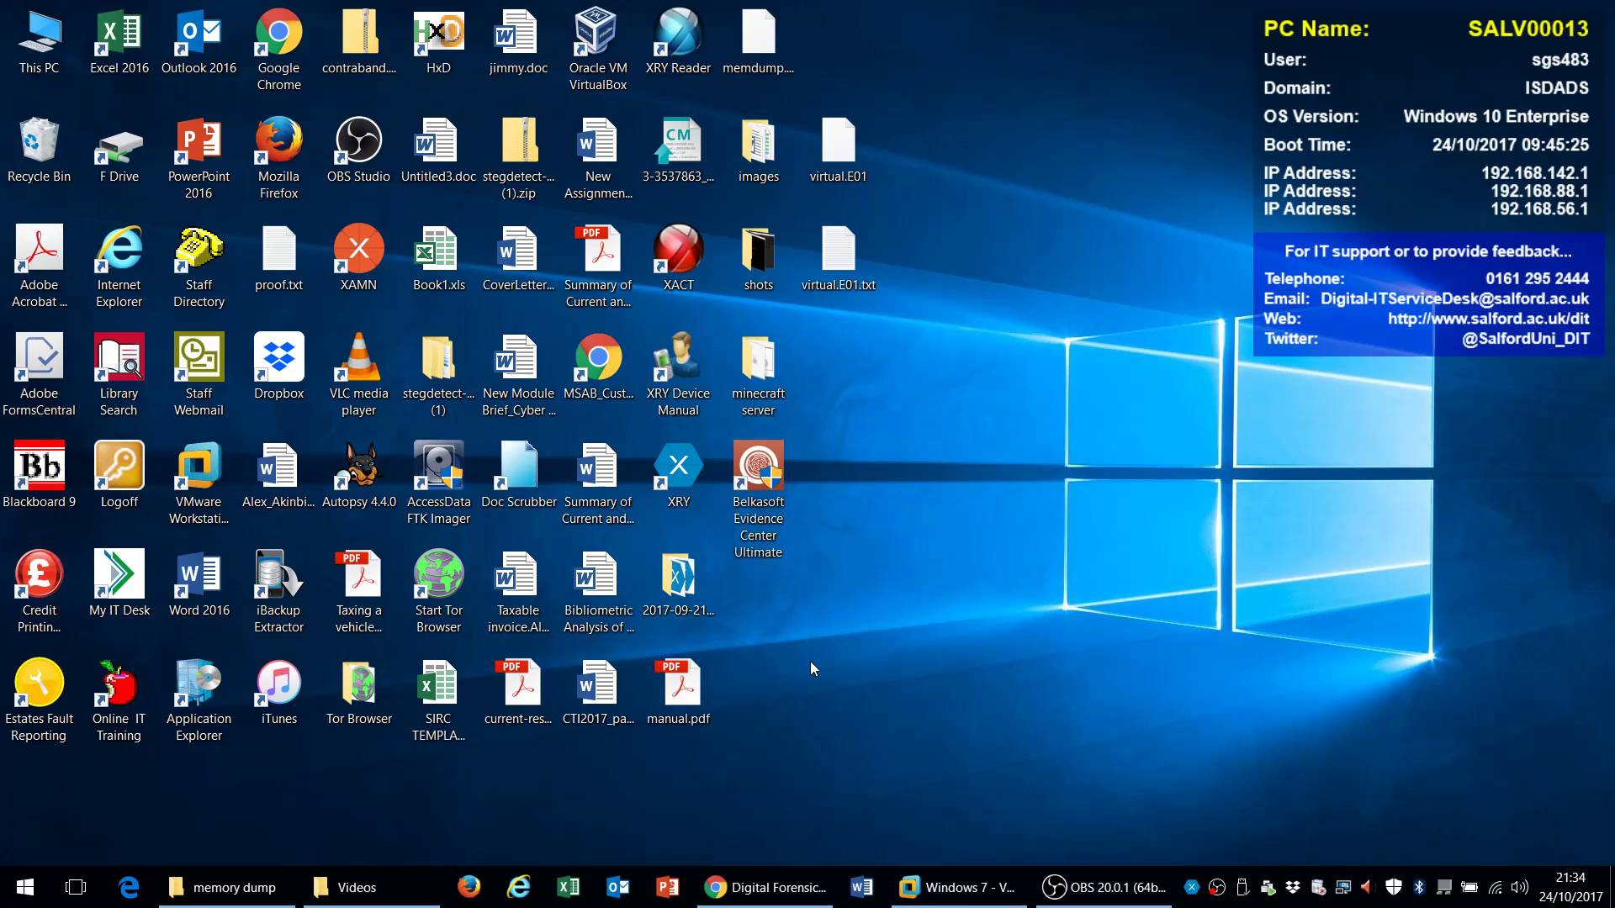
{"action": "mouse_move", "coordinate": [697, 638]}
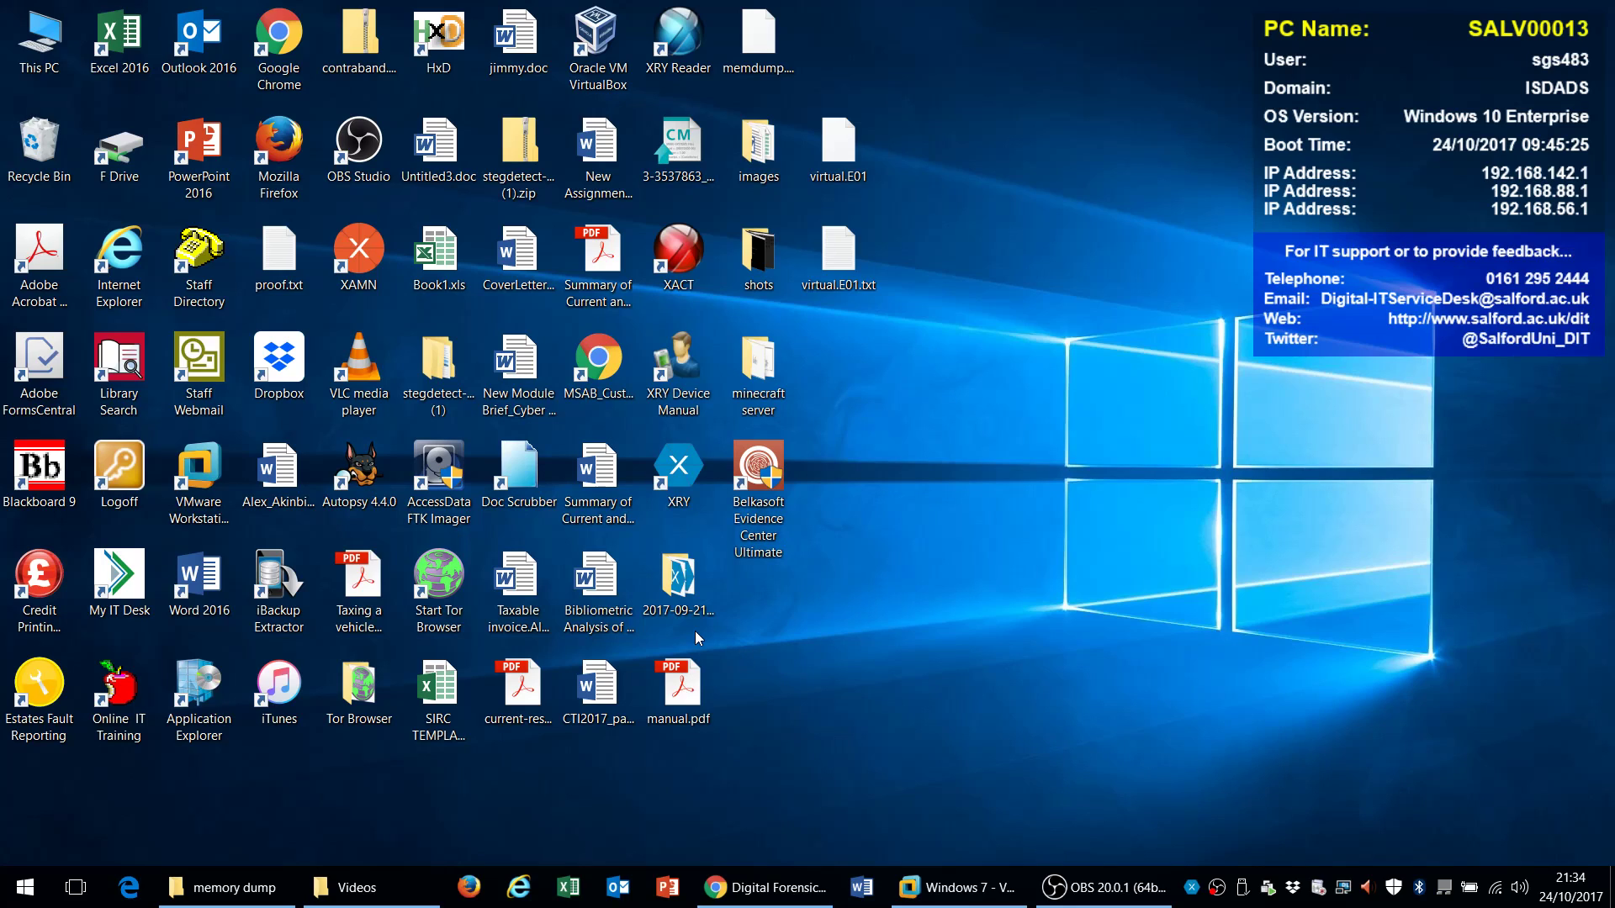
{"action": "left_click", "coordinate": [757, 471]}
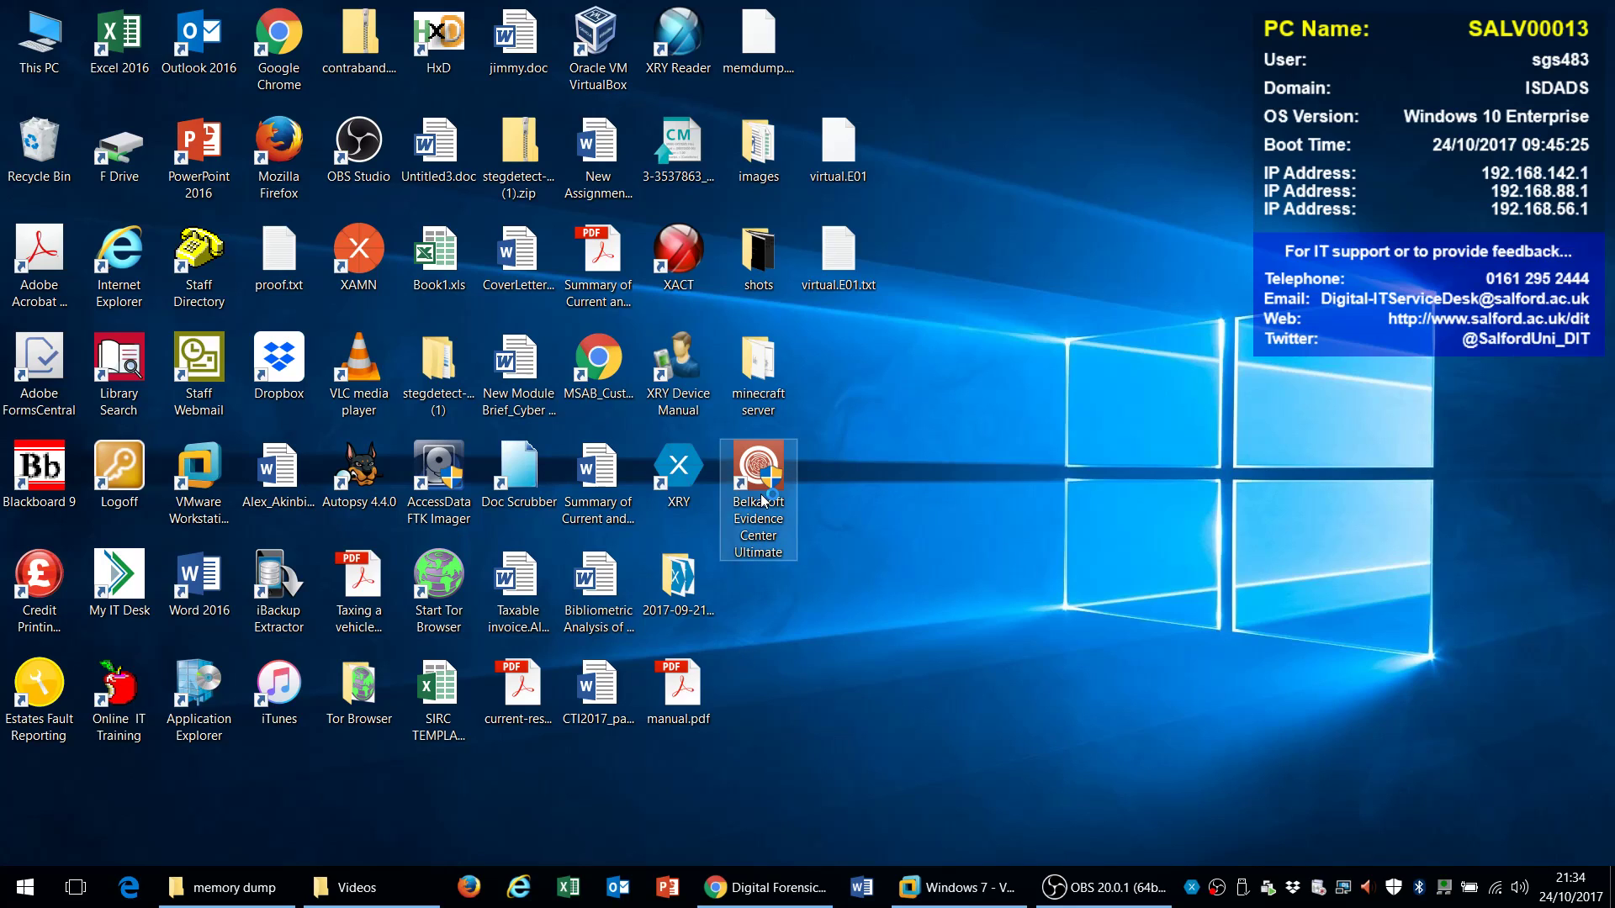
{"action": "double_click", "coordinate": [758, 468]}
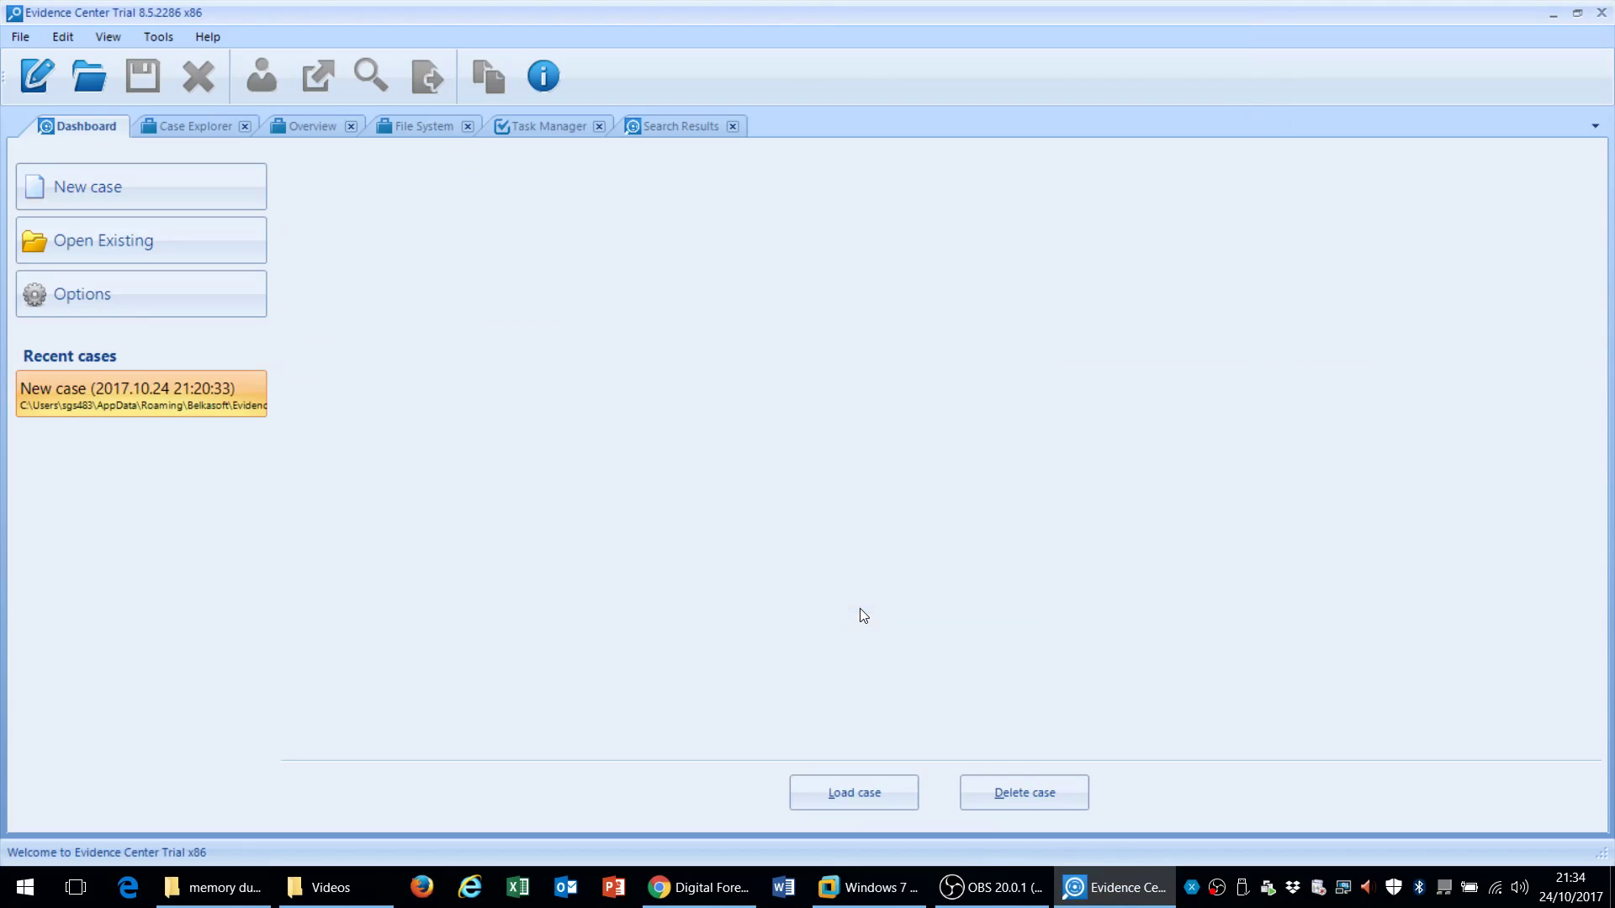
{"action": "left_click", "coordinate": [141, 185]}
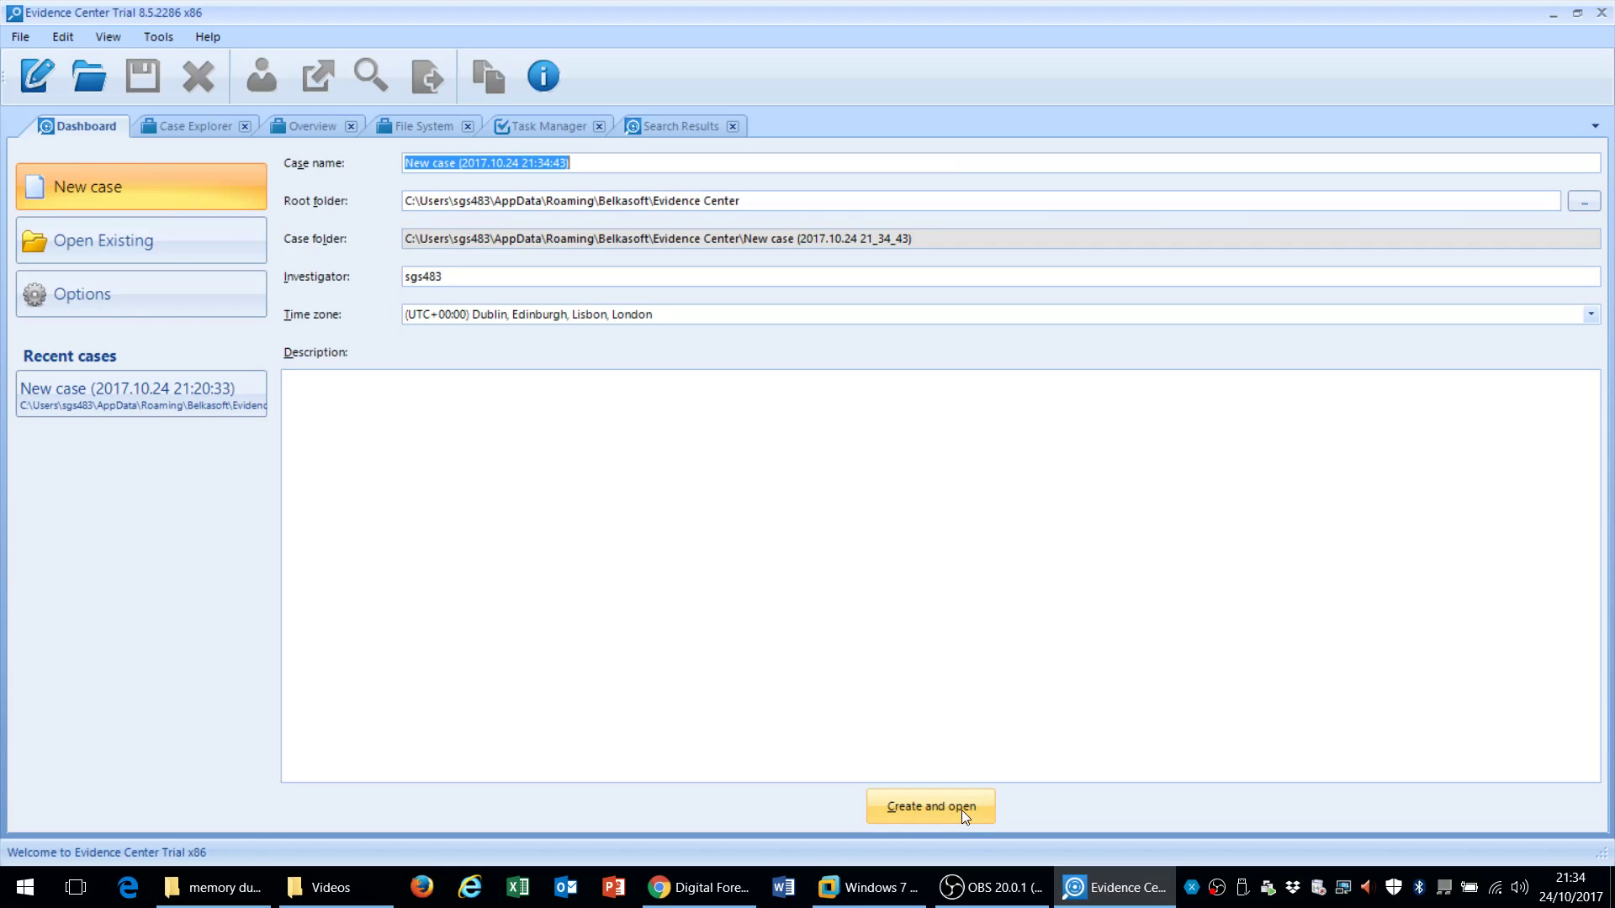
Accept the default case name, root folder and time zone, and create the case
{"action": "left_click", "coordinate": [930, 806]}
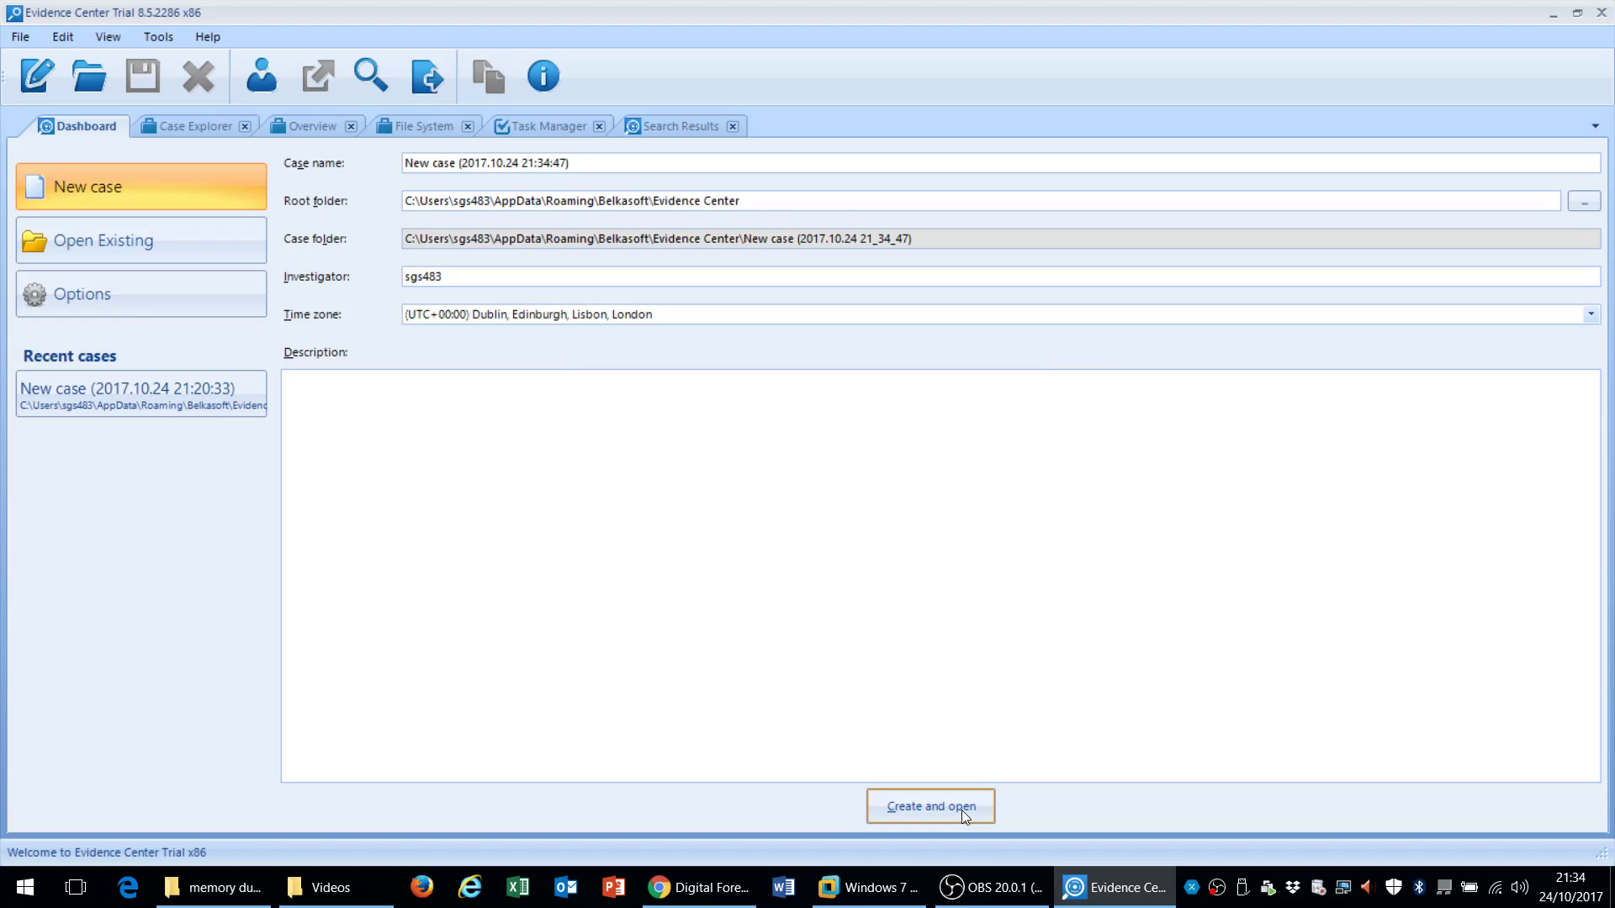
{"action": "left_click", "coordinate": [930, 806]}
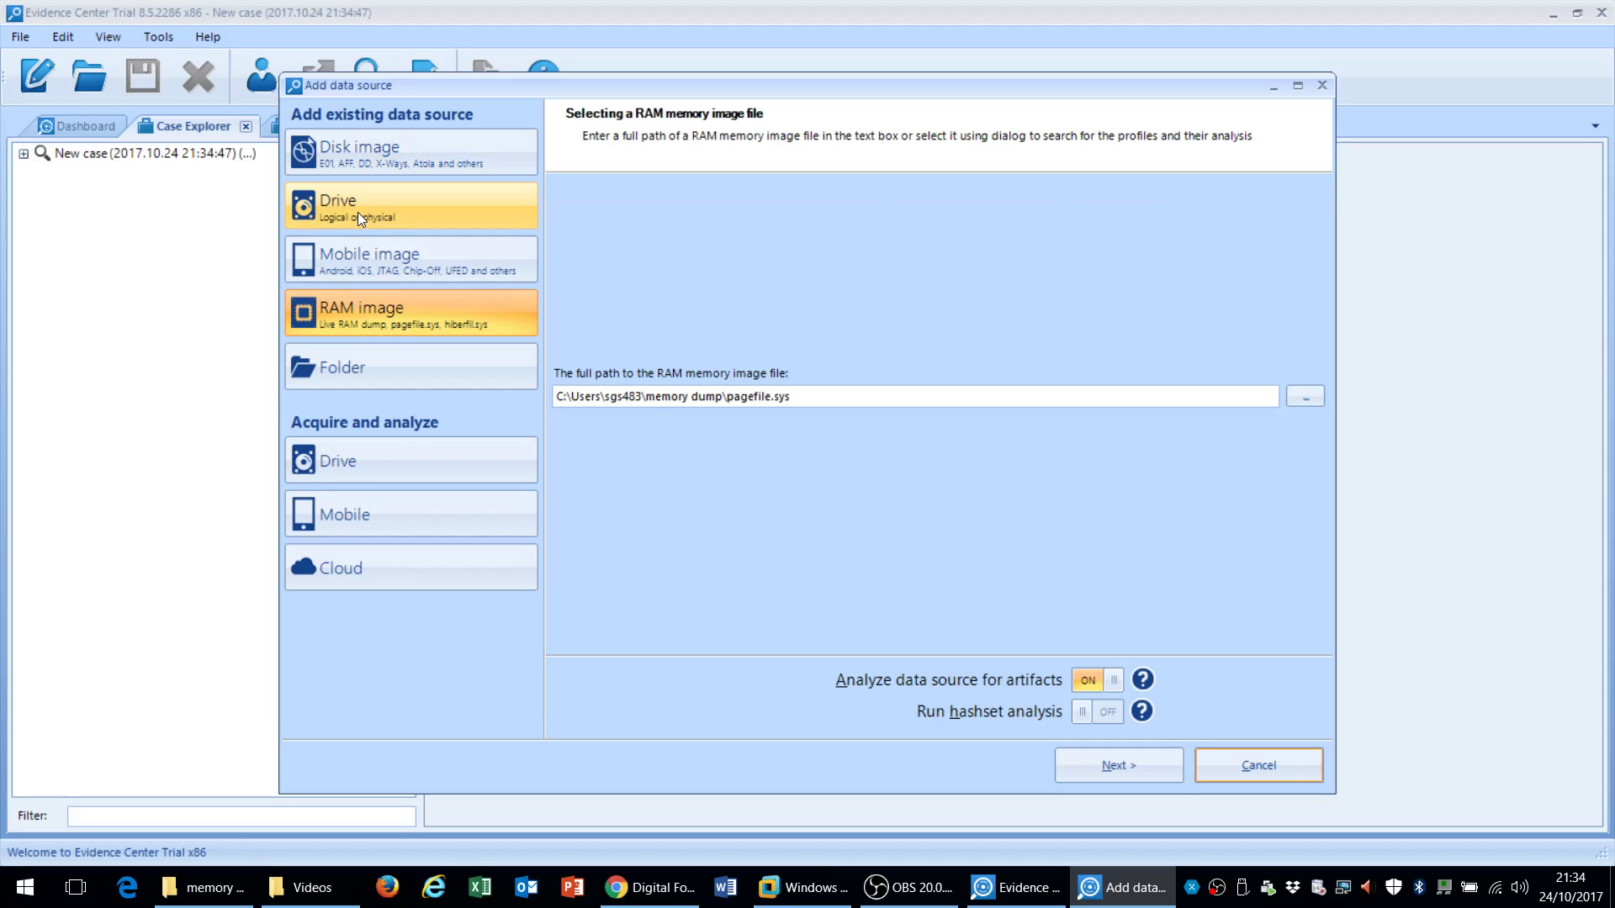
{"action": "mouse_move", "coordinate": [403, 259]}
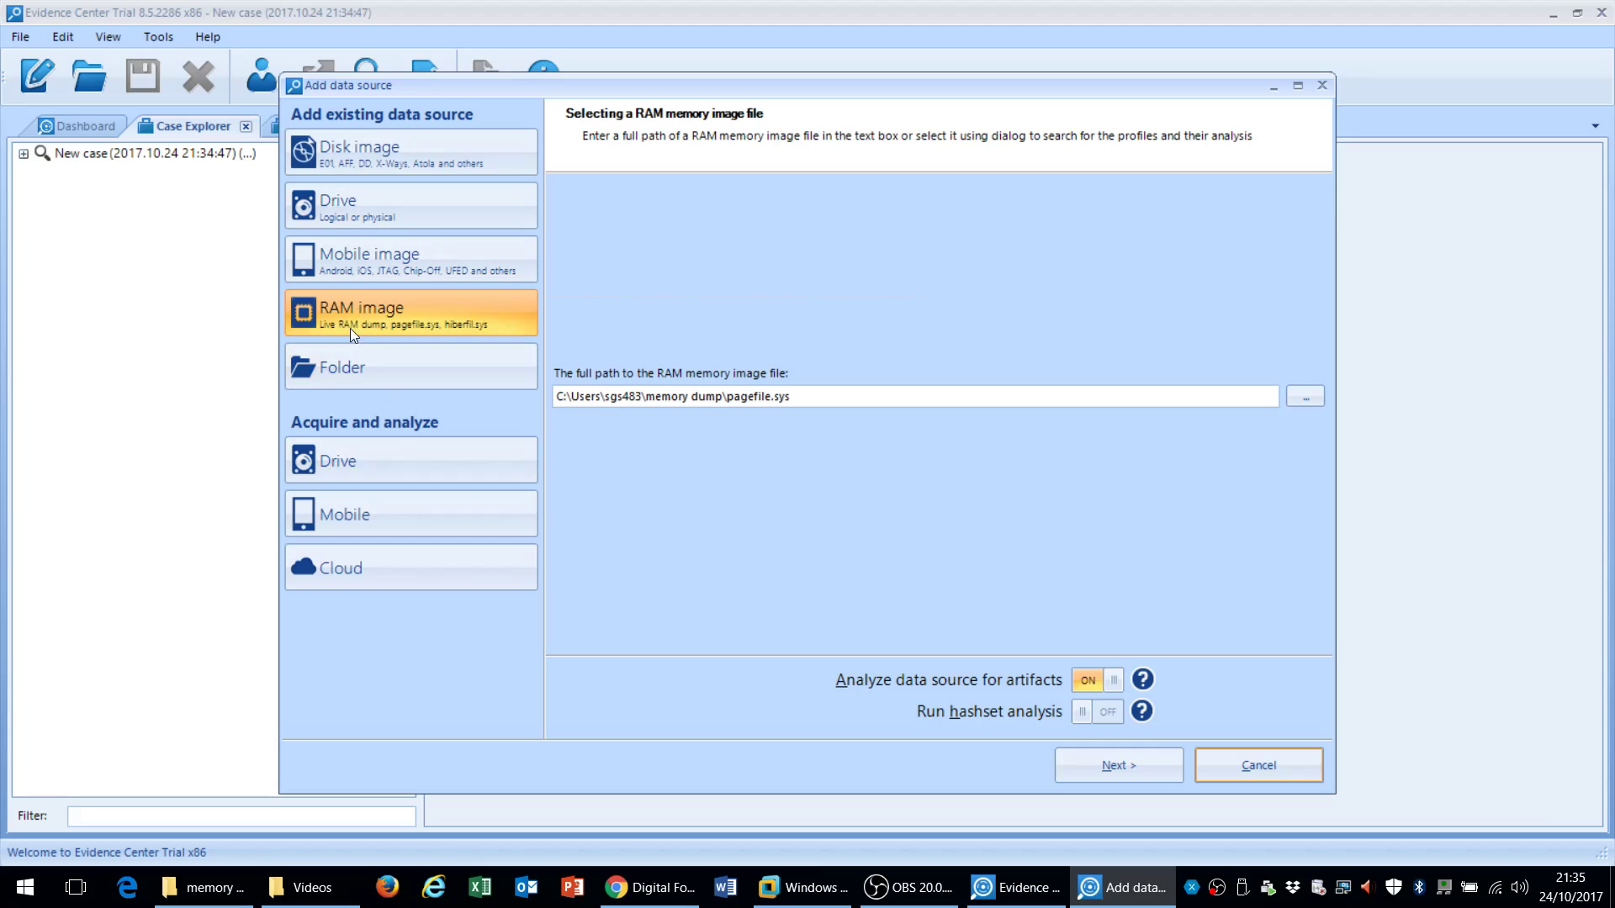
{"action": "mouse_move", "coordinate": [397, 321]}
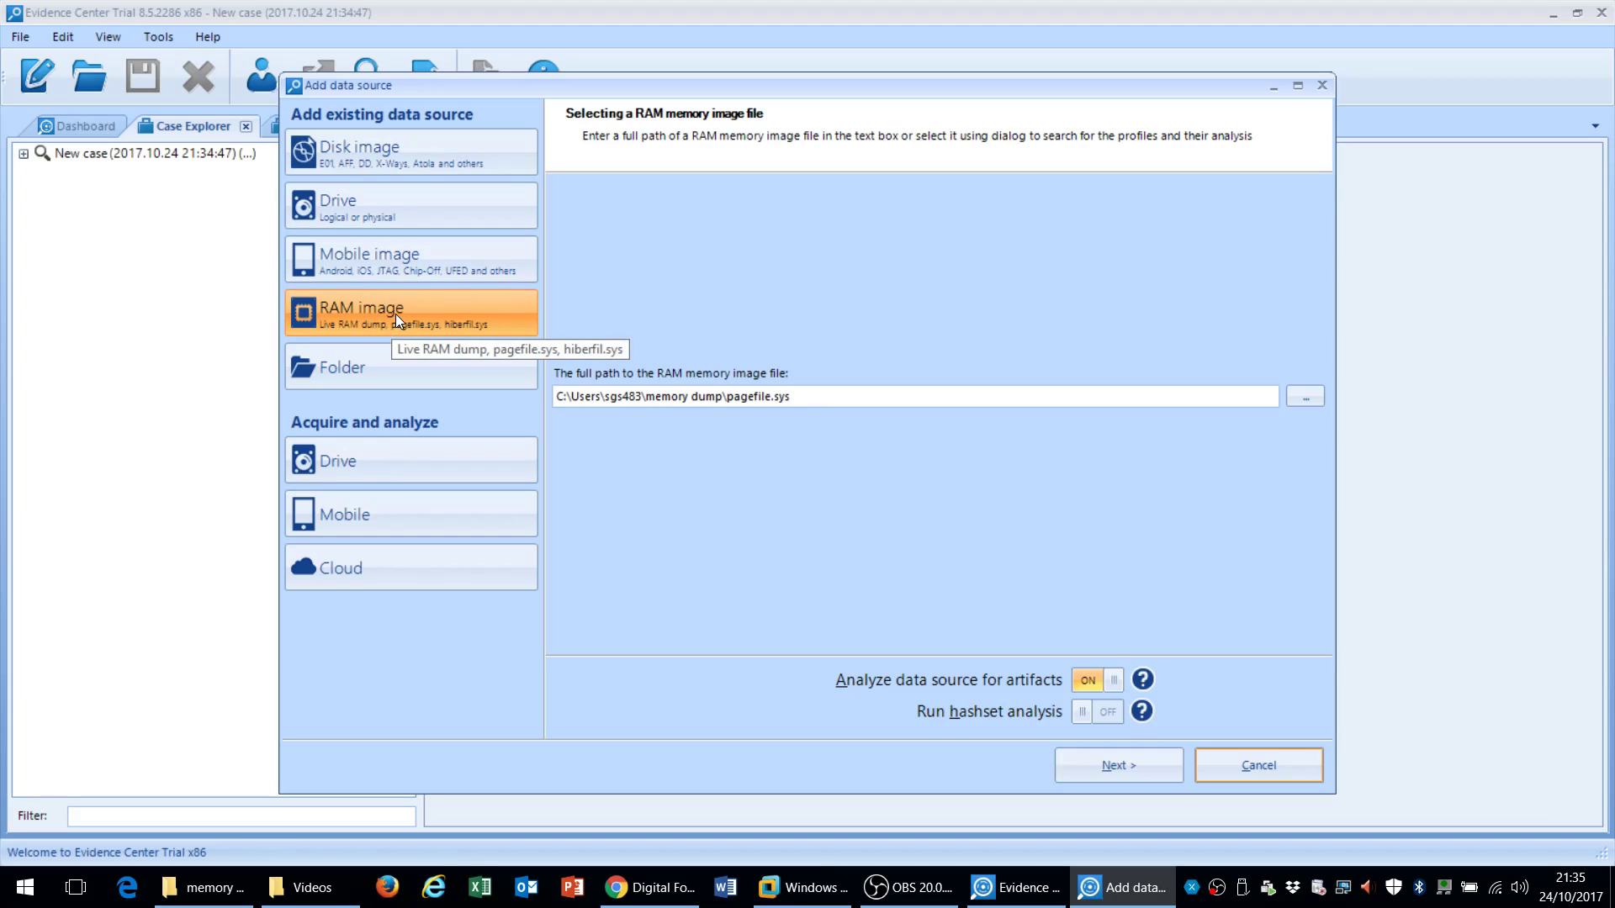
{"action": "mouse_move", "coordinate": [405, 337]}
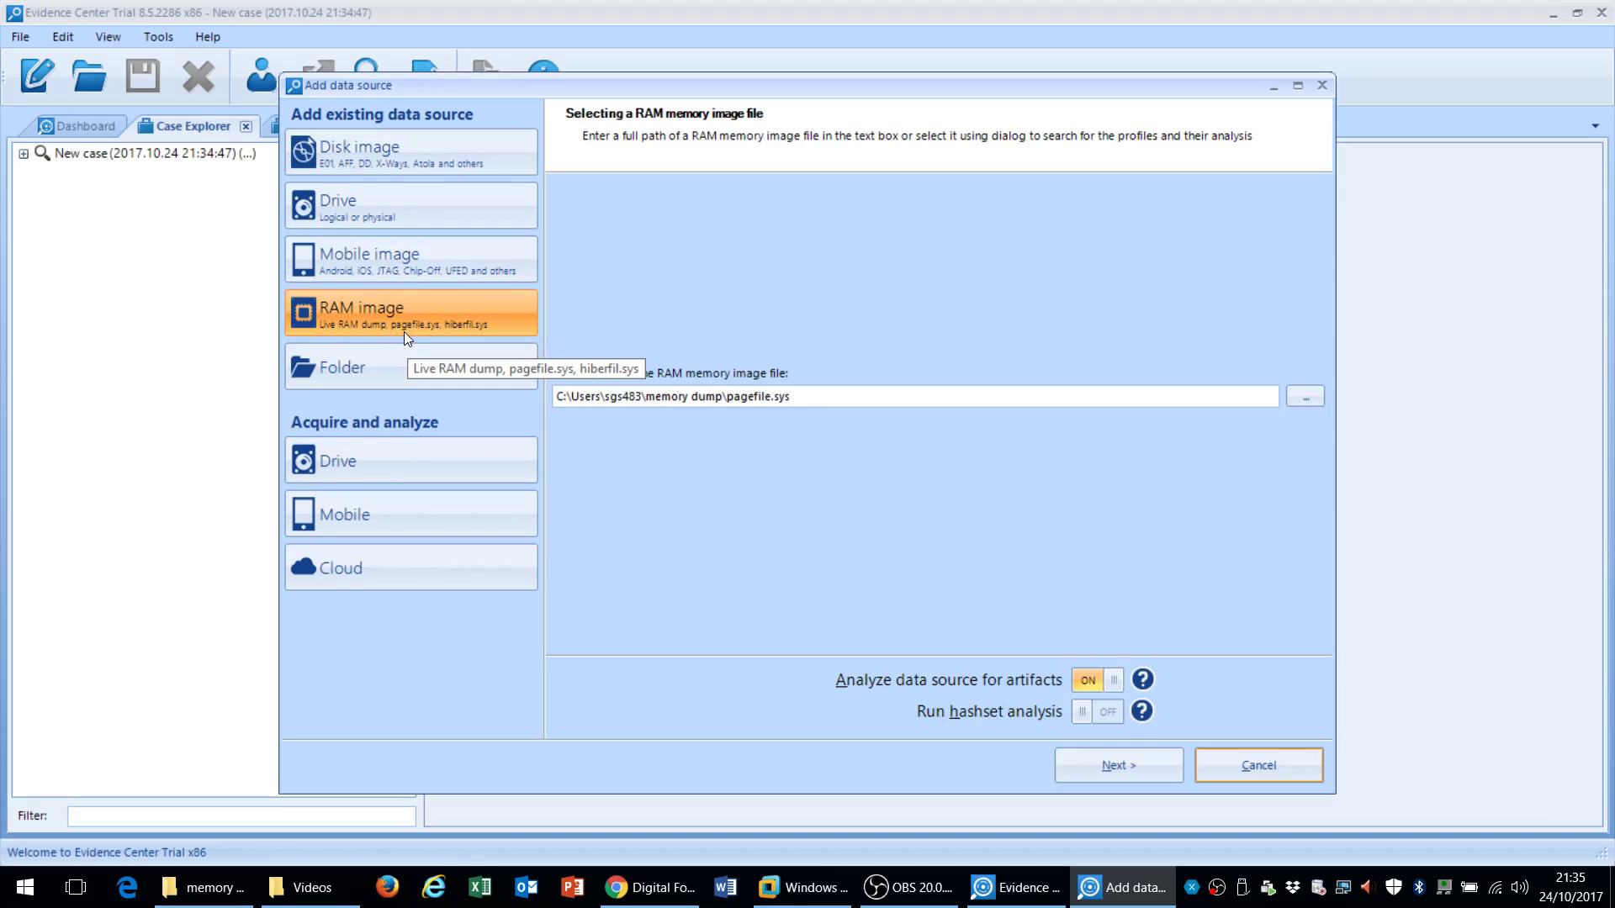
{"action": "mouse_move", "coordinate": [1316, 403]}
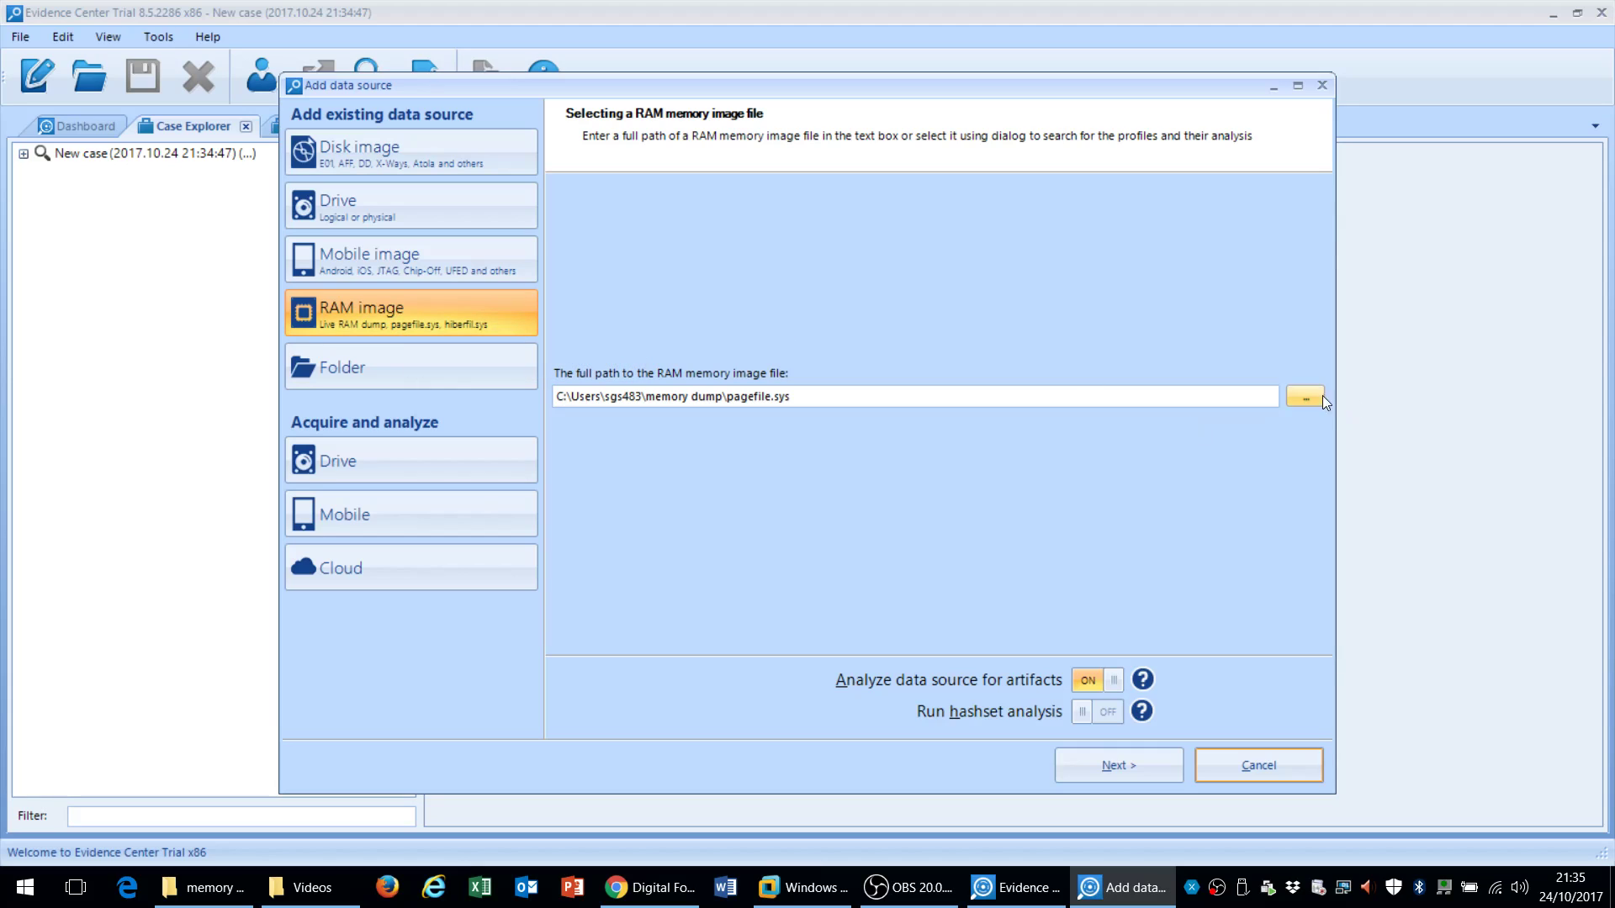
Browse with the All Files filter and pick pagefile.sys as the RAM image
{"action": "left_click", "coordinate": [1304, 396]}
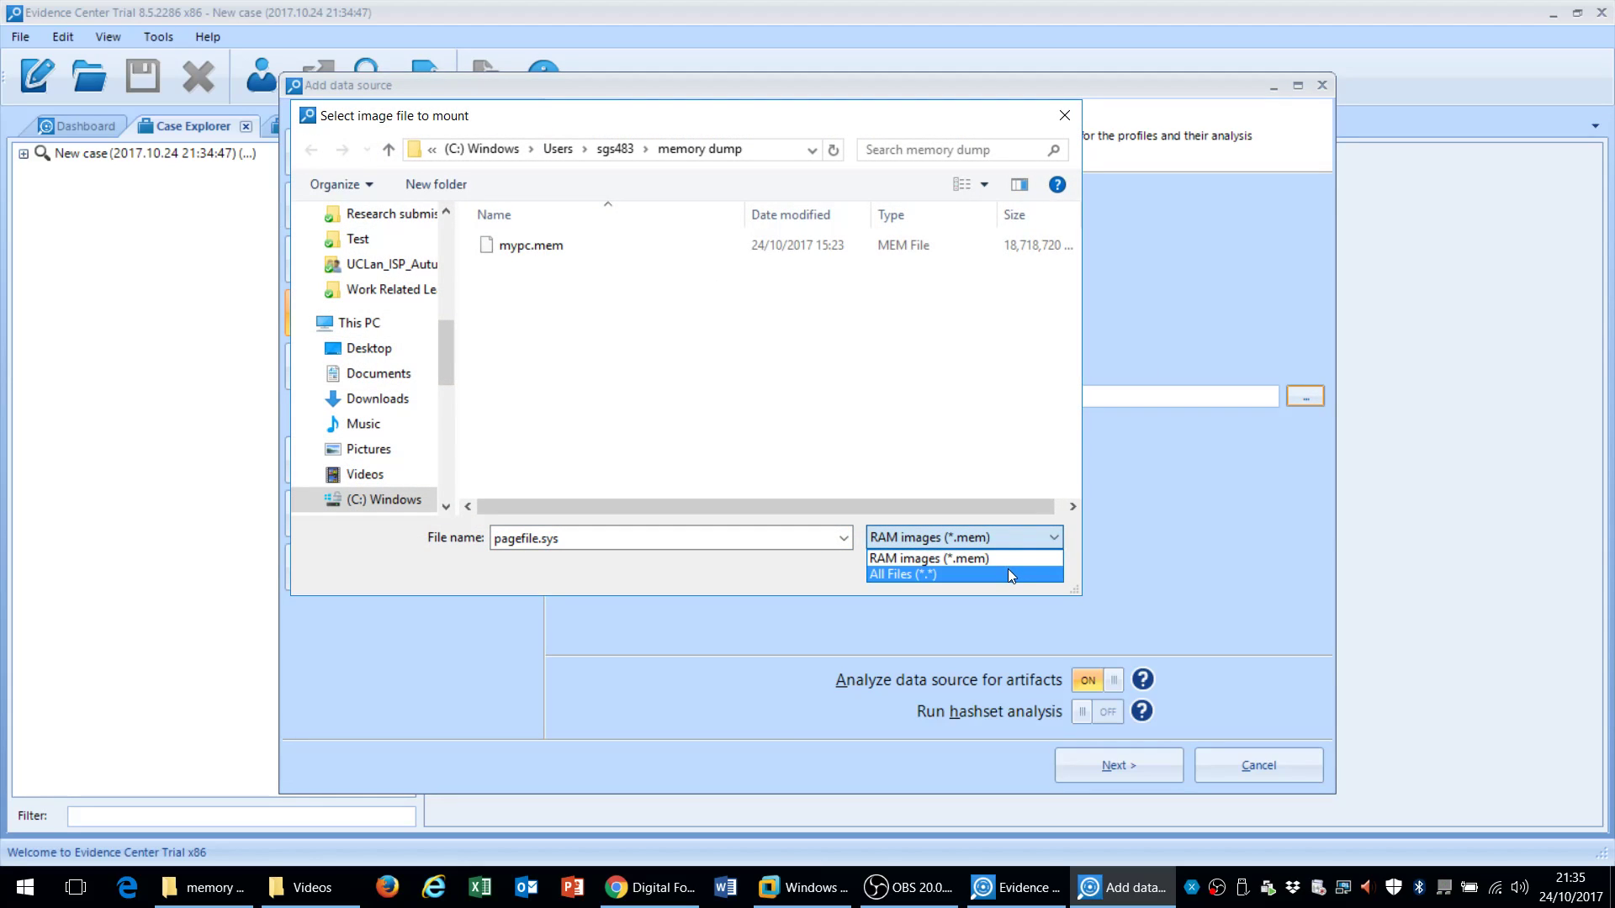
{"action": "left_click", "coordinate": [912, 573]}
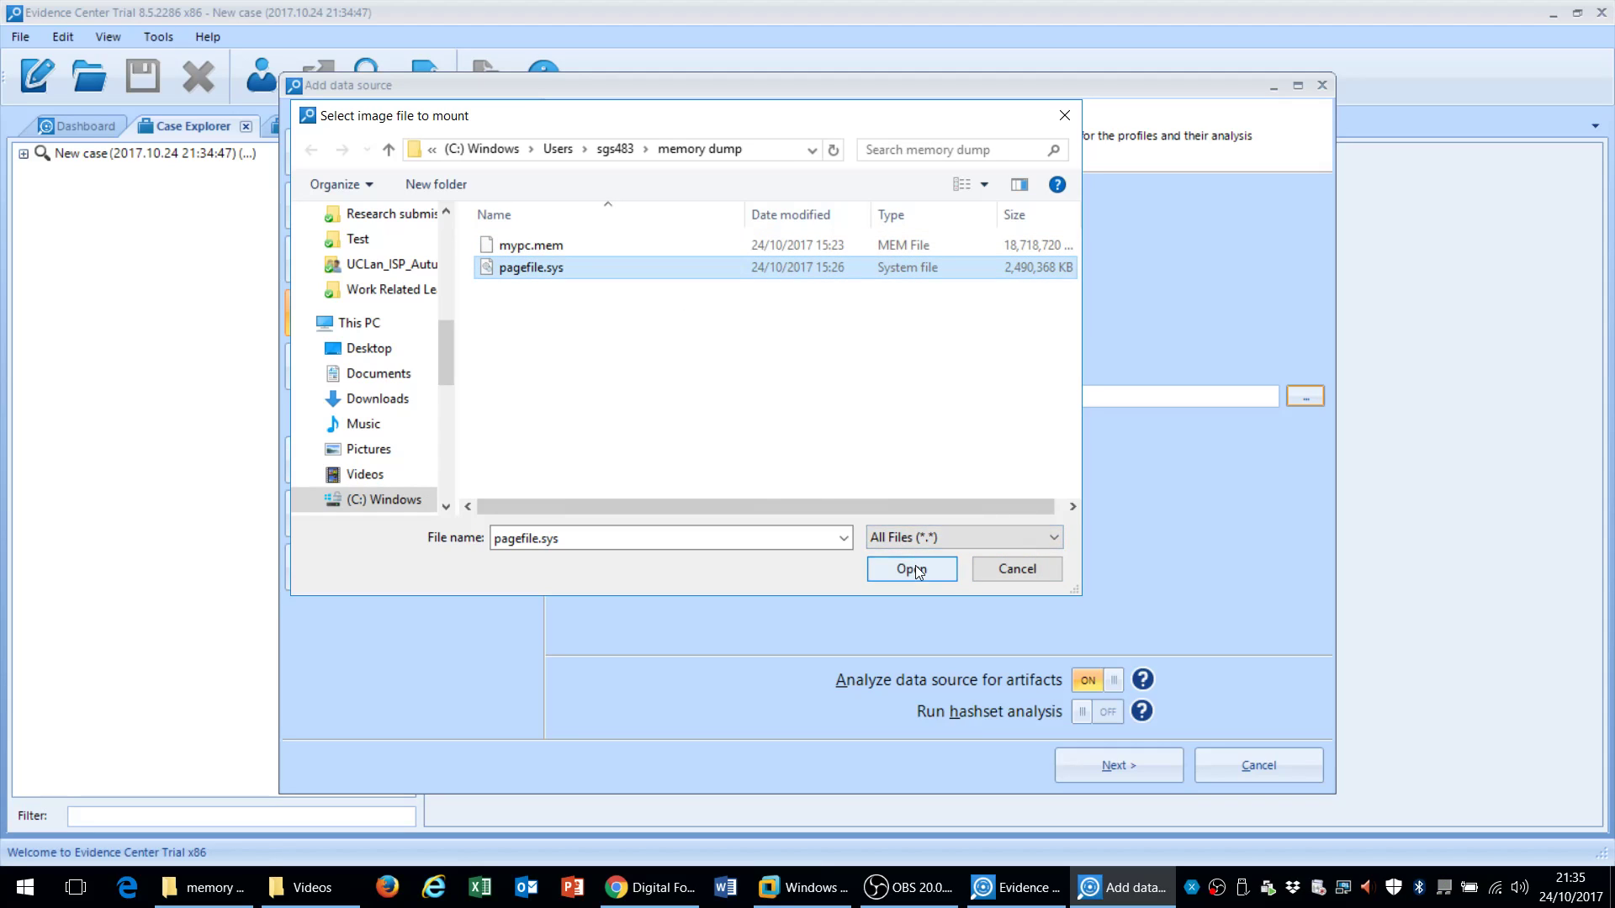
{"action": "left_click", "coordinate": [911, 569]}
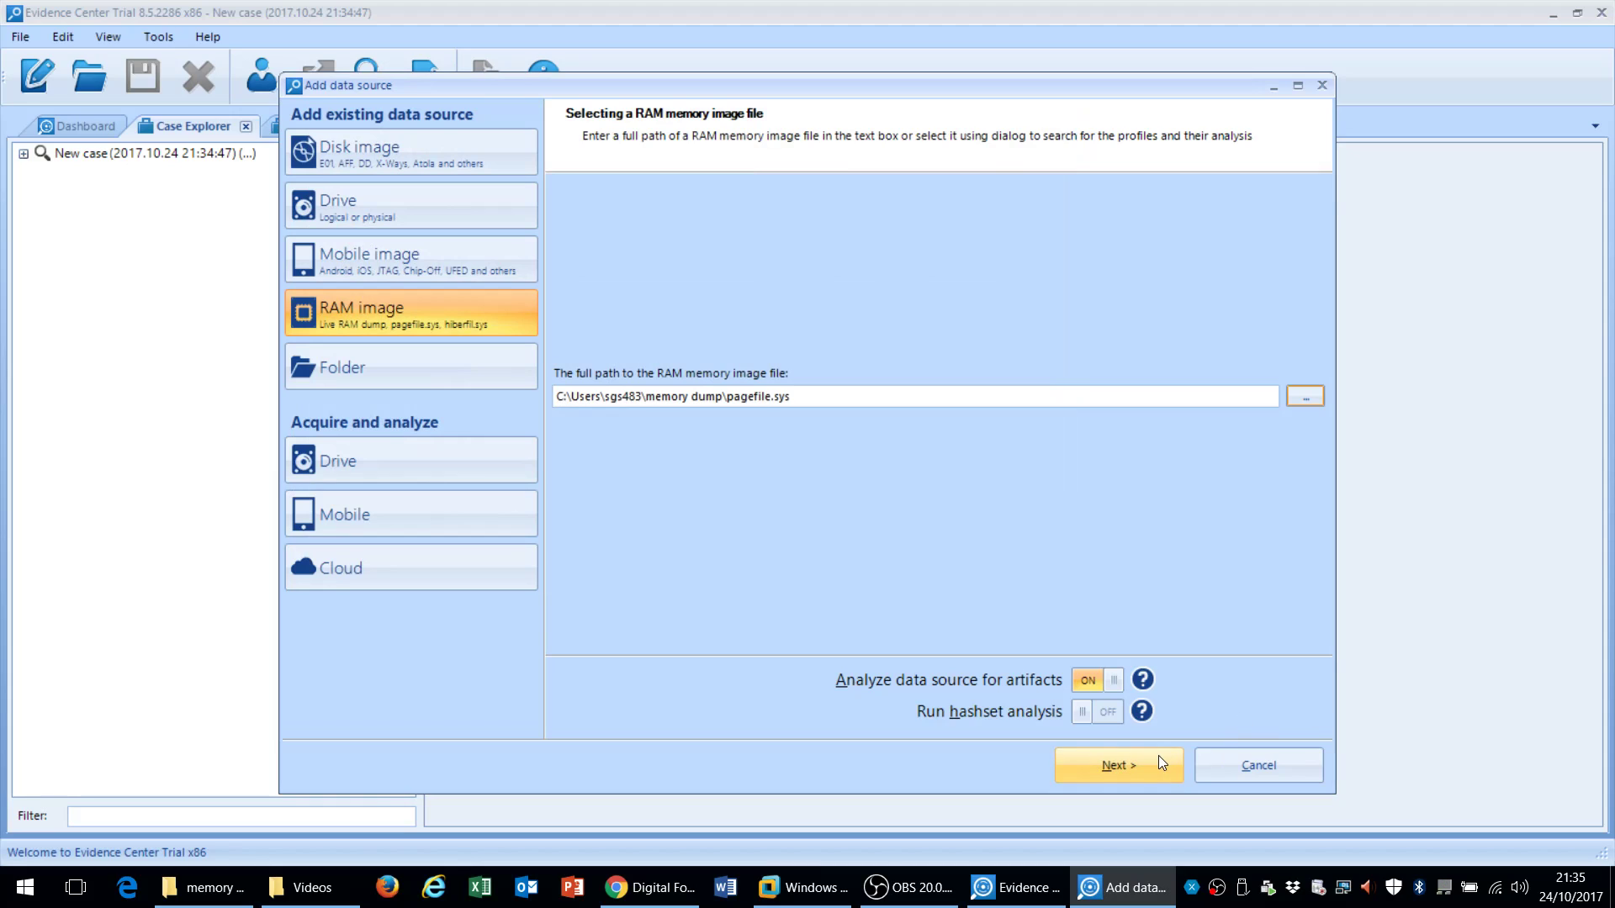
Leave all data types and Carve checked, then cancel the Add data source wizard
{"action": "left_click", "coordinate": [1118, 765]}
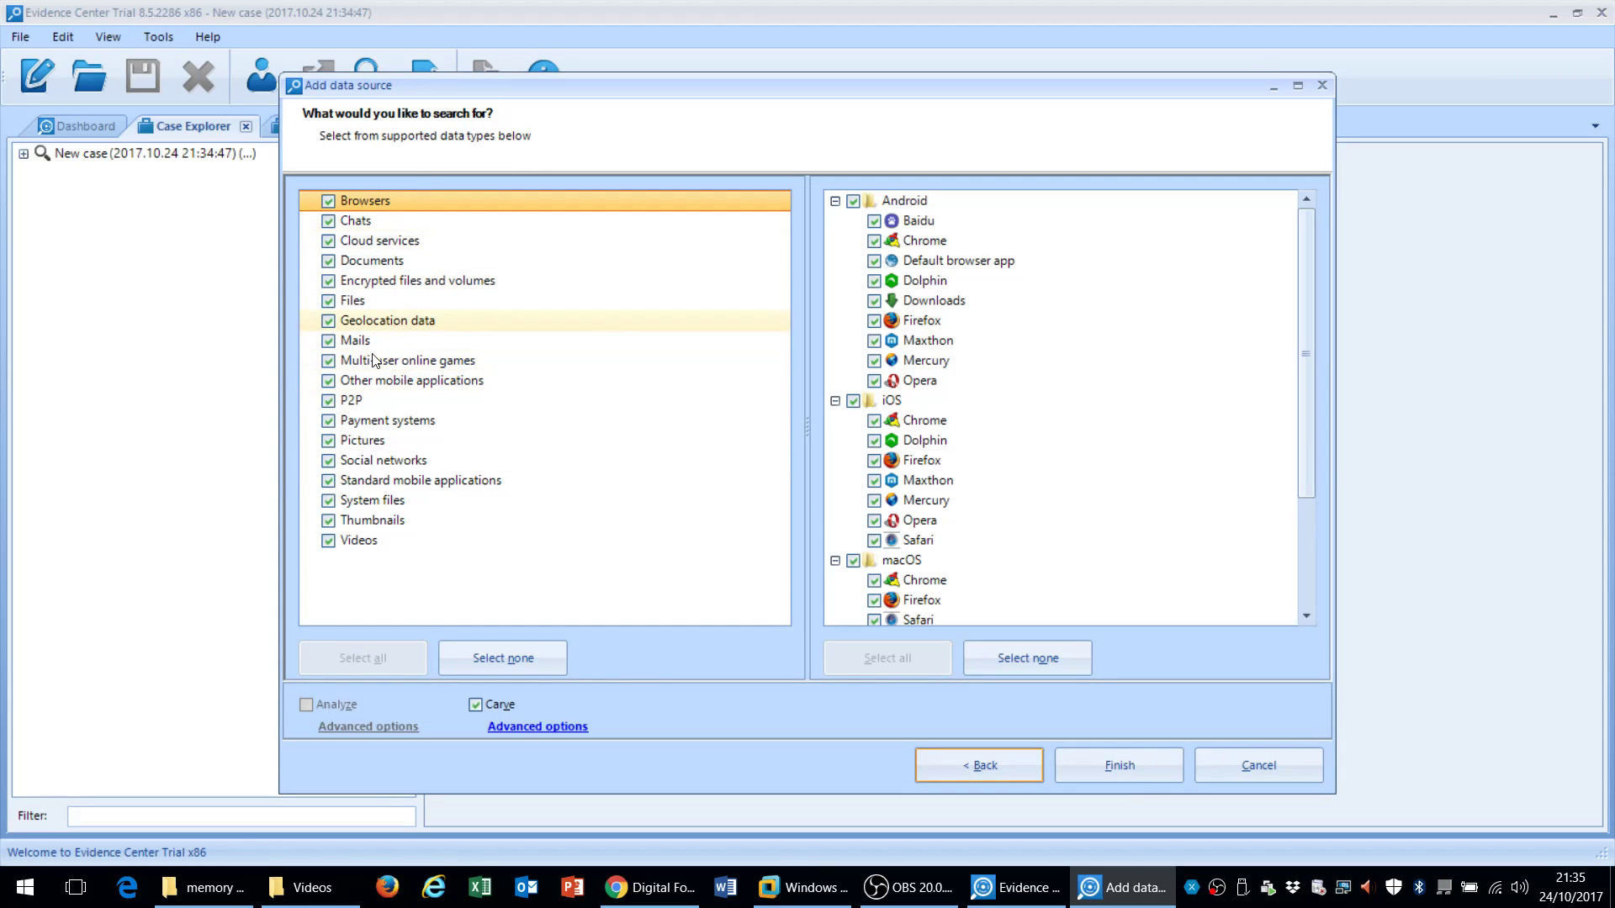
{"action": "mouse_move", "coordinate": [391, 231]}
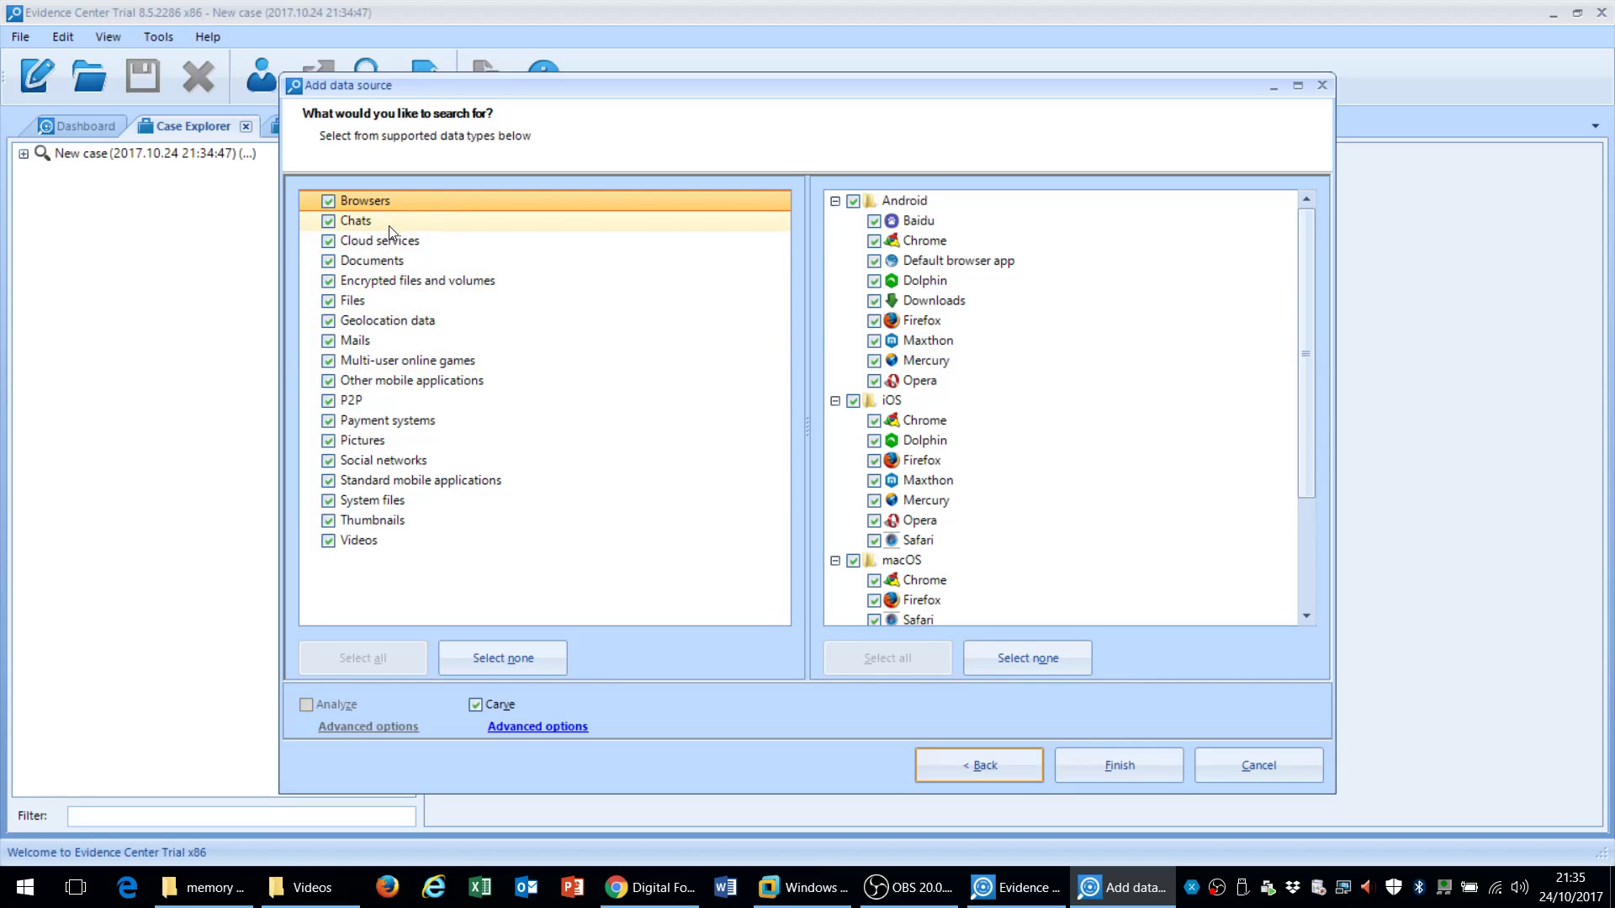
{"action": "mouse_move", "coordinate": [383, 387]}
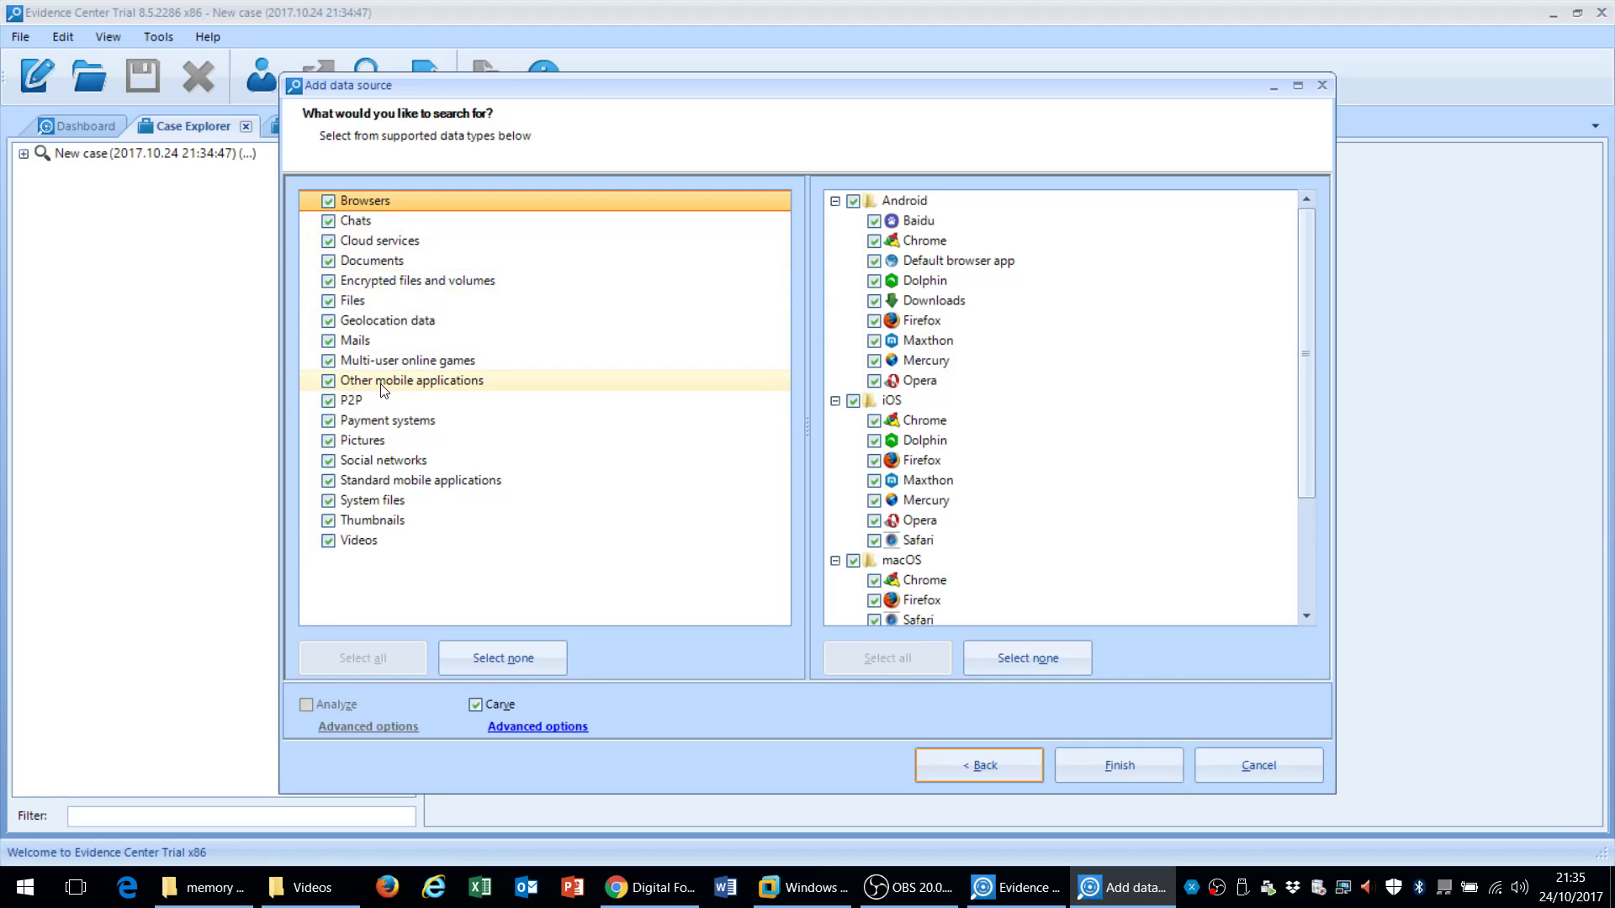
{"action": "mouse_move", "coordinate": [545, 484]}
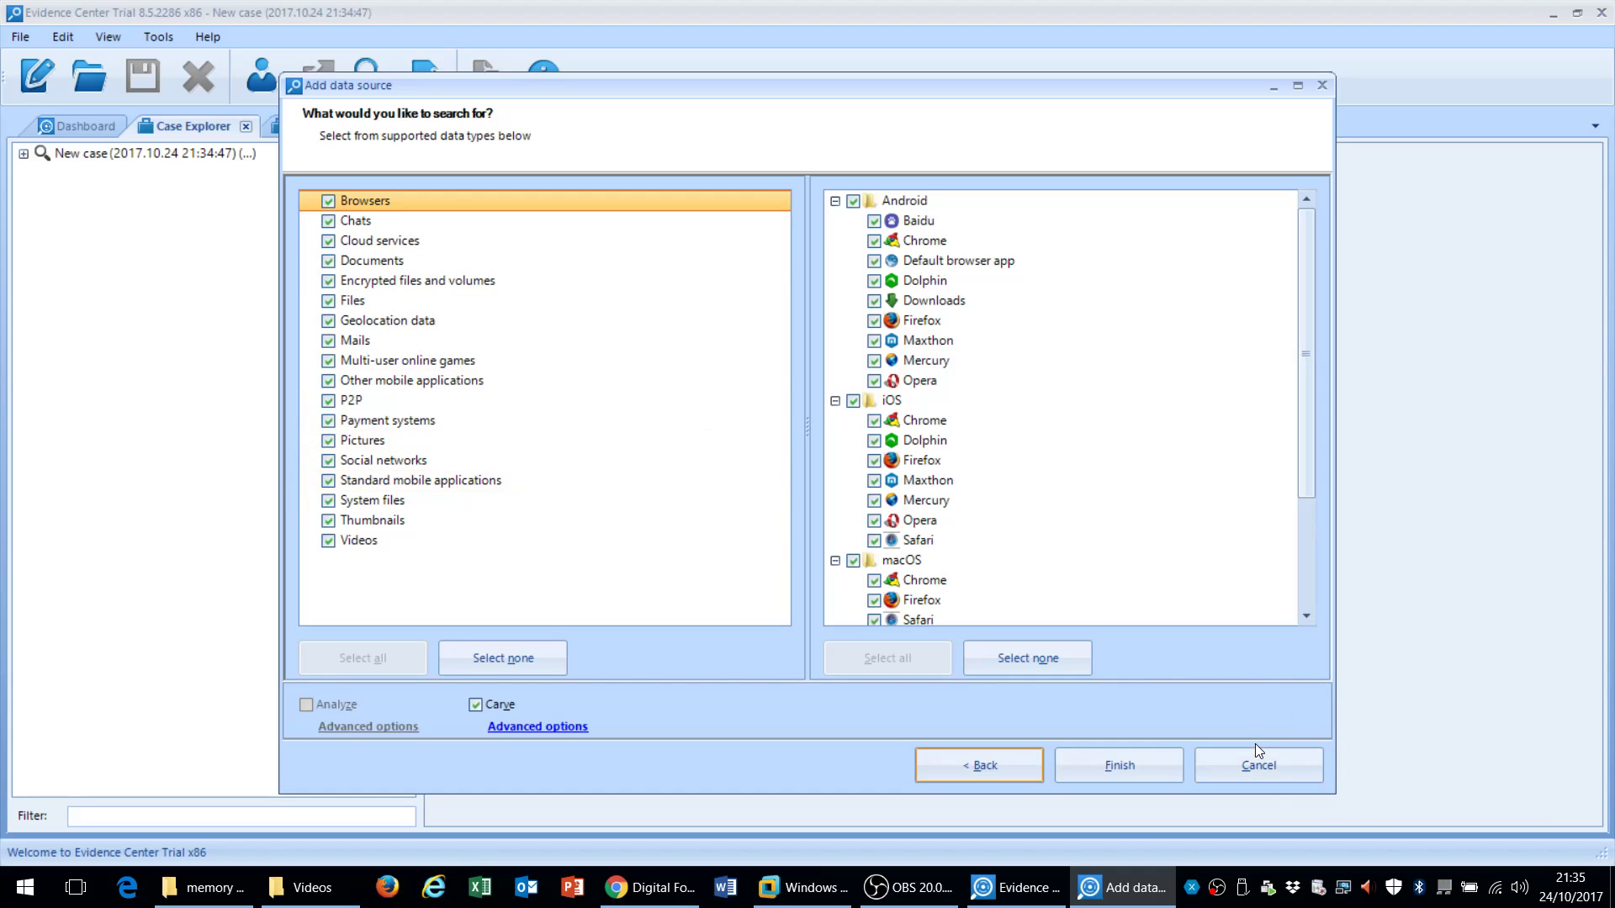
{"action": "mouse_move", "coordinate": [1365, 530]}
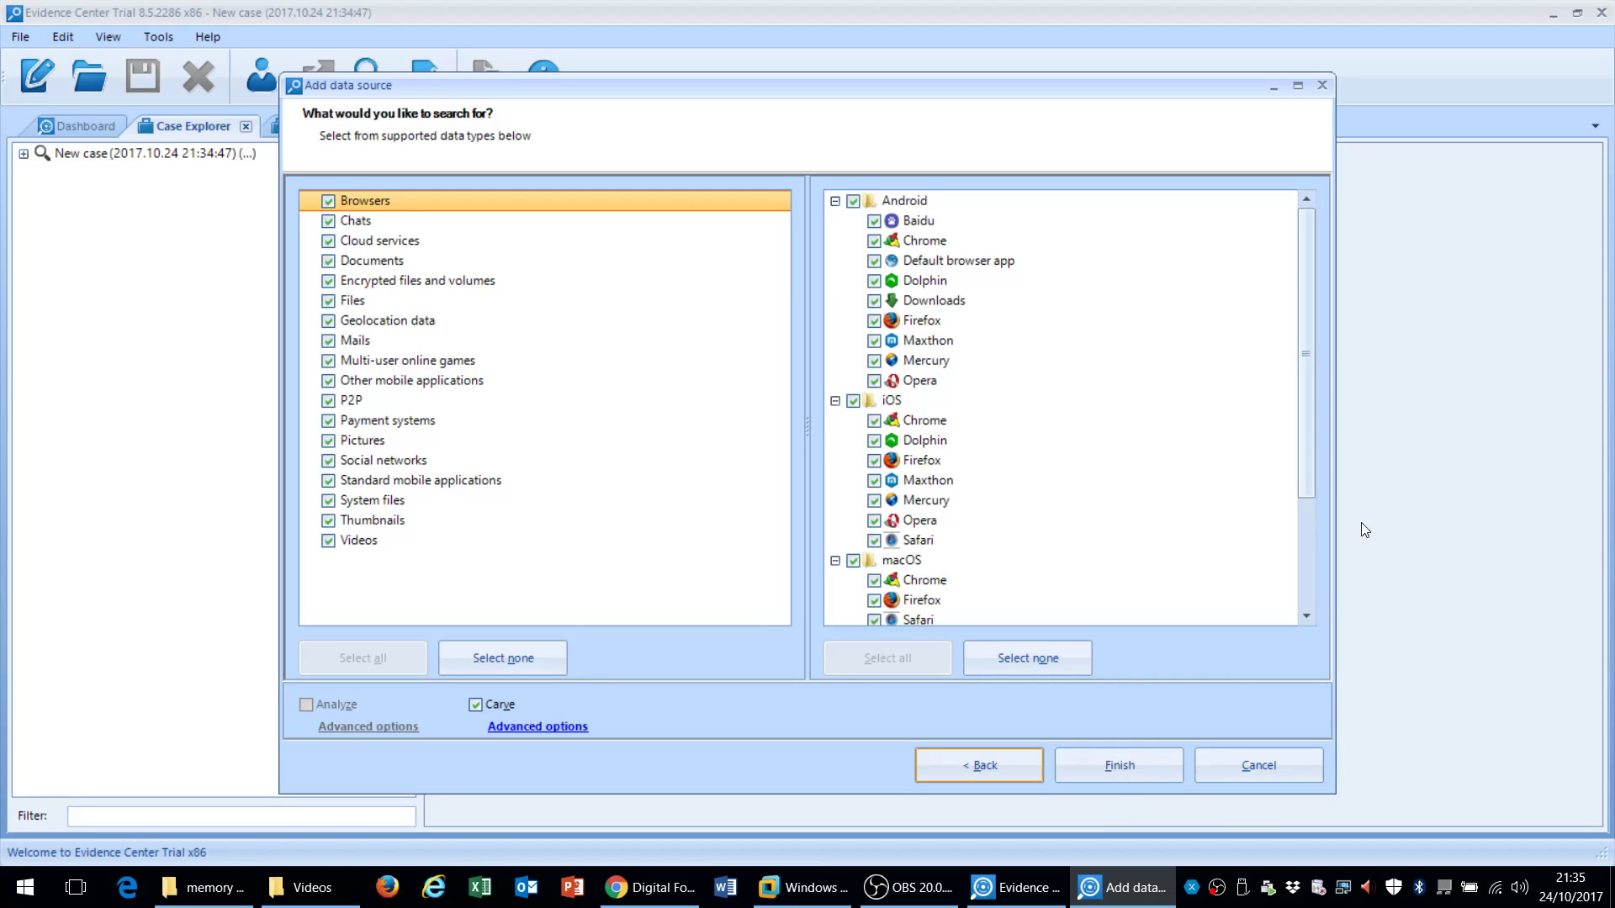
{"action": "mouse_move", "coordinate": [1353, 754]}
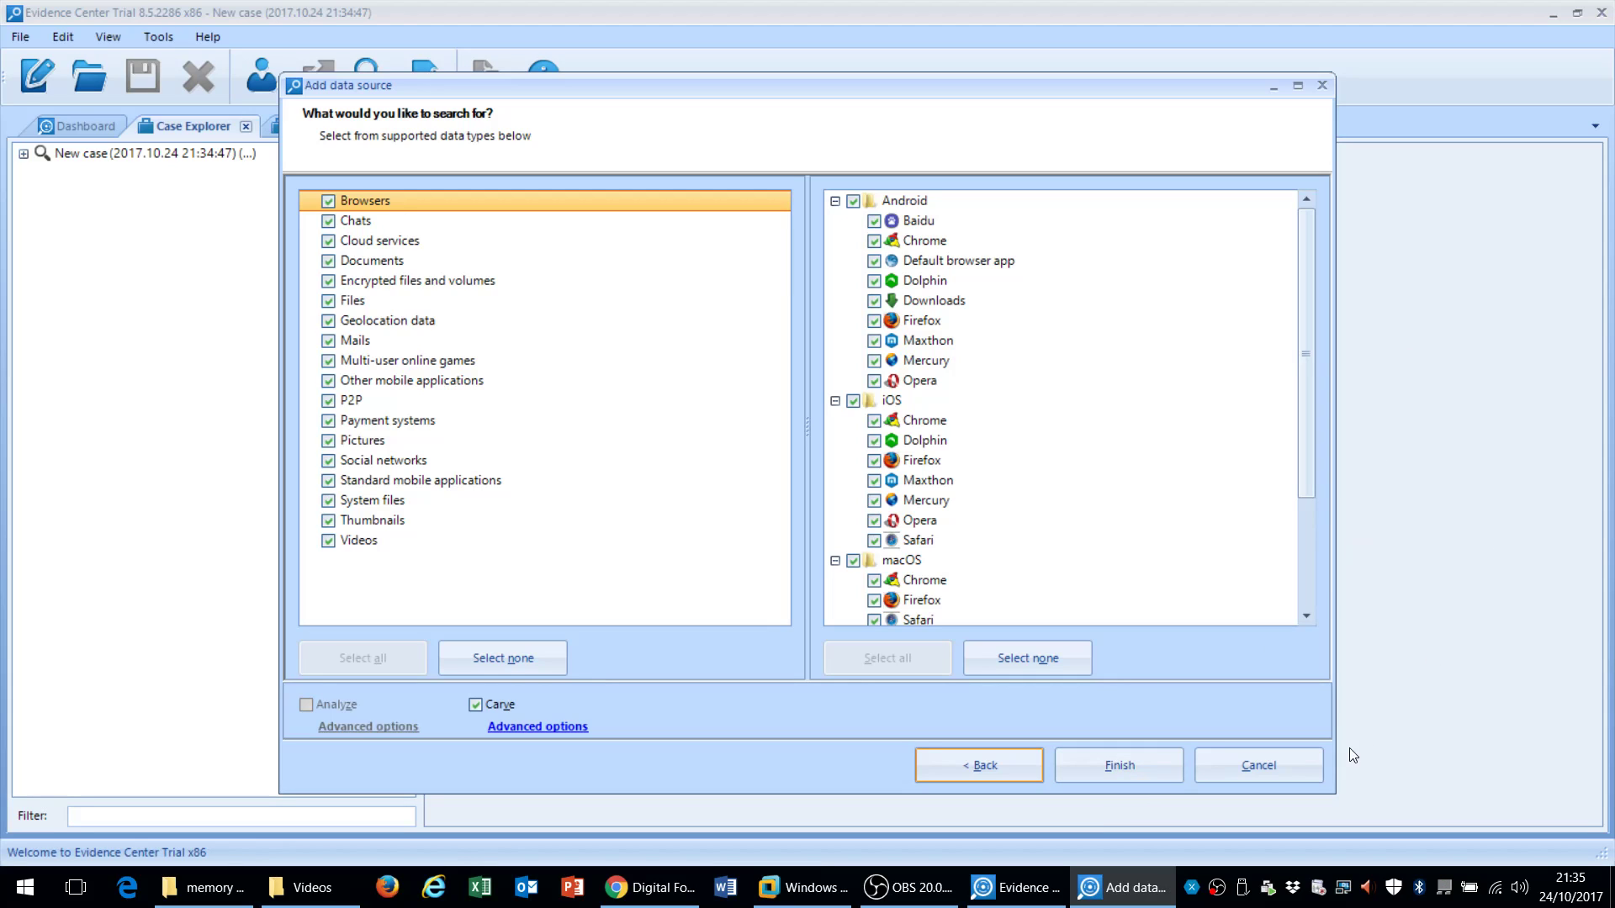
{"action": "left_click", "coordinate": [1119, 765]}
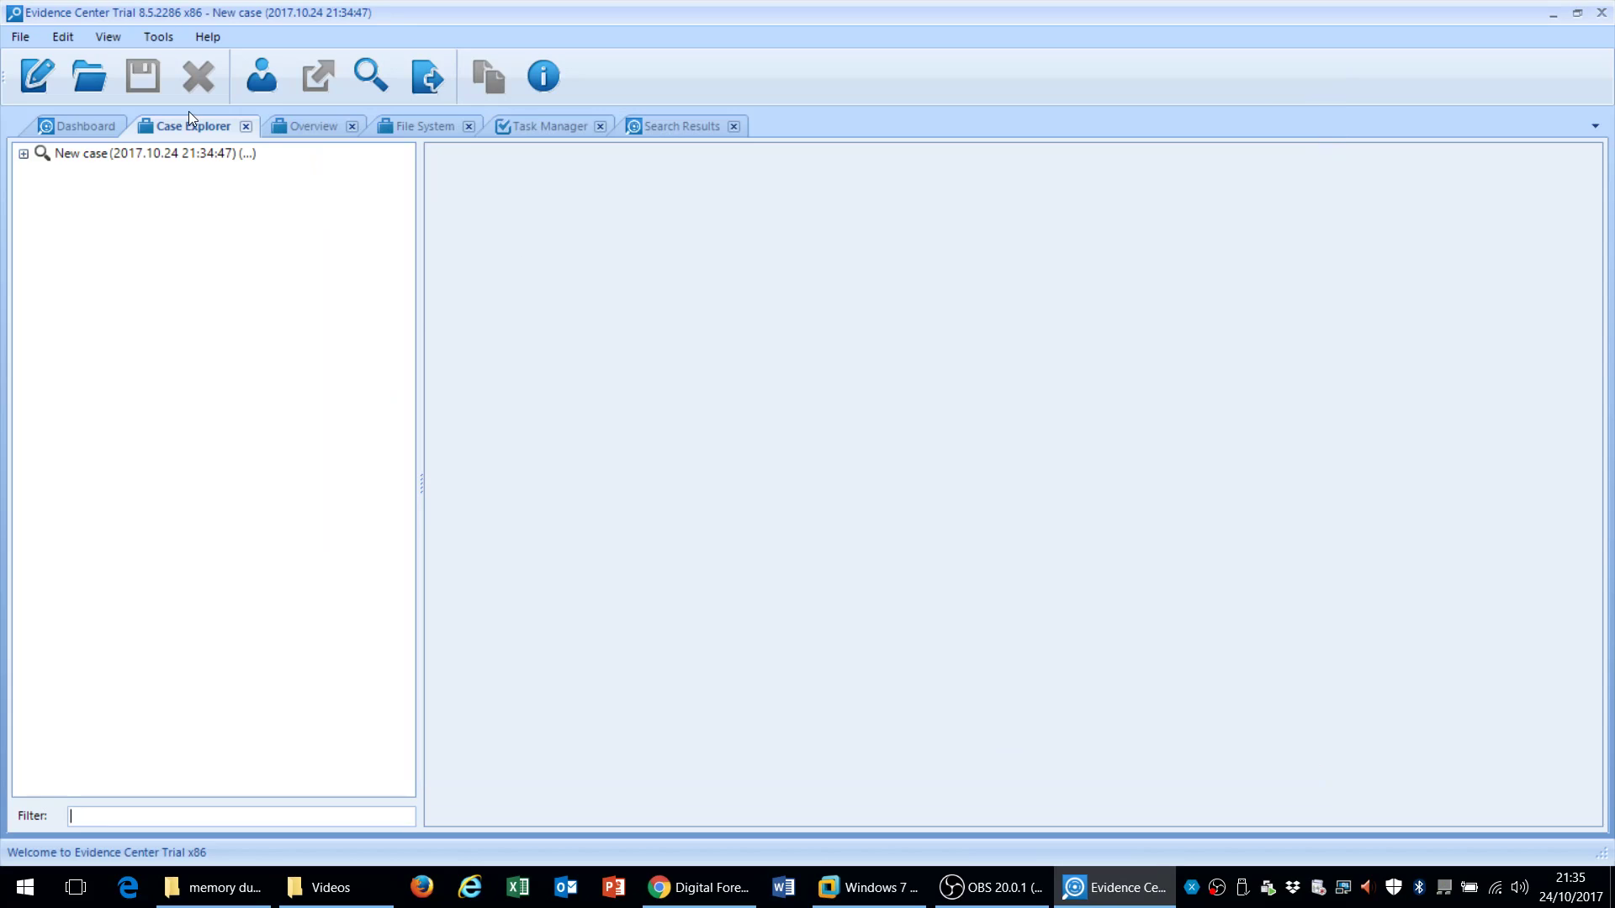
Pick the 21:20:33 case under Recent cases and review its summary
{"action": "left_click", "coordinate": [80, 126]}
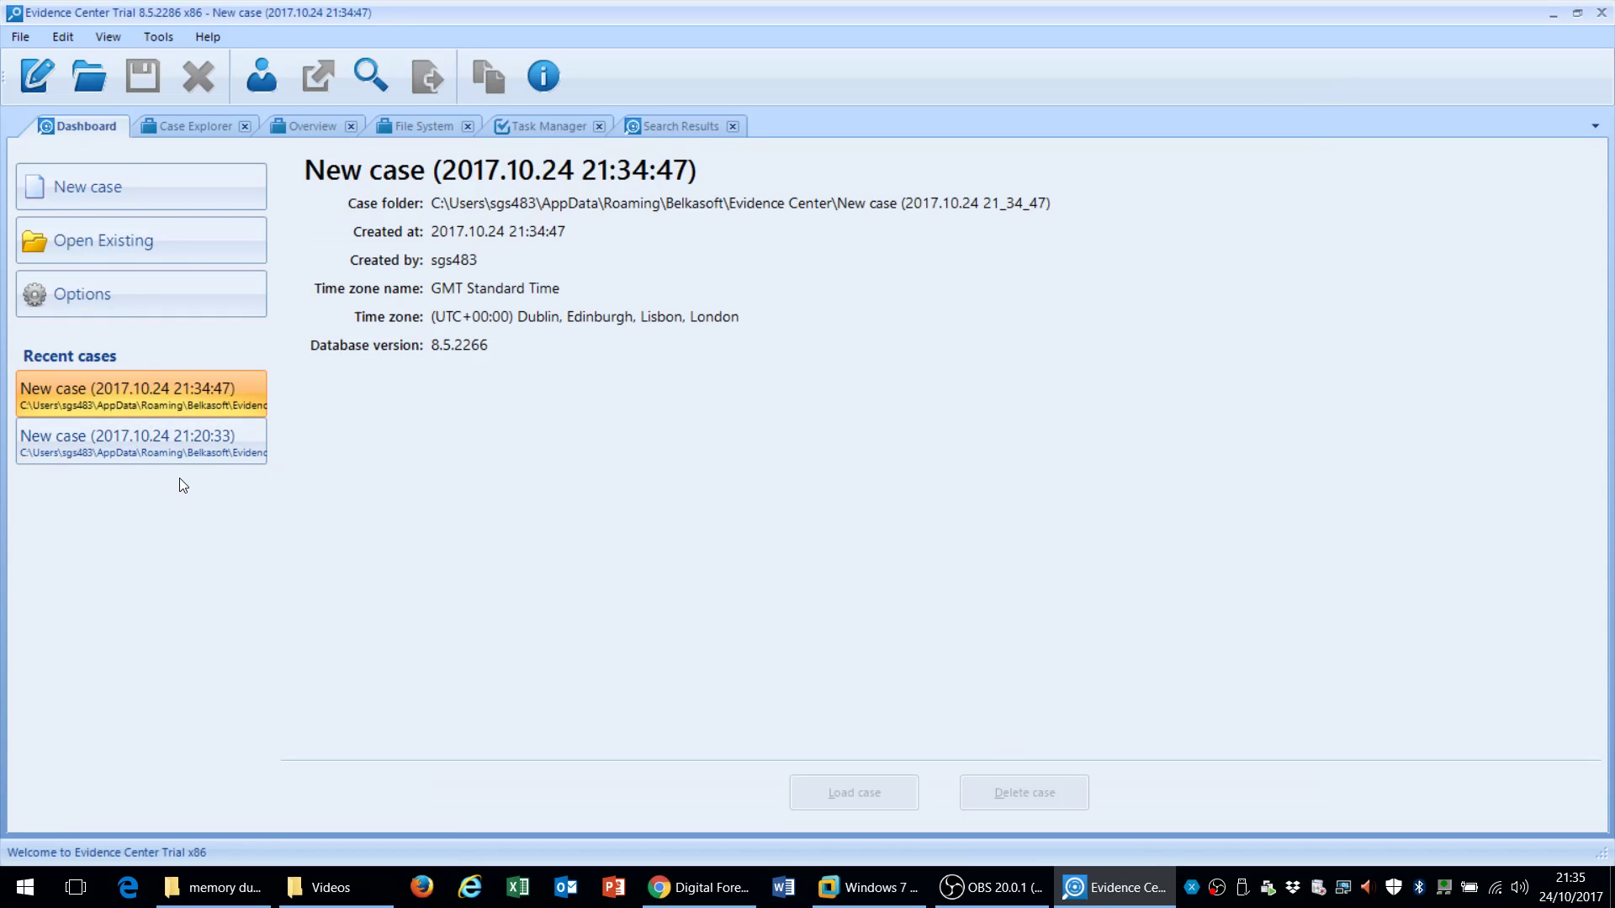
{"action": "left_click", "coordinate": [130, 442]}
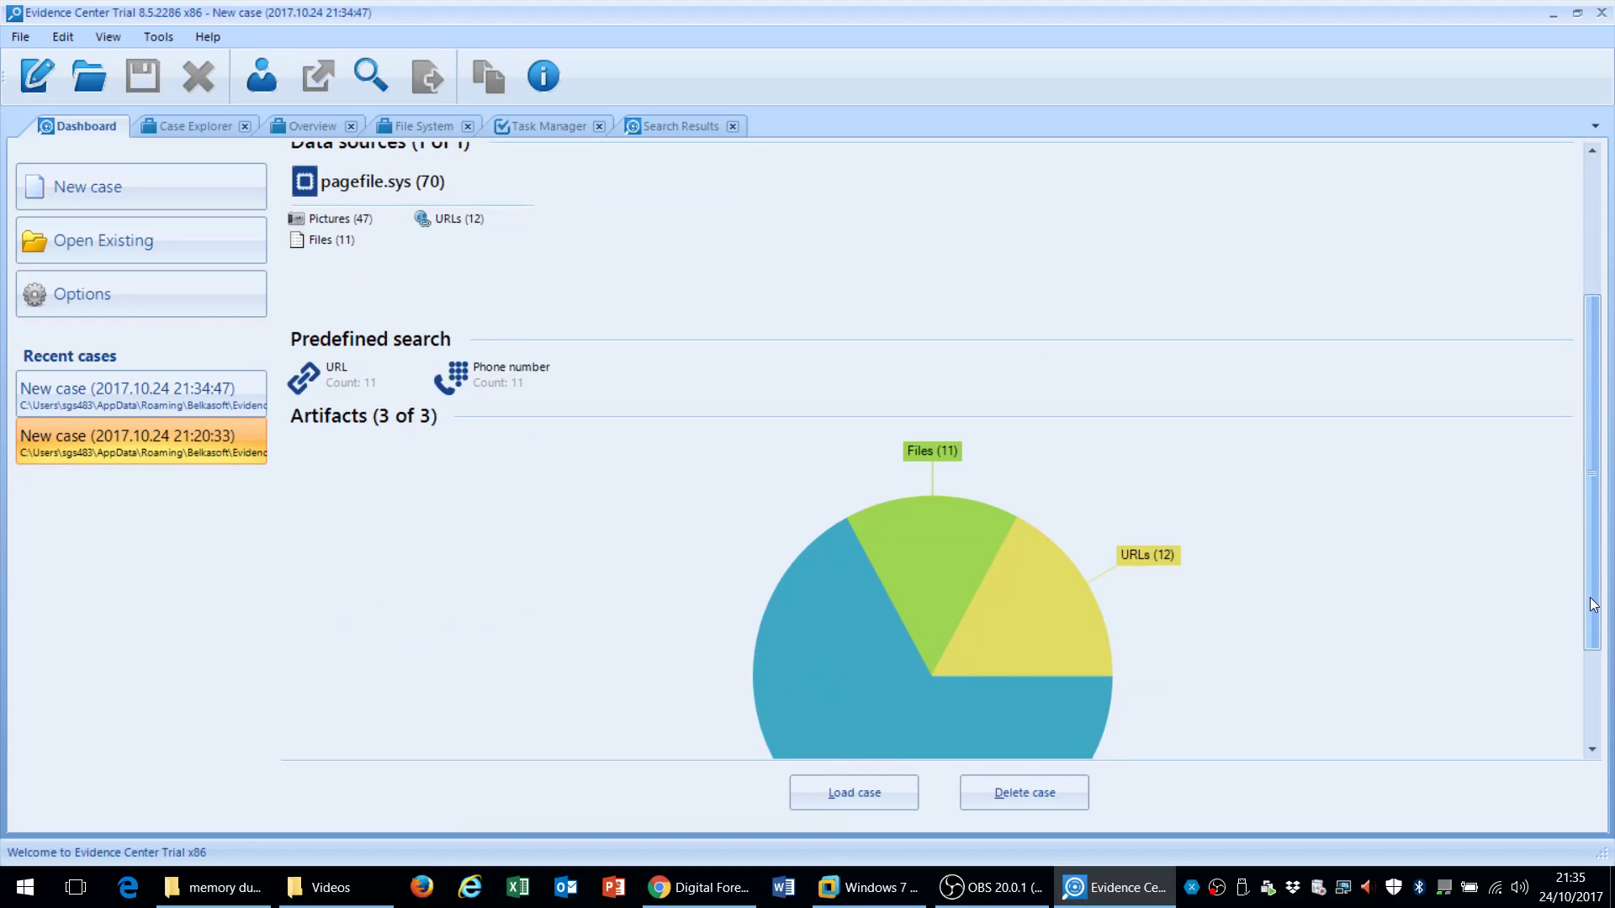
{"action": "scroll", "scroll_direction": "down", "scroll_amount": 3}
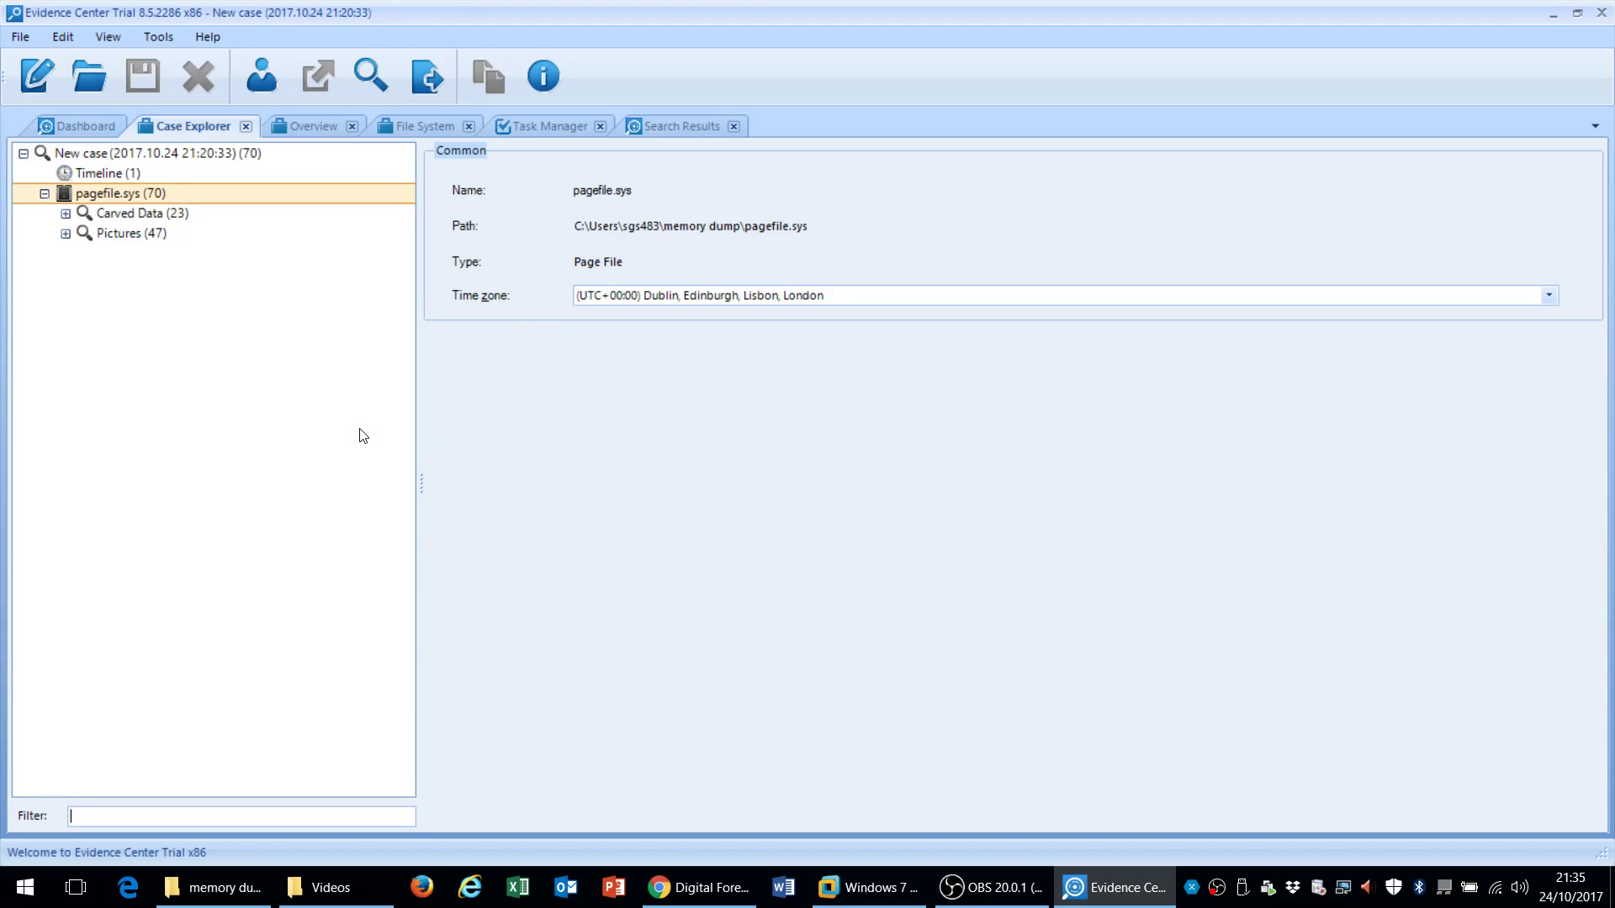
Expand Carved Data > pagefile.sys and review Chrome Live RAM URLs and SQLite Databases
{"action": "left_click", "coordinate": [63, 212]}
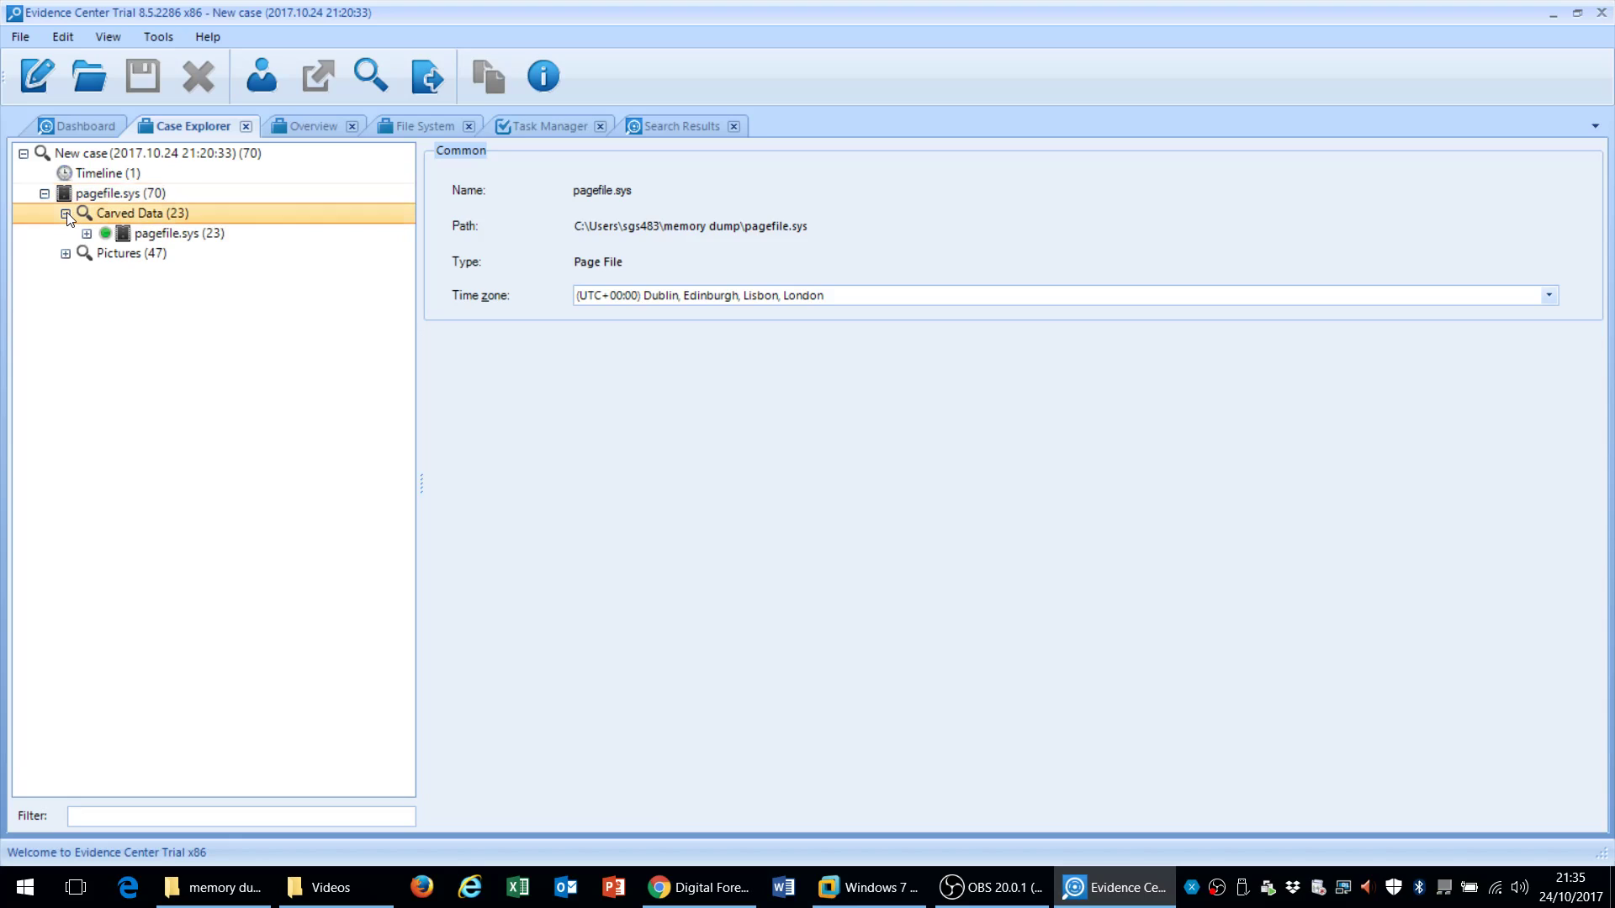
{"action": "left_click", "coordinate": [72, 233]}
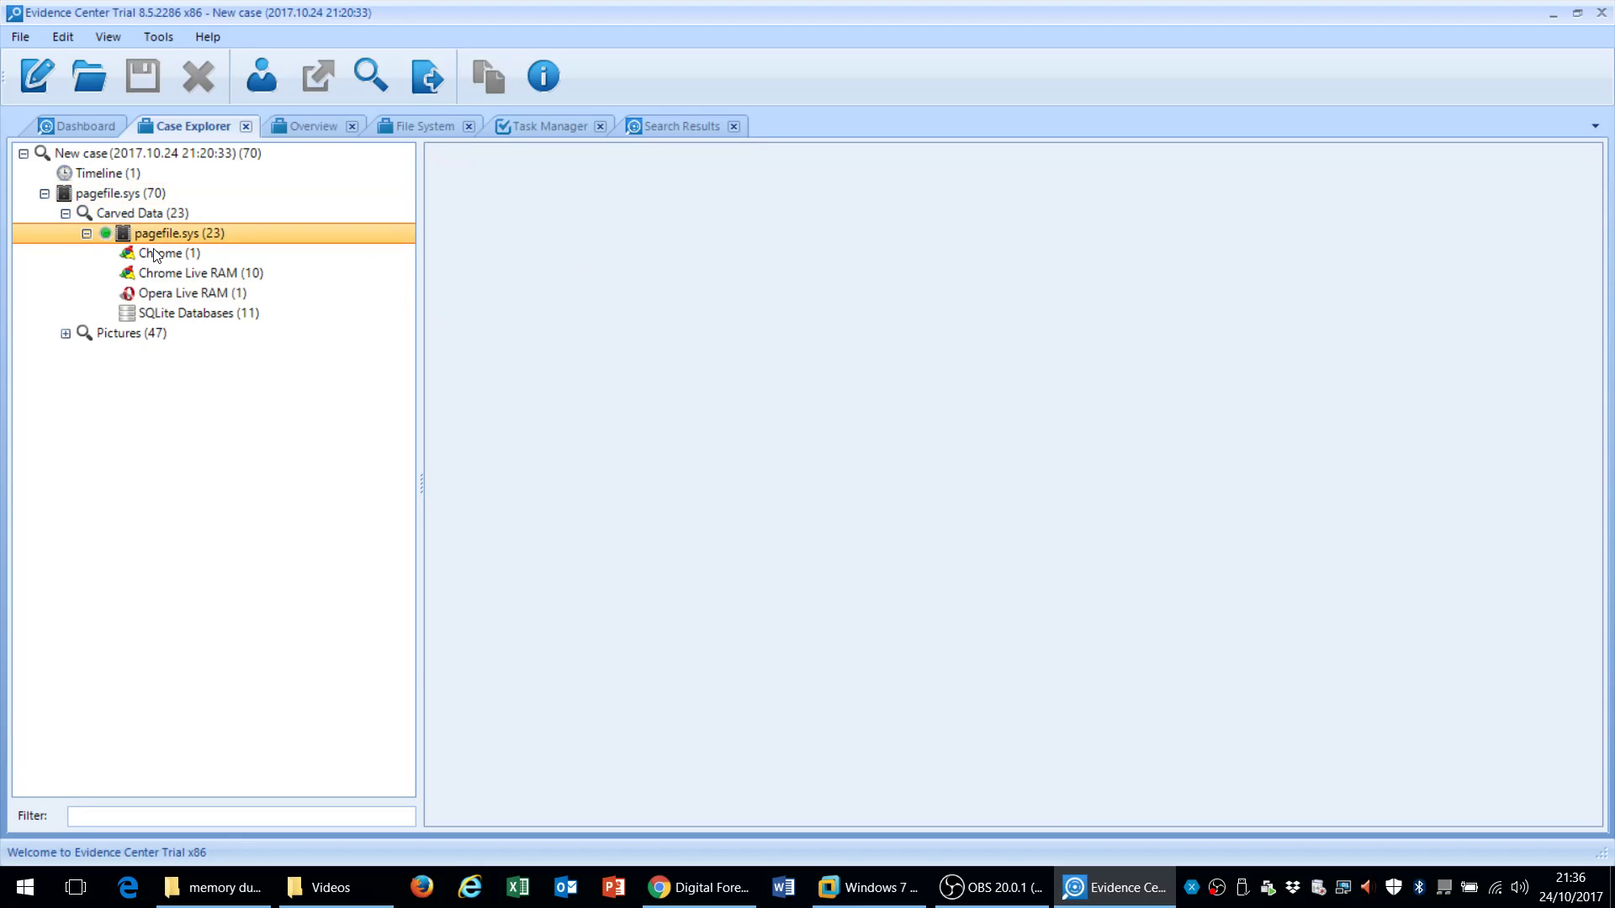
{"action": "left_click", "coordinate": [187, 272]}
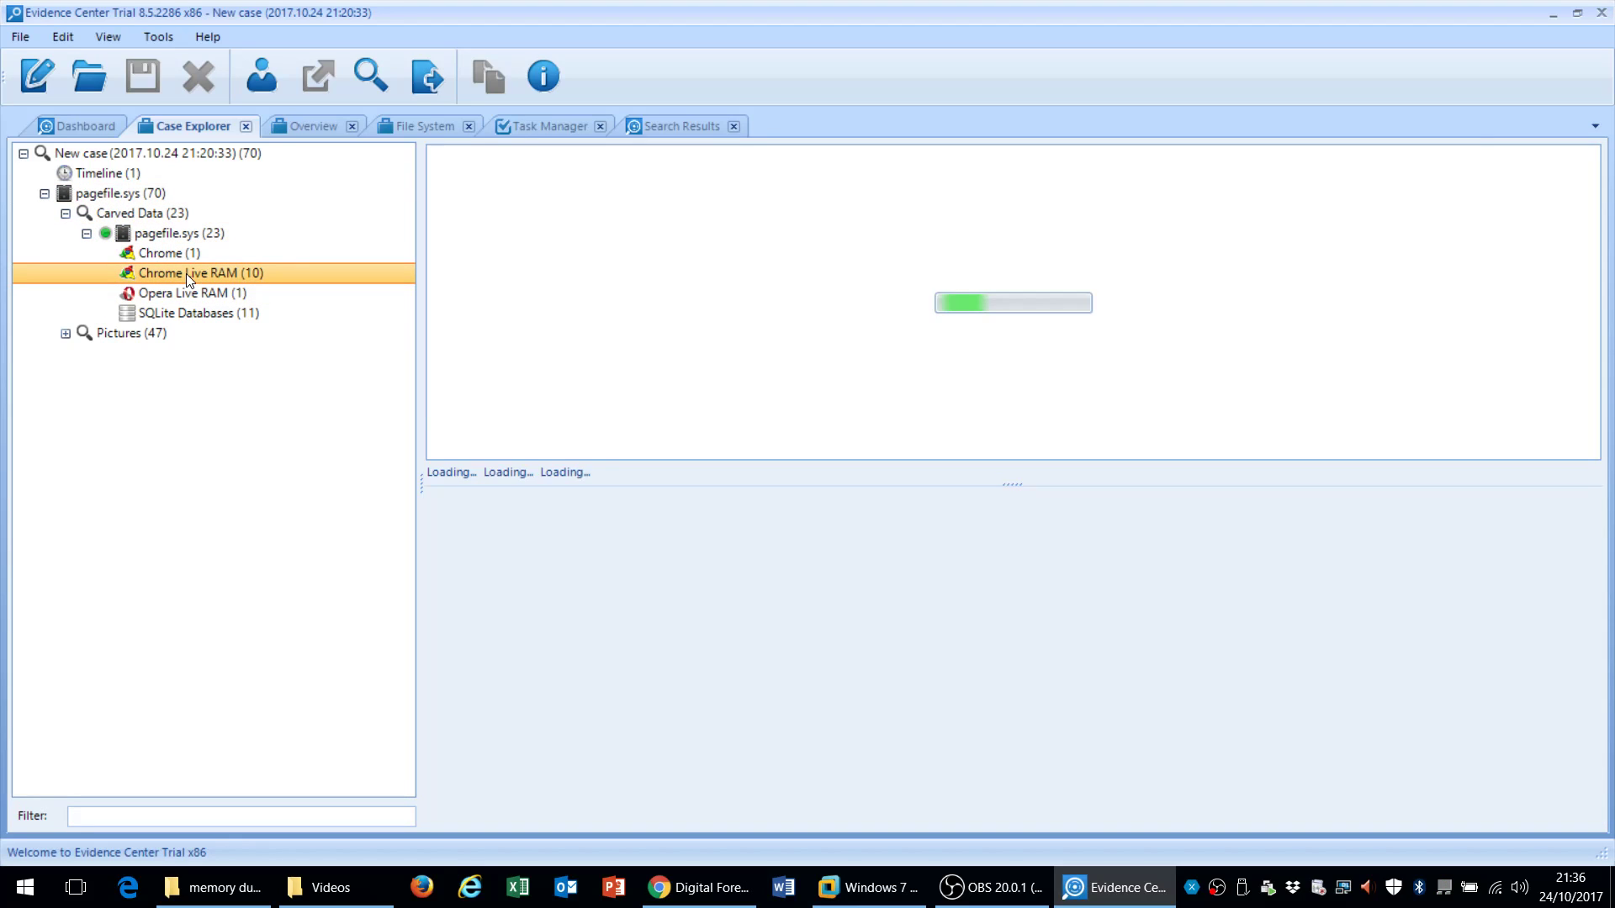
{"action": "left_click", "coordinate": [192, 272]}
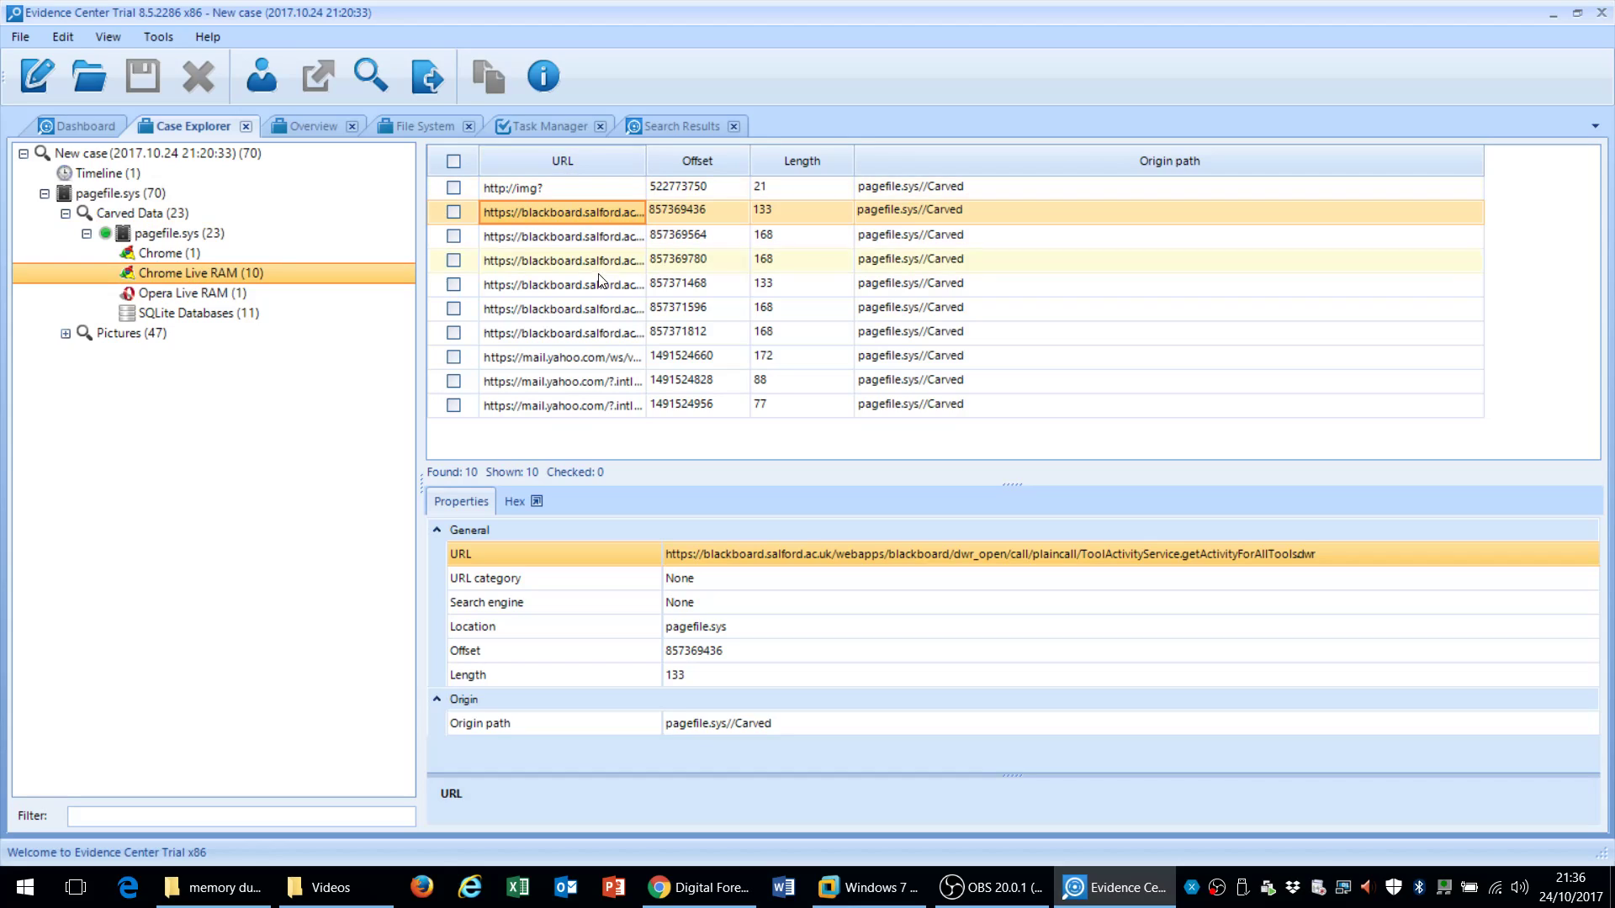
{"action": "mouse_move", "coordinate": [578, 331]}
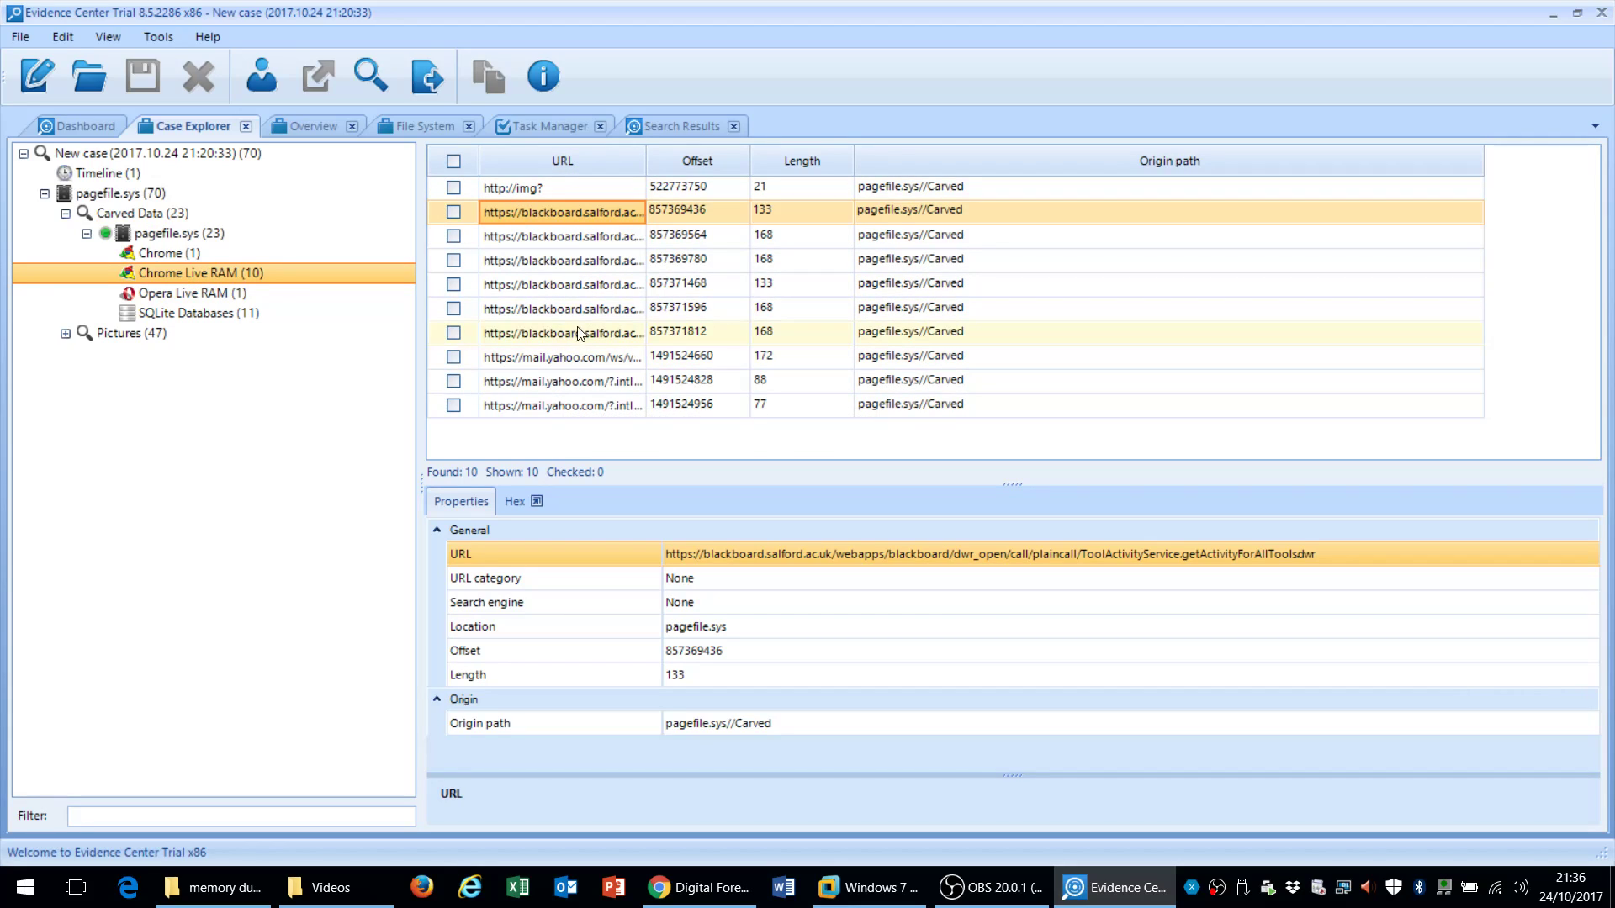
{"action": "left_click", "coordinate": [190, 272]}
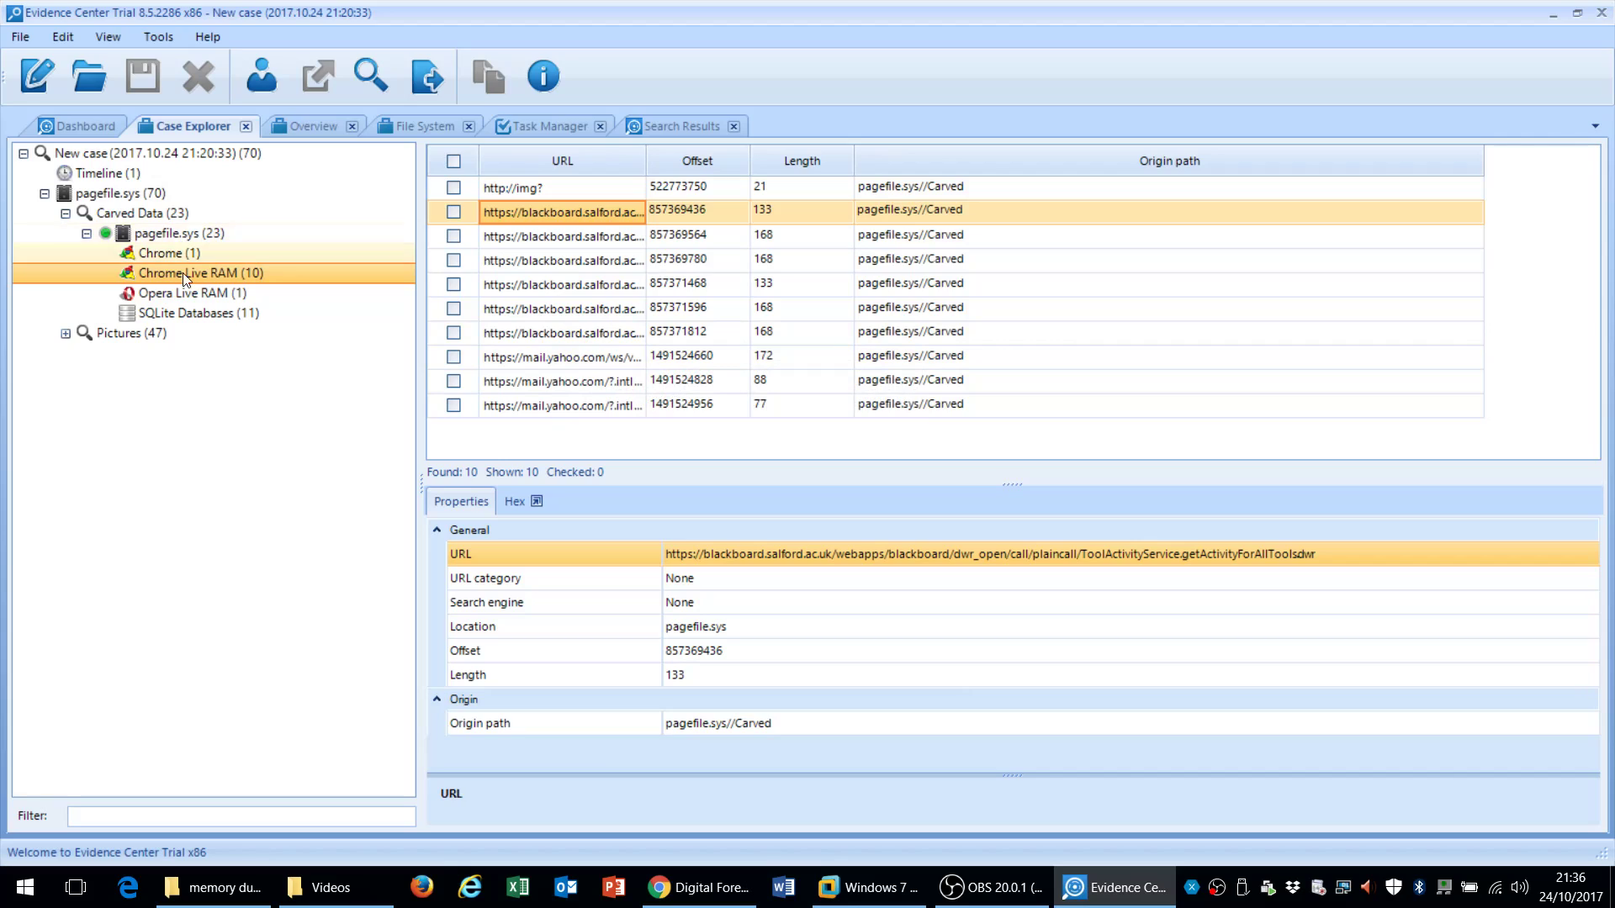
{"action": "left_click", "coordinate": [193, 313]}
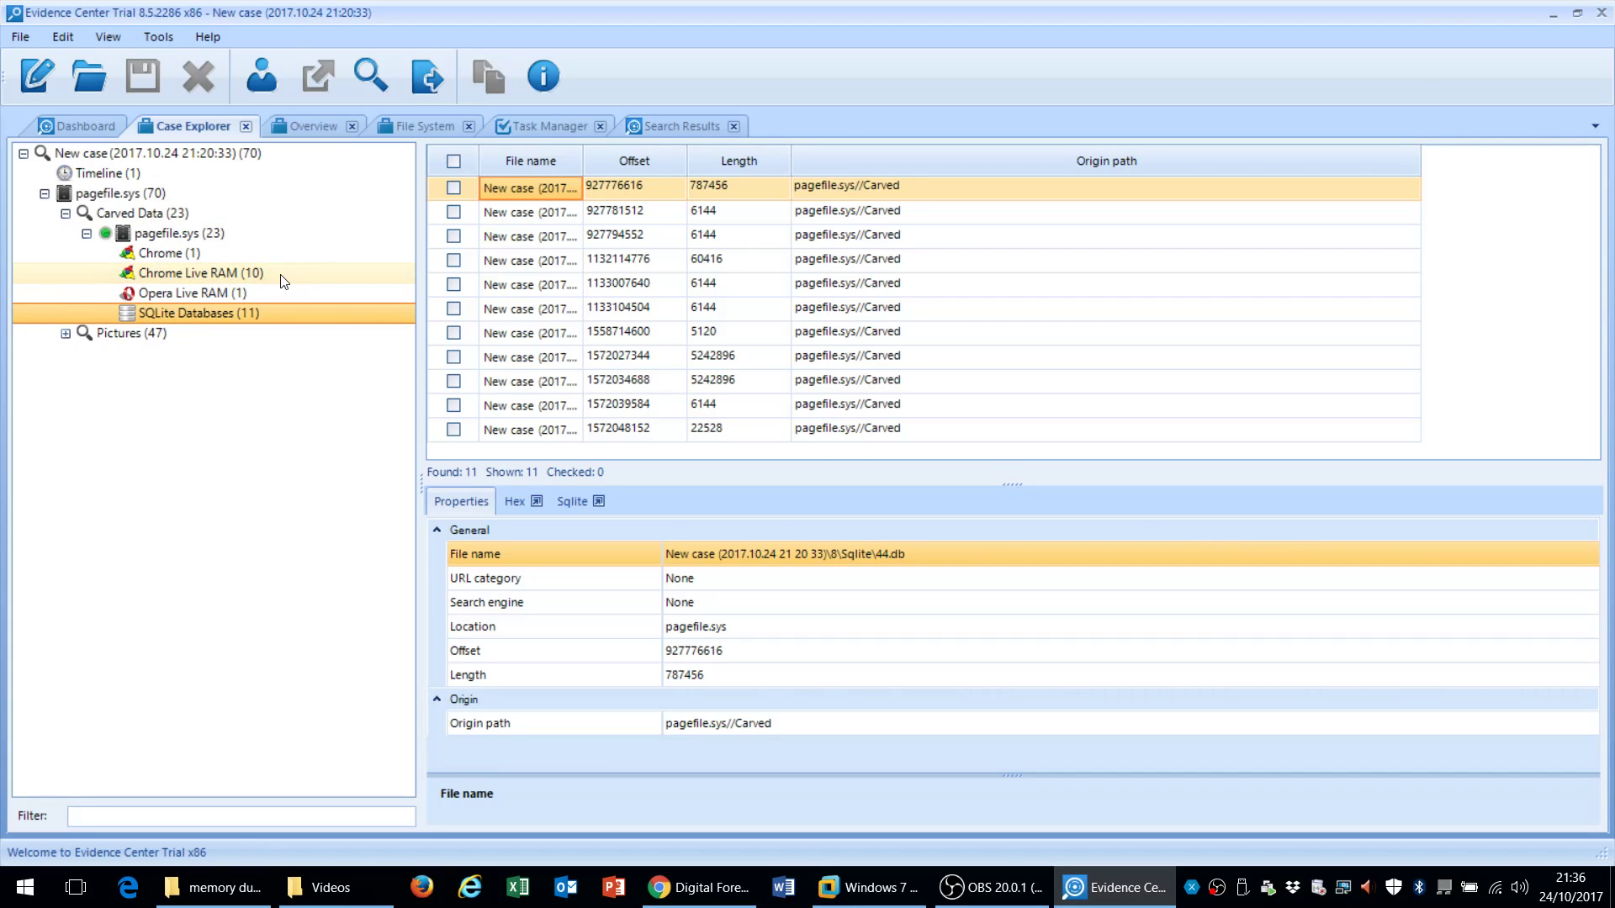
{"action": "mouse_move", "coordinate": [178, 318]}
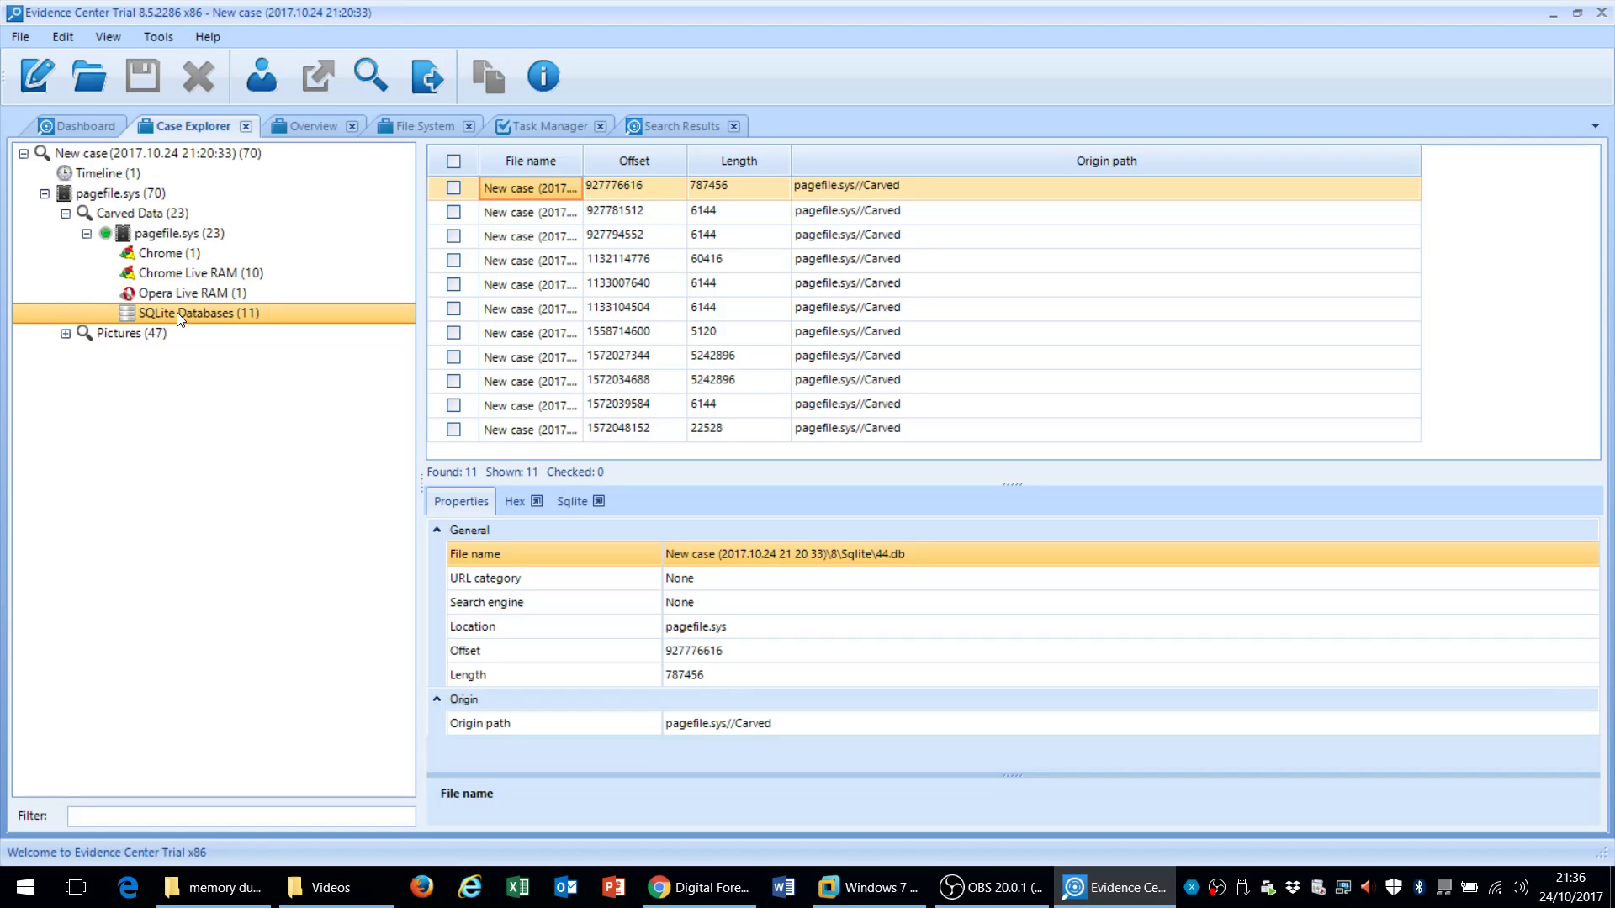
{"action": "mouse_move", "coordinate": [158, 325]}
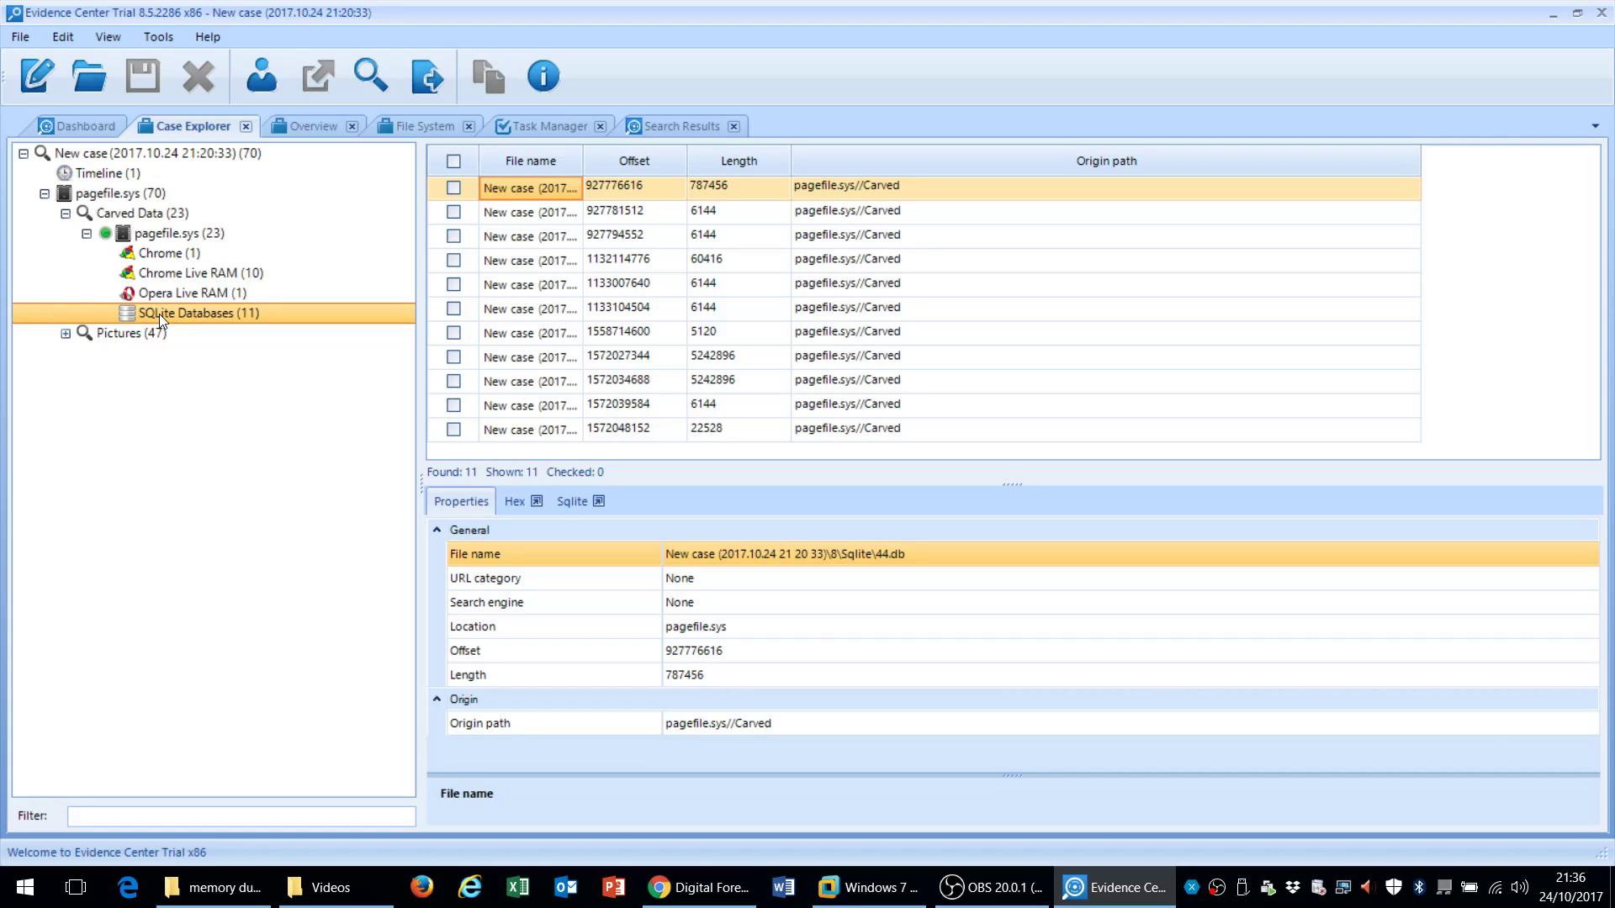
{"action": "mouse_move", "coordinate": [207, 319]}
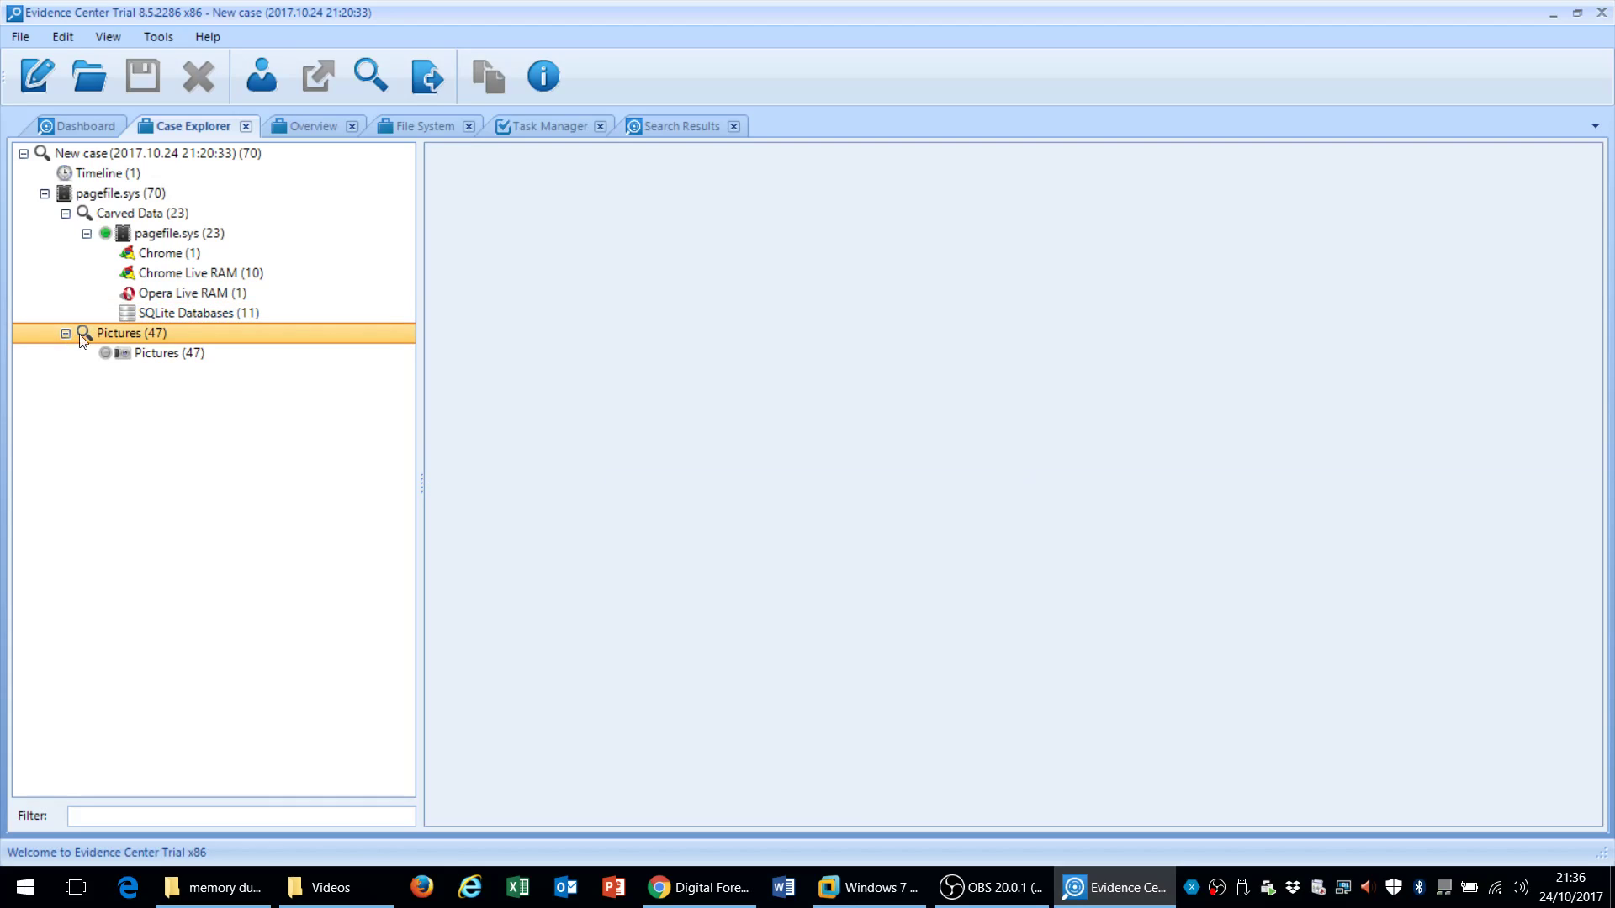
Open the Pictures (47) node in Case Explorer and browse the carved pagefile.sys image gallery
{"action": "left_click", "coordinate": [167, 353]}
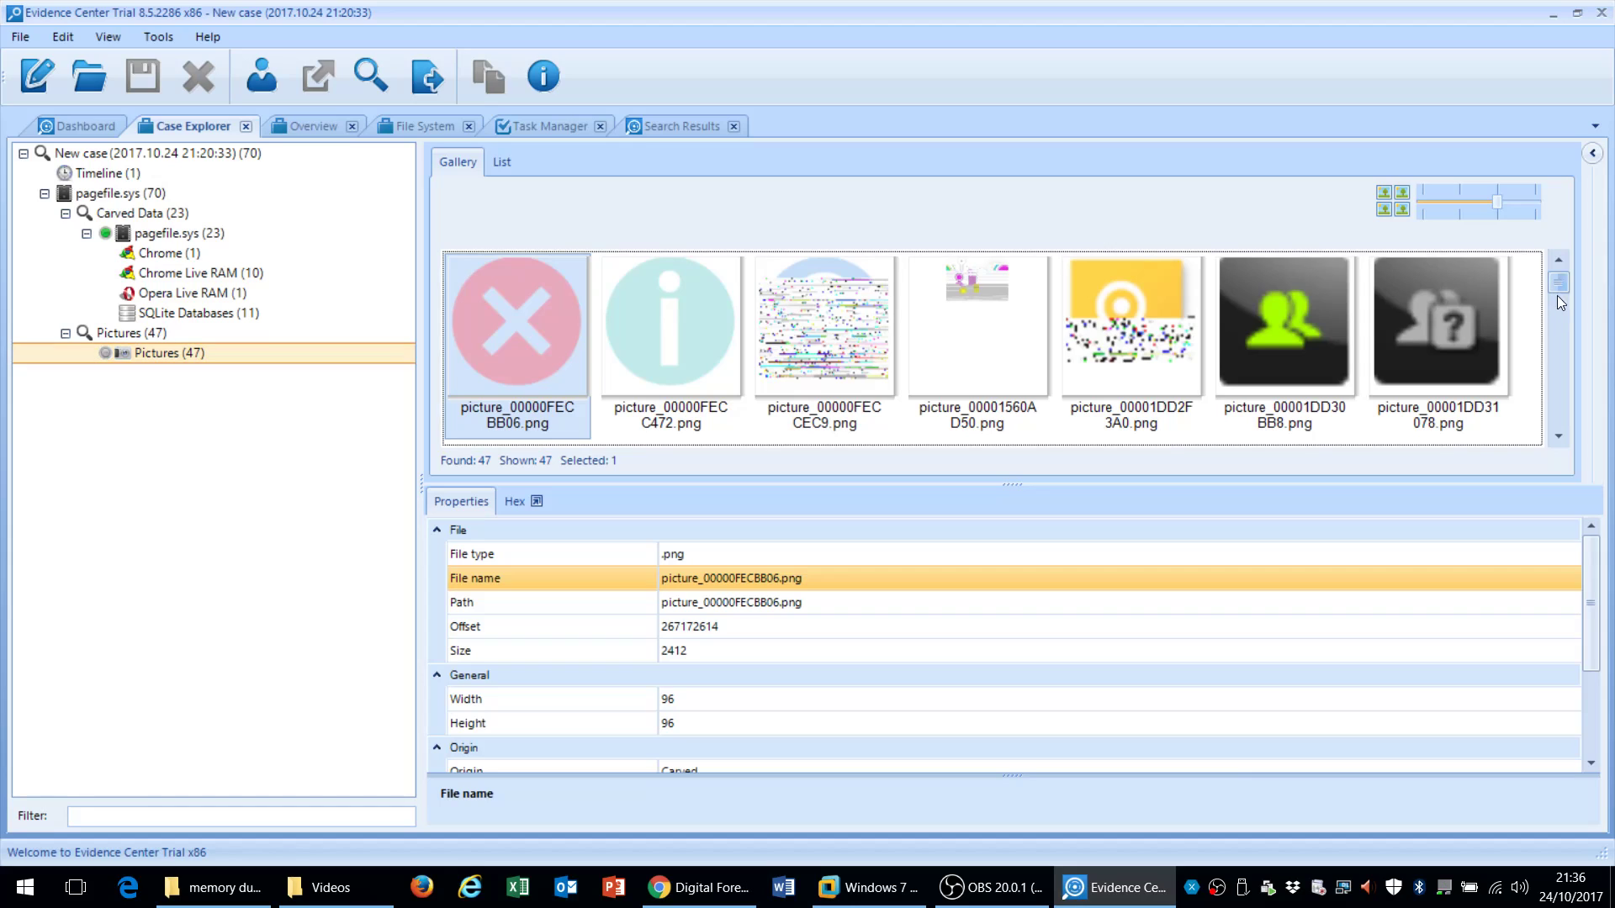
{"action": "scroll", "scroll_direction": "down", "scroll_amount": 3}
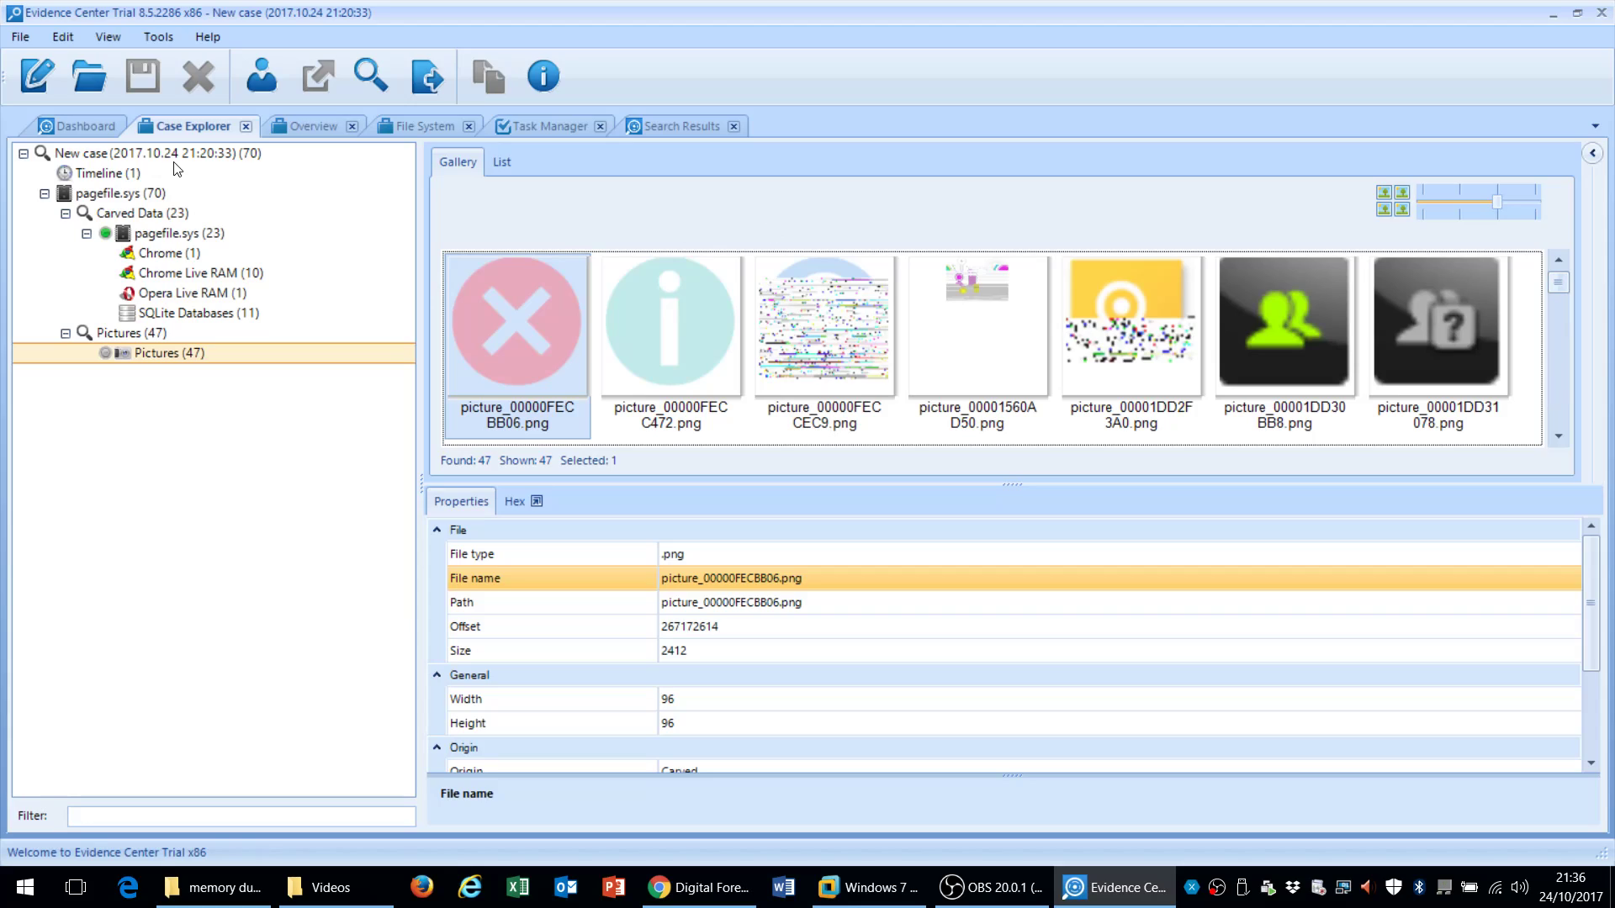
{"action": "mouse_move", "coordinate": [243, 272]}
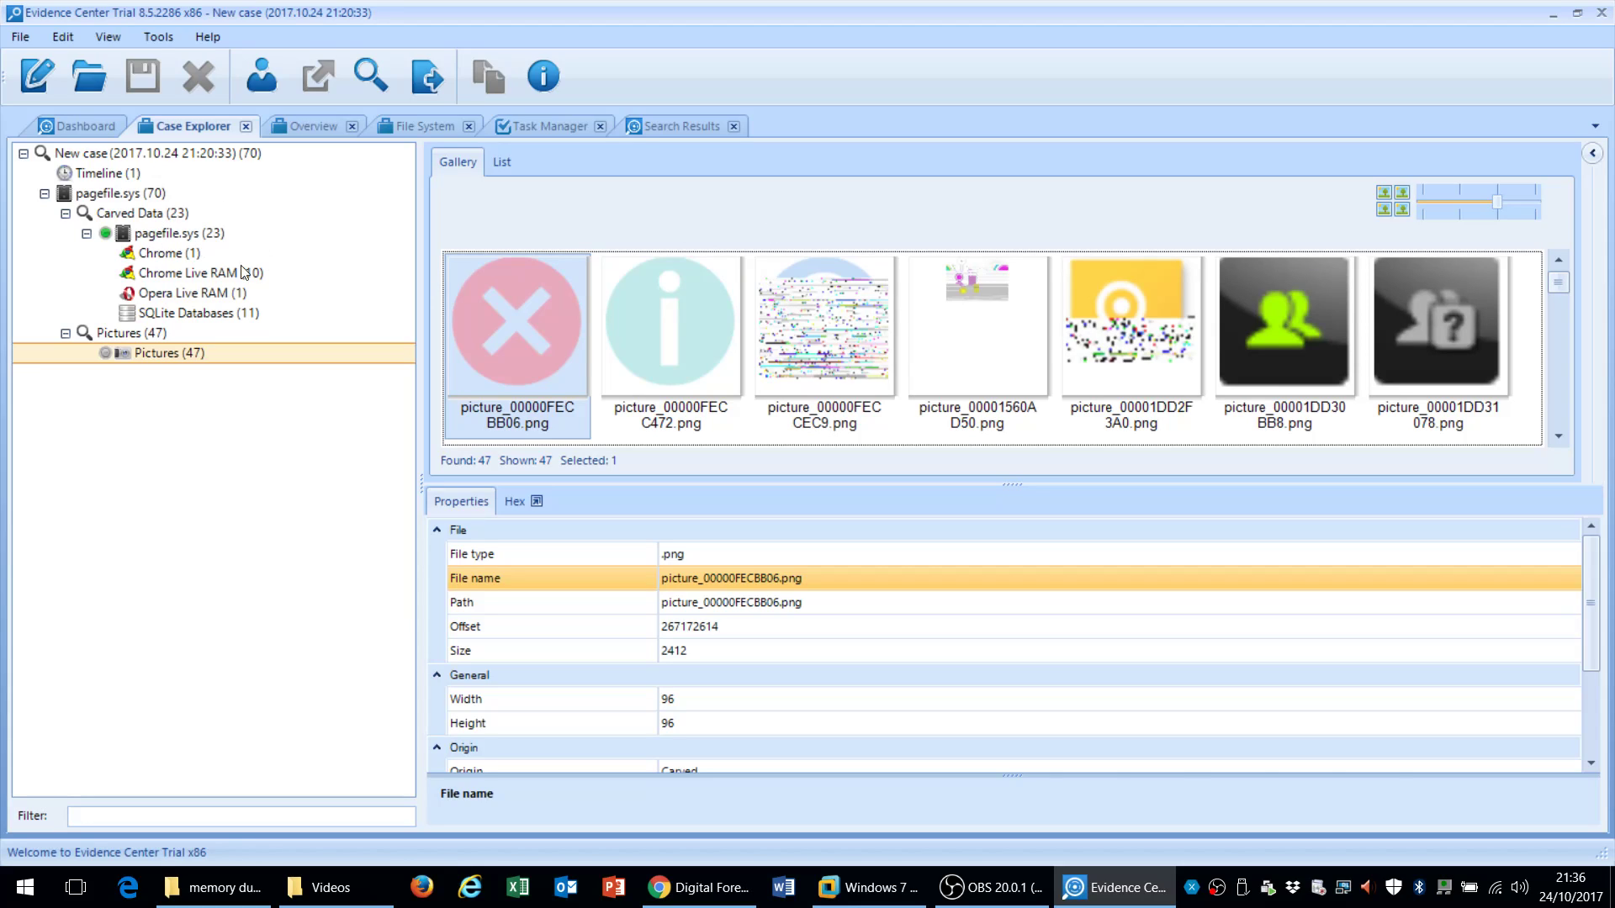
{"action": "mouse_move", "coordinate": [179, 222]}
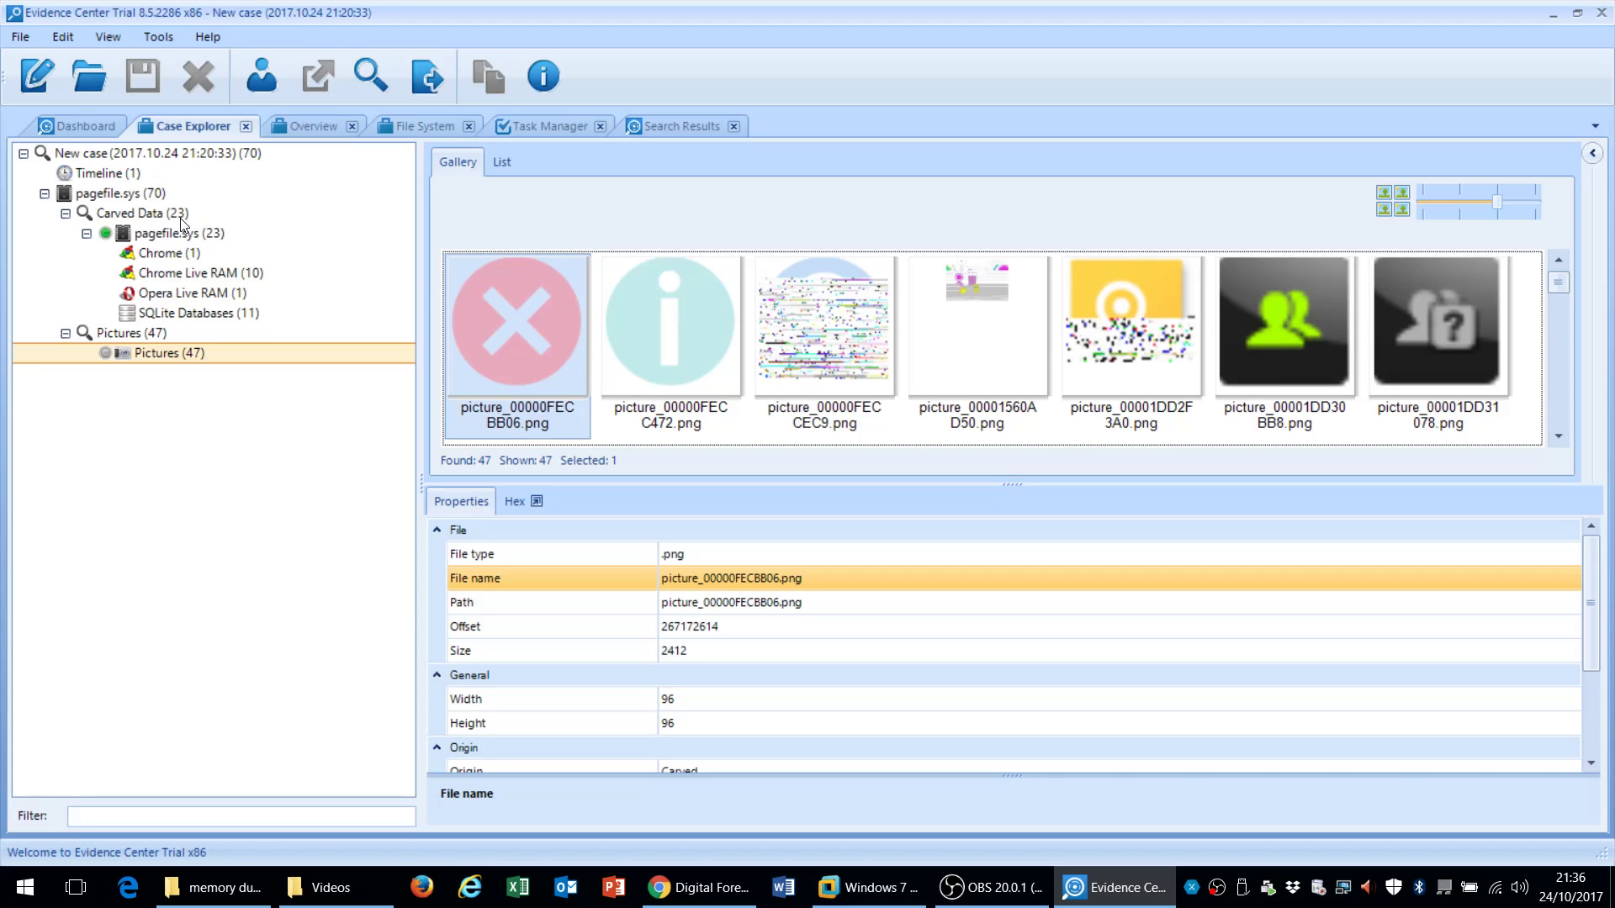